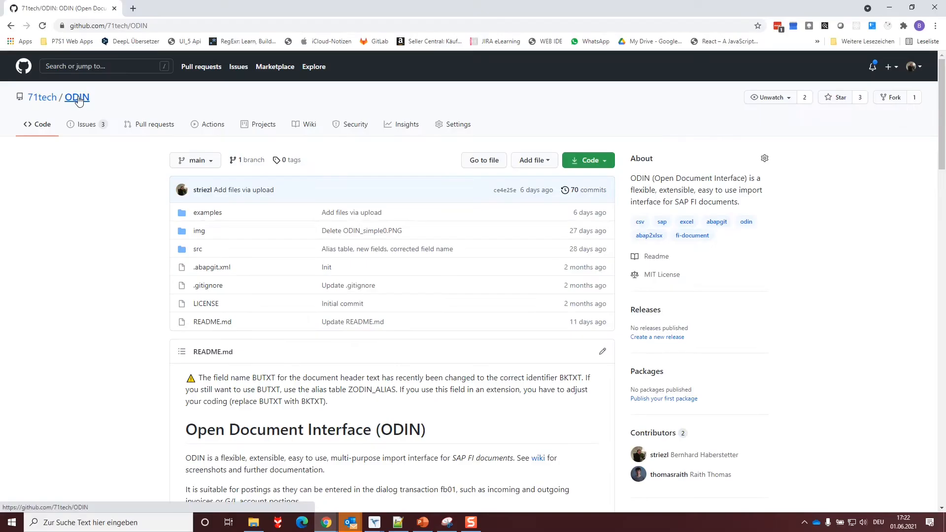
{"action": "mouse_move", "coordinate": [127, 161]}
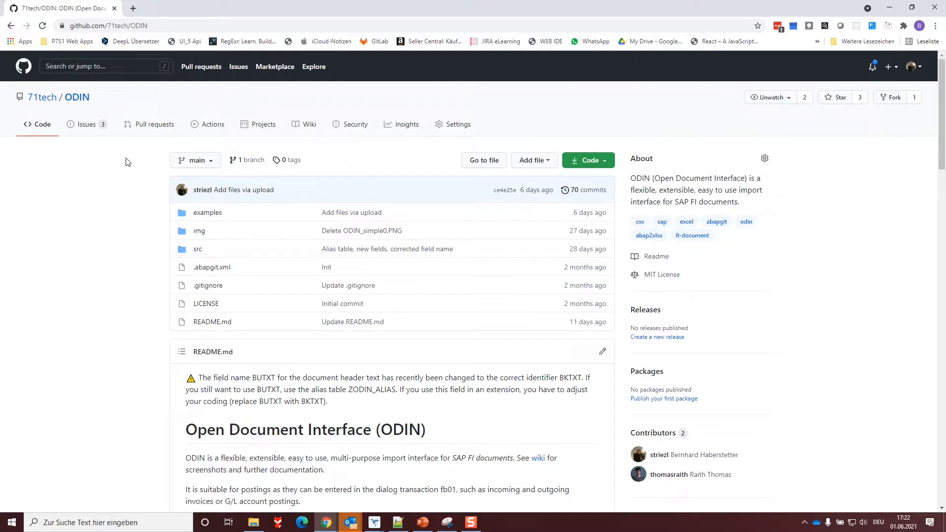
{"action": "mouse_move", "coordinate": [146, 100]}
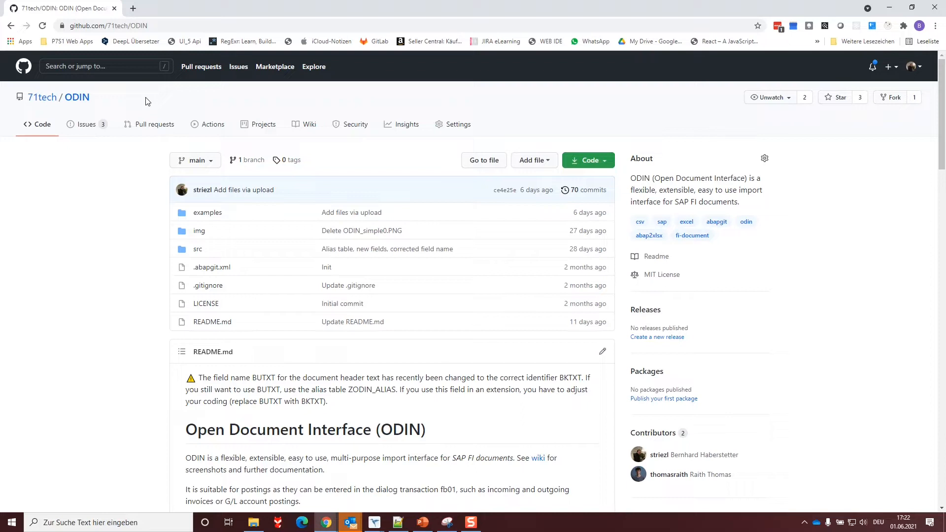
{"action": "mouse_move", "coordinate": [293, 122]}
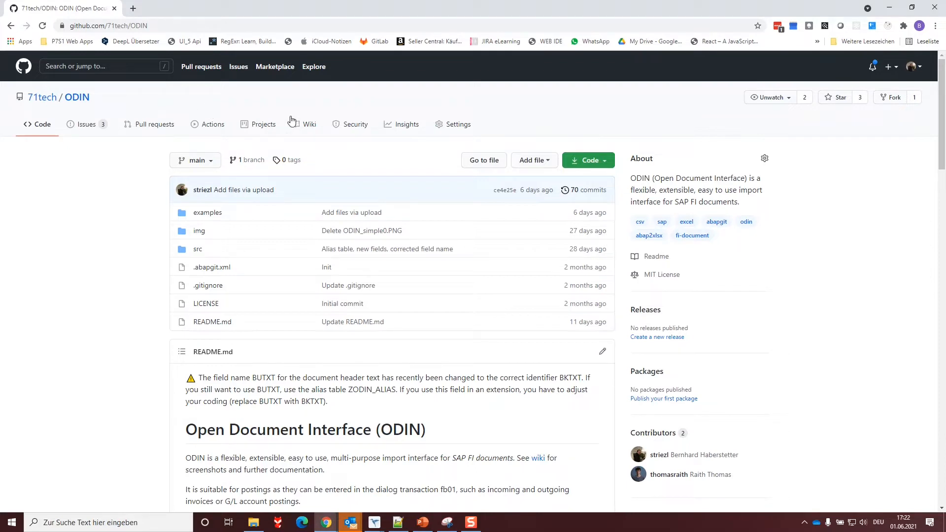
{"action": "mouse_move", "coordinate": [310, 127]}
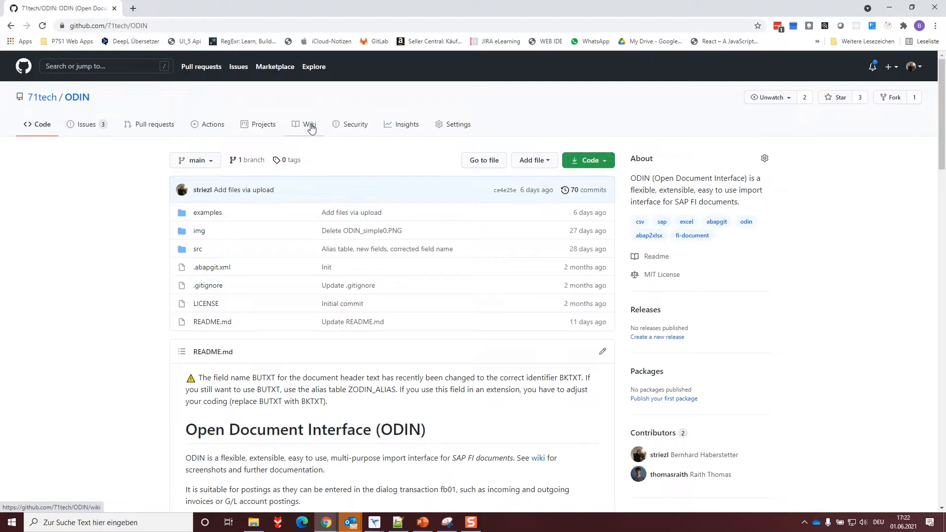
- Reach the Quick start section of the README and follow the simple Excel template link
{"action": "scroll", "scroll_direction": "down", "scroll_amount": 3}
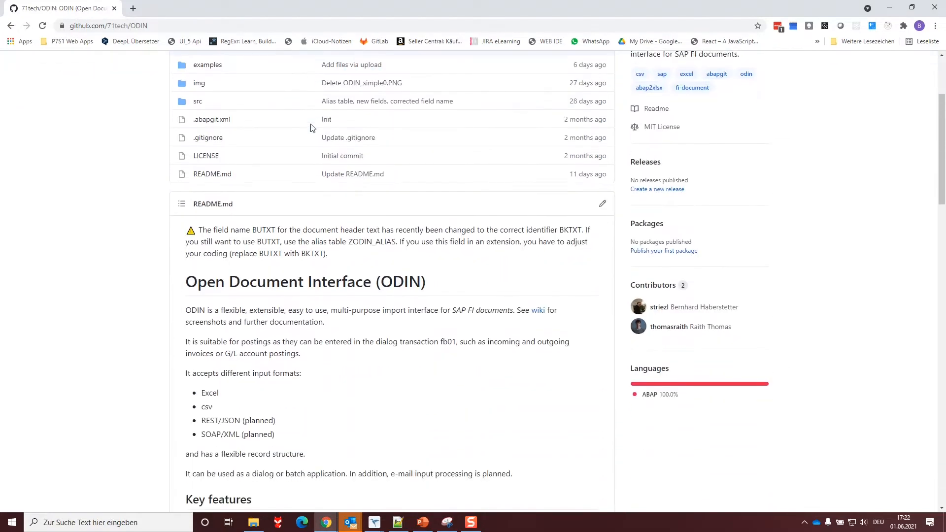
{"action": "scroll", "scroll_direction": "down", "scroll_amount": 3}
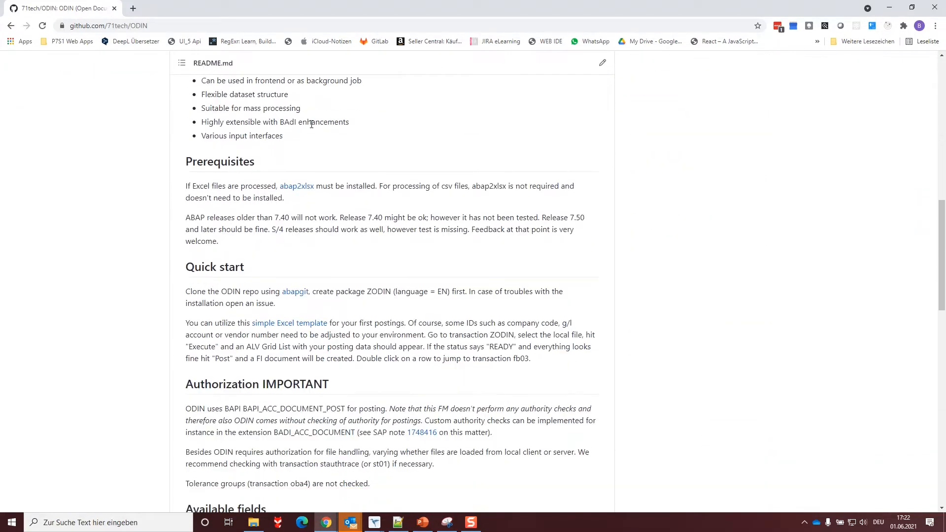
{"action": "scroll", "scroll_direction": "down", "scroll_amount": 3}
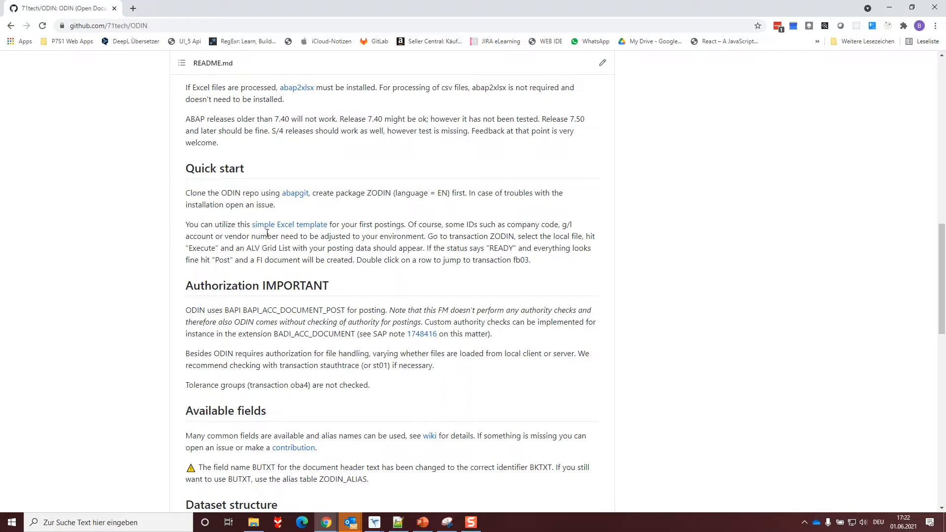
{"action": "mouse_move", "coordinate": [290, 225]}
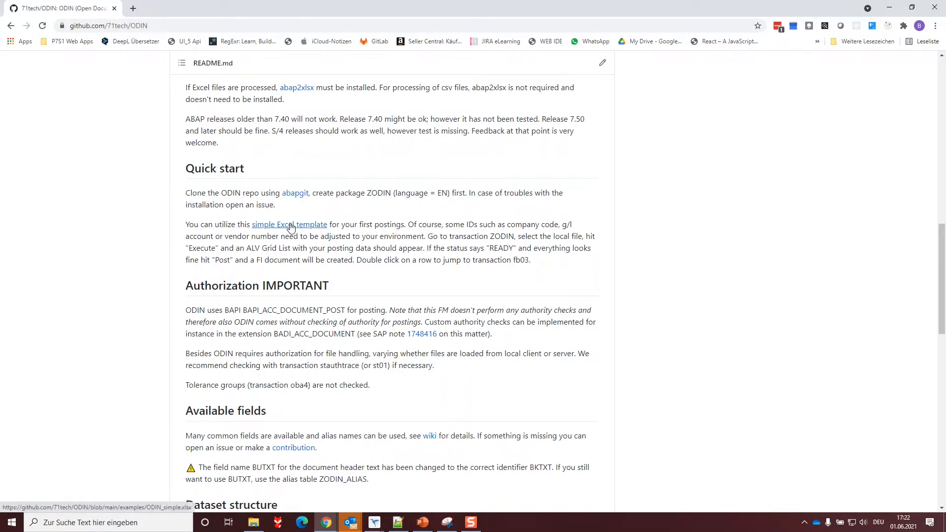
{"action": "left_click", "coordinate": [288, 223]}
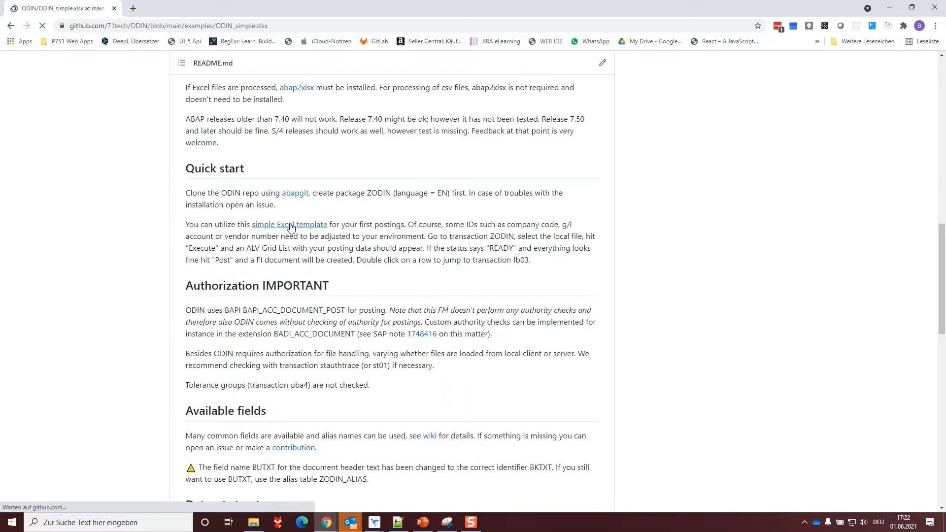
- Download ODIN_simple.xlsx from the repository and open it in Excel
{"action": "left_click", "coordinate": [288, 224]}
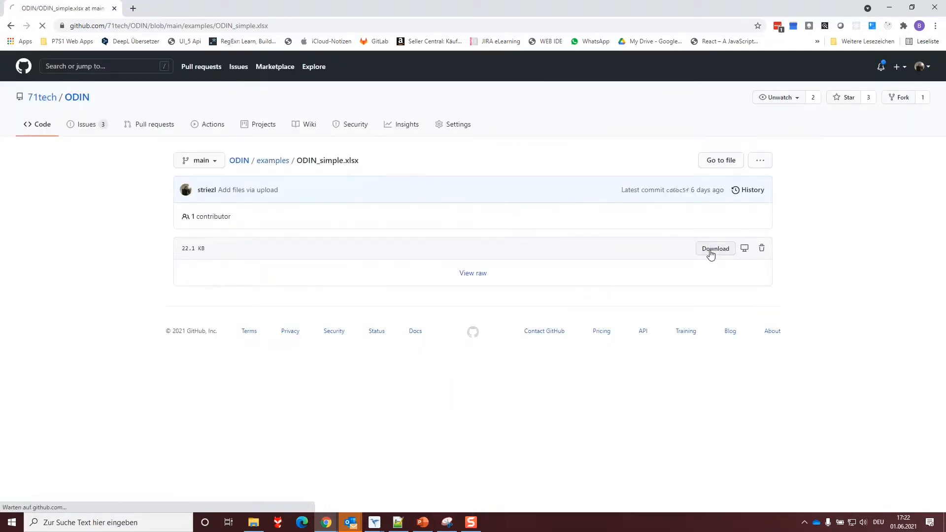
{"action": "left_click", "coordinate": [715, 248]}
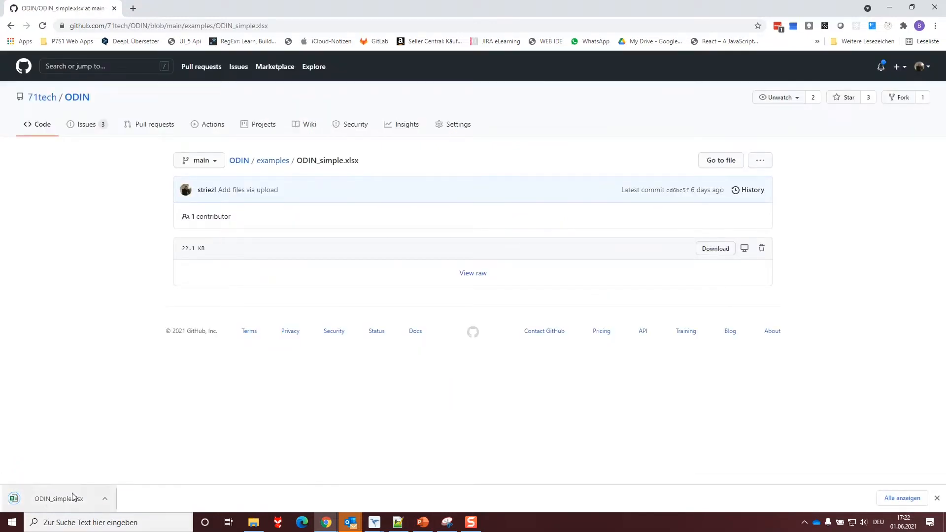
{"action": "left_click", "coordinate": [58, 499]}
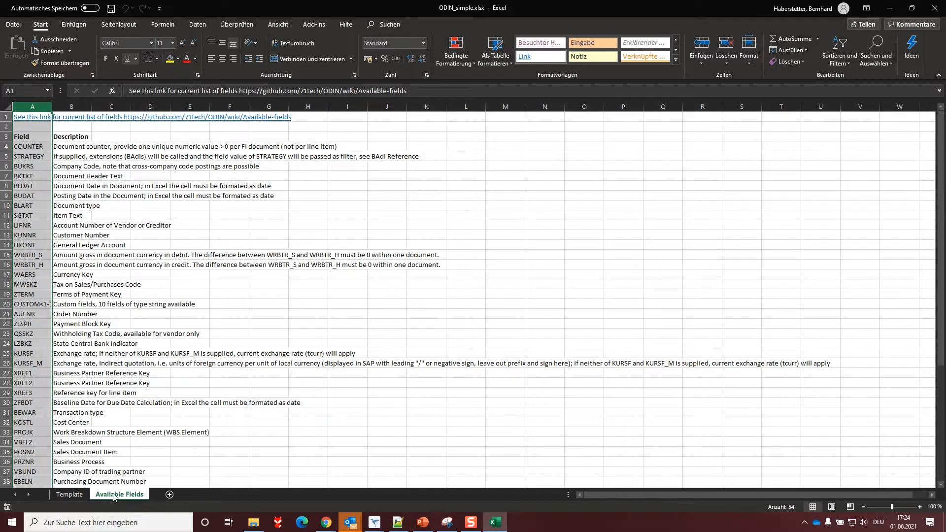
- Review the Available Fields sheet, scrolling through the field list from the COUNTER entry
{"action": "left_click", "coordinate": [31, 146]}
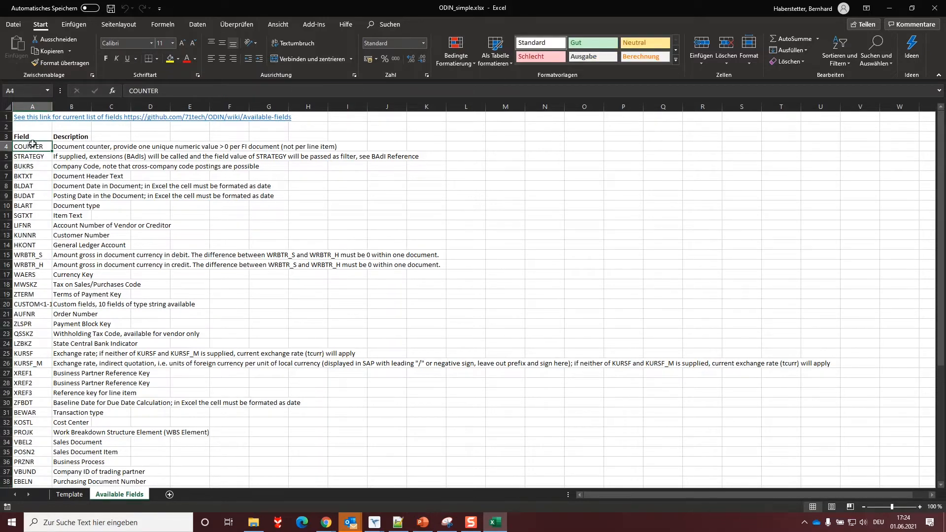
{"action": "left_click", "coordinate": [32, 106]}
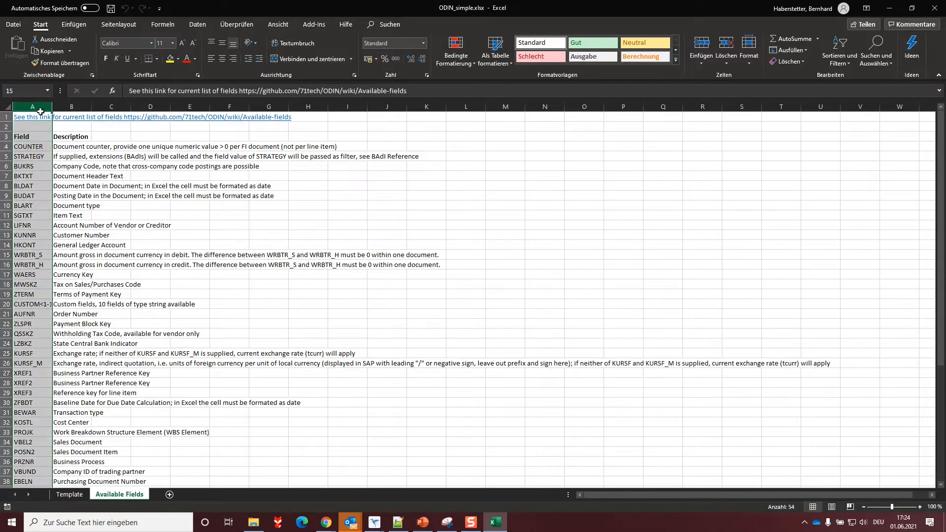
{"action": "scroll", "scroll_direction": "down", "scroll_amount": 3}
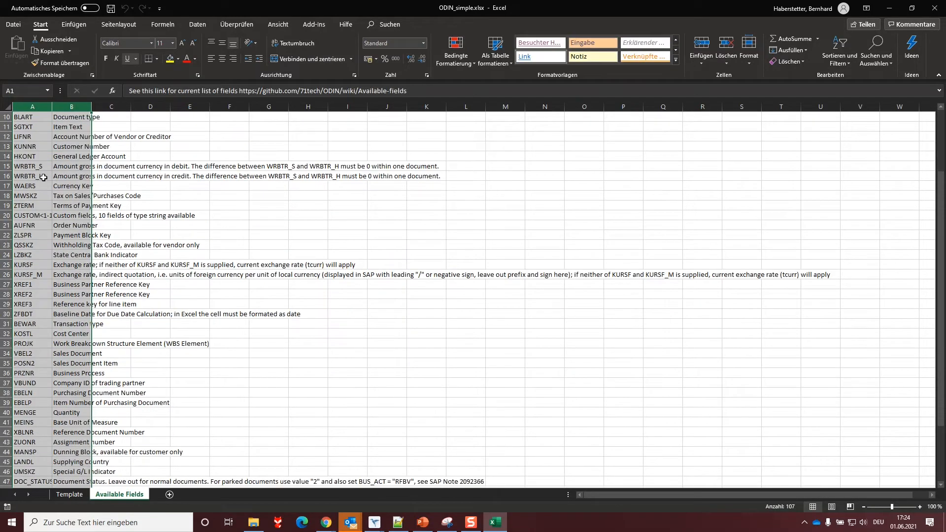
{"action": "scroll", "scroll_direction": "down", "scroll_amount": 3}
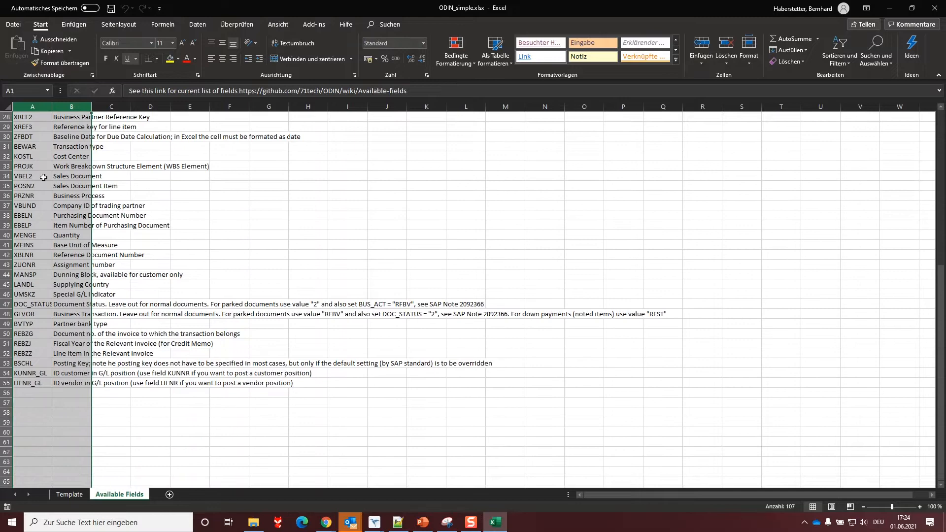
{"action": "scroll", "scroll_direction": "up", "scroll_amount": 3}
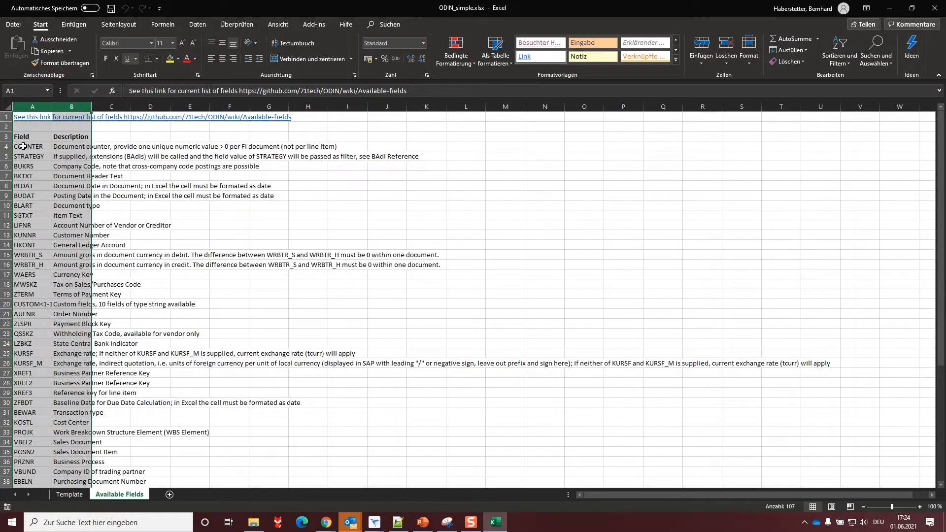
{"action": "left_click", "coordinate": [29, 146]}
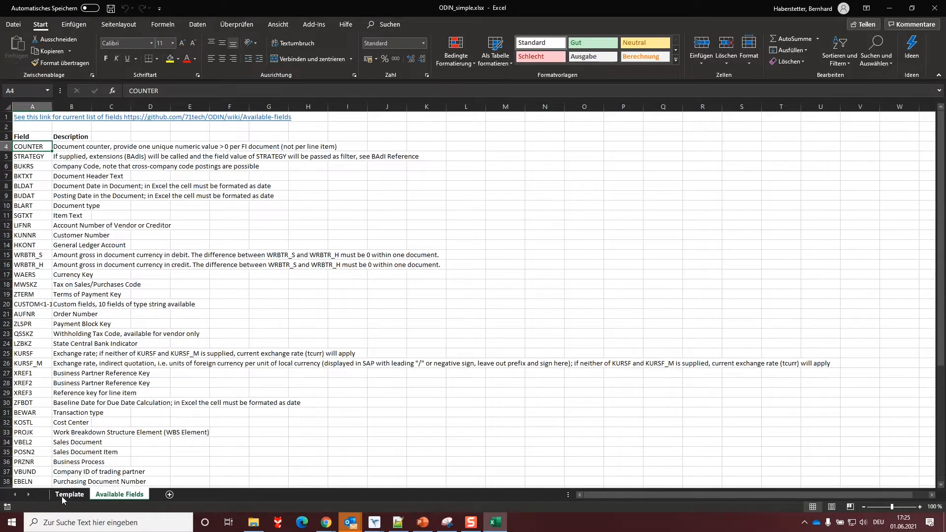
- Show the Template sheet and inspect the COUNTER column of the sample invoice rows
{"action": "left_click", "coordinate": [69, 494]}
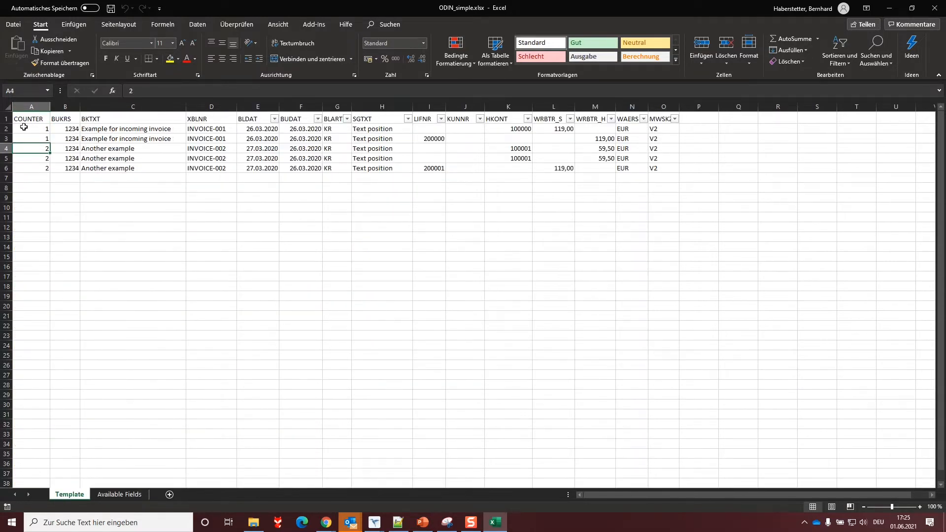
{"action": "left_click", "coordinate": [5, 119]}
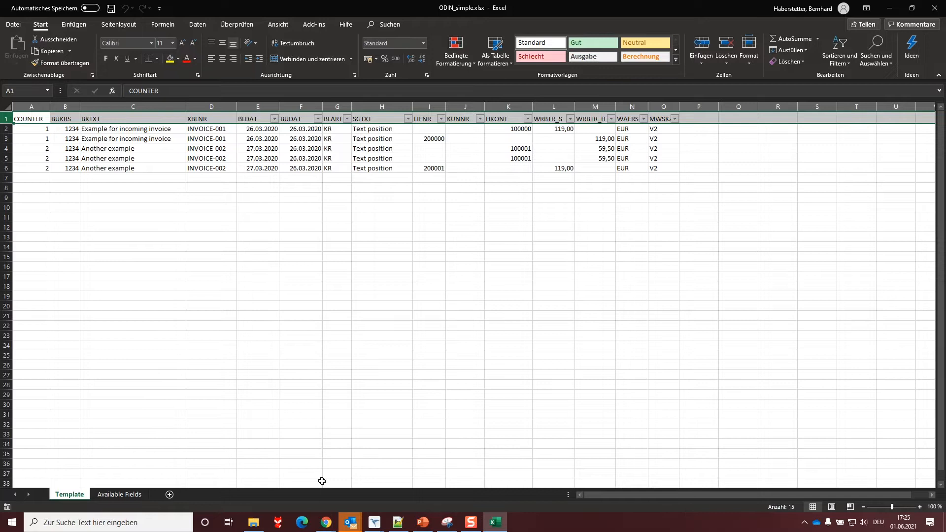
{"action": "mouse_move", "coordinate": [373, 522]}
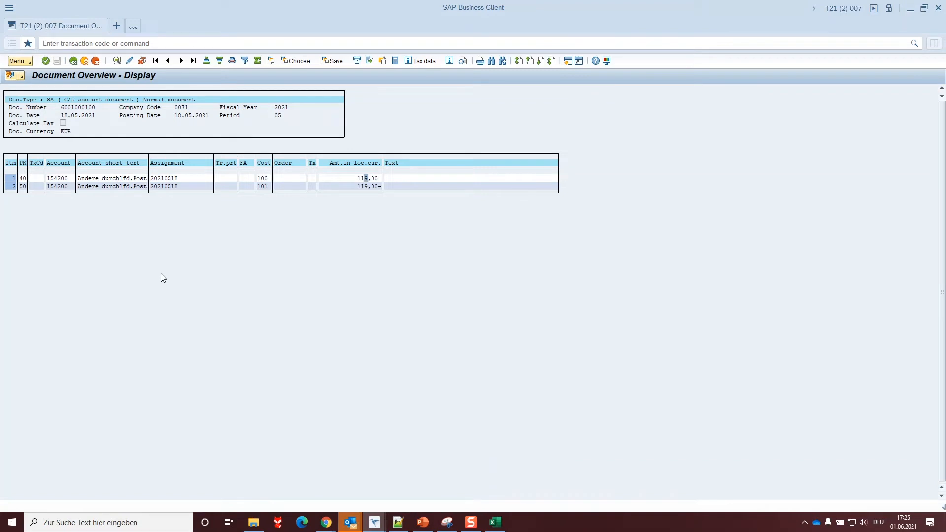
{"action": "mouse_move", "coordinate": [57, 71]}
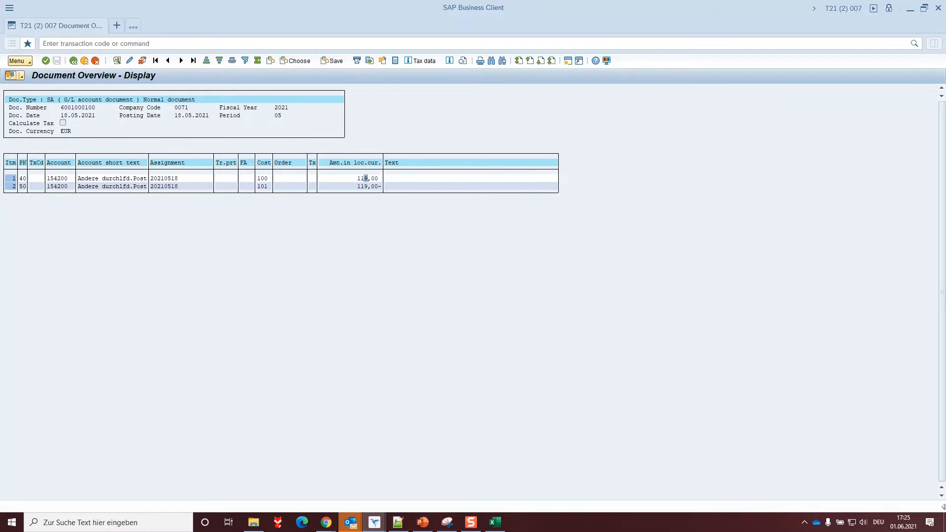
{"action": "mouse_move", "coordinate": [285, 213]}
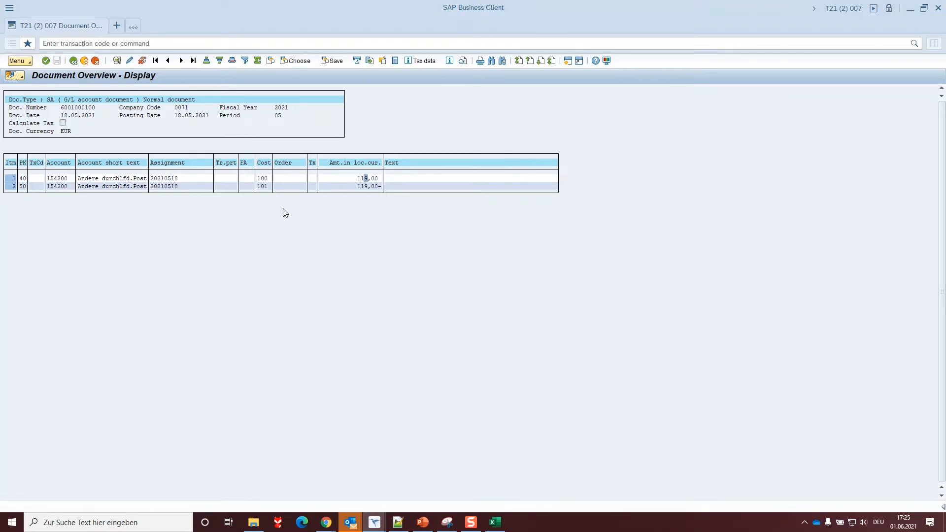
{"action": "mouse_move", "coordinate": [150, 100]}
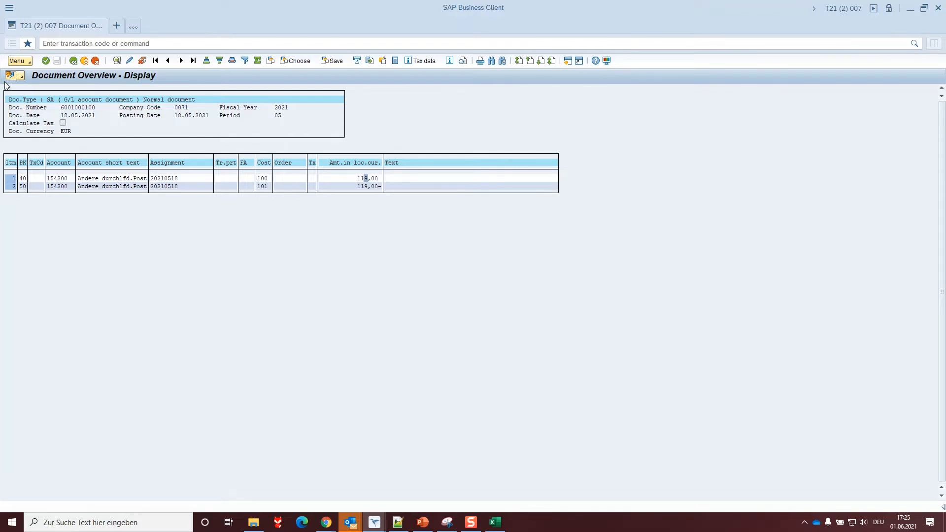
{"action": "mouse_move", "coordinate": [171, 169]}
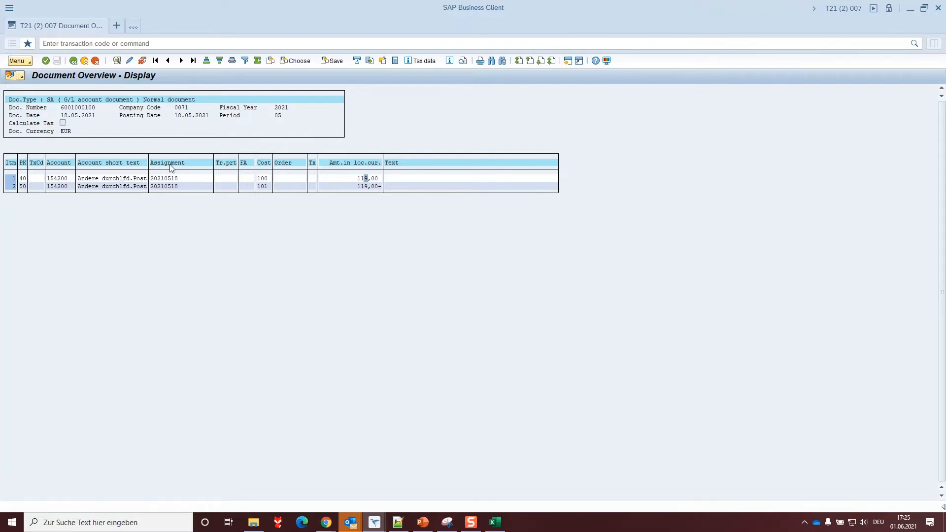
{"action": "mouse_move", "coordinate": [184, 113]}
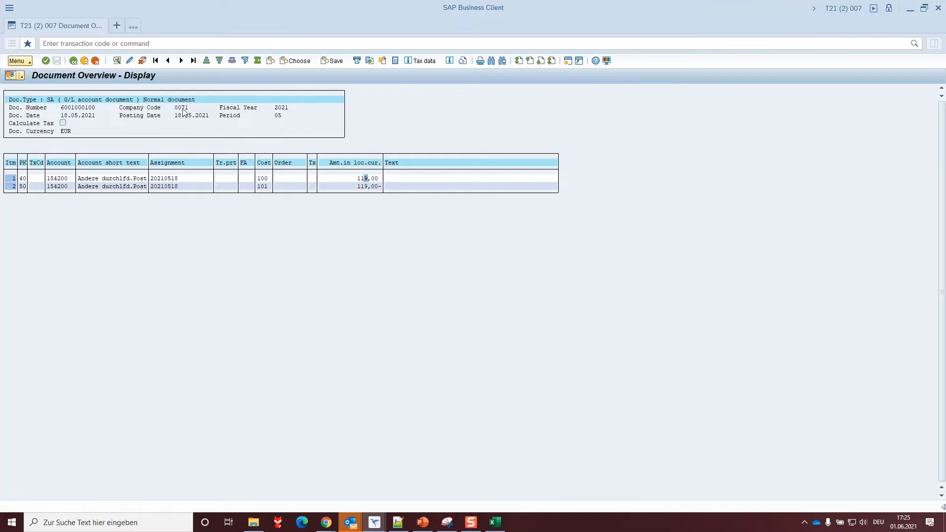
{"action": "mouse_move", "coordinate": [180, 114]}
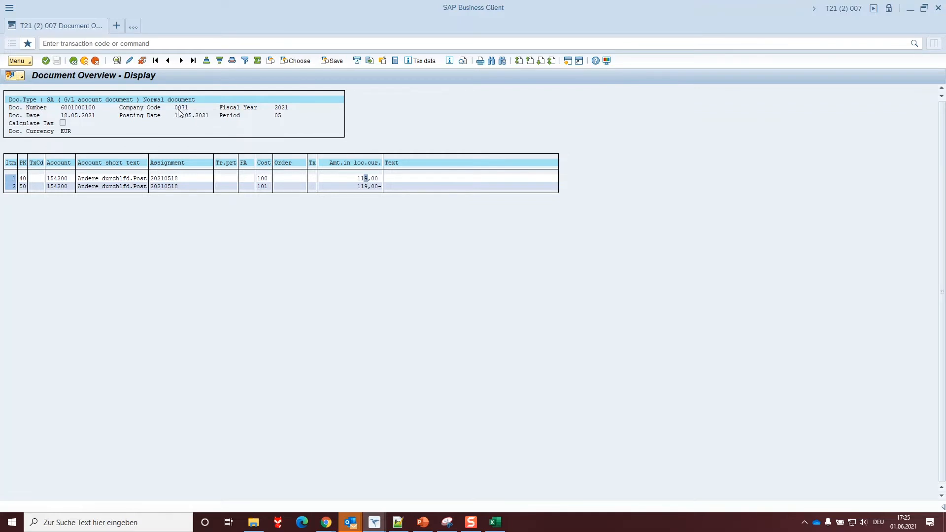
{"action": "mouse_move", "coordinate": [181, 113]}
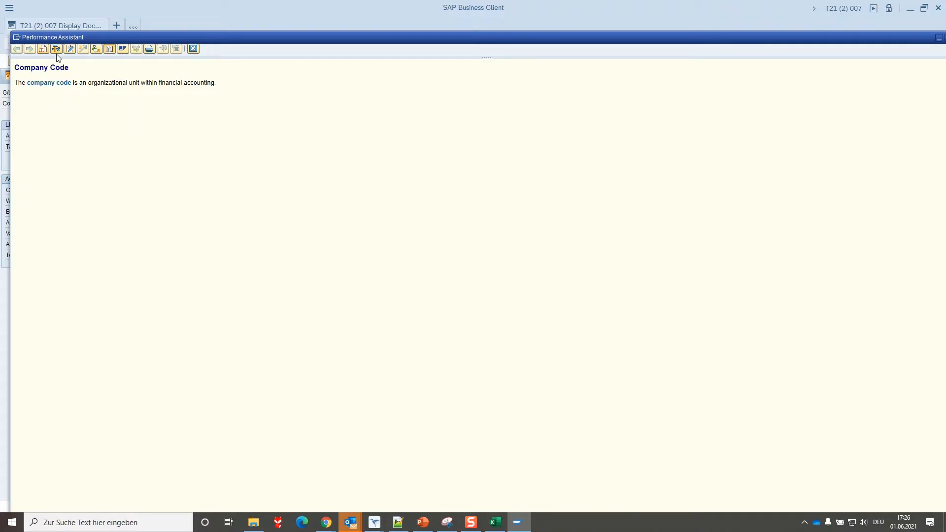
{"action": "mouse_move", "coordinate": [55, 49]}
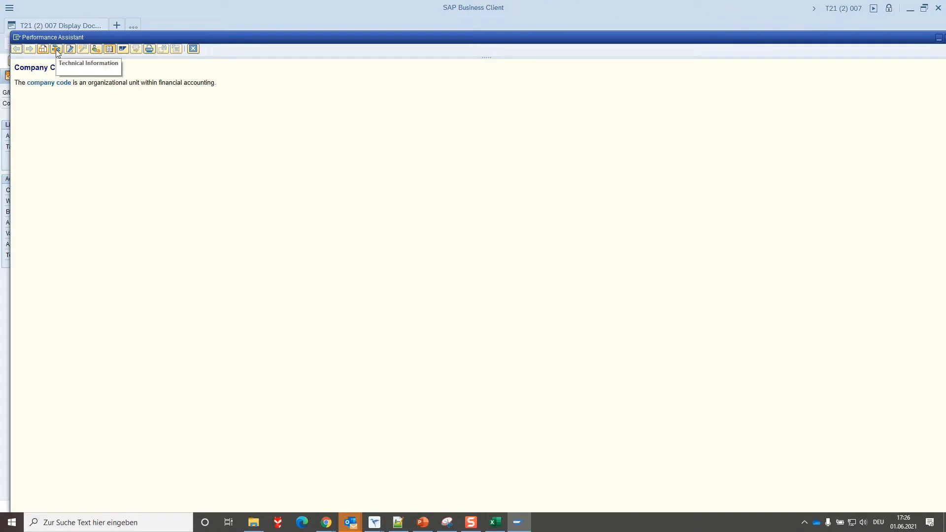
- View the Company Code technical information showing field BUKRS, then close the help
{"action": "left_click", "coordinate": [55, 49]}
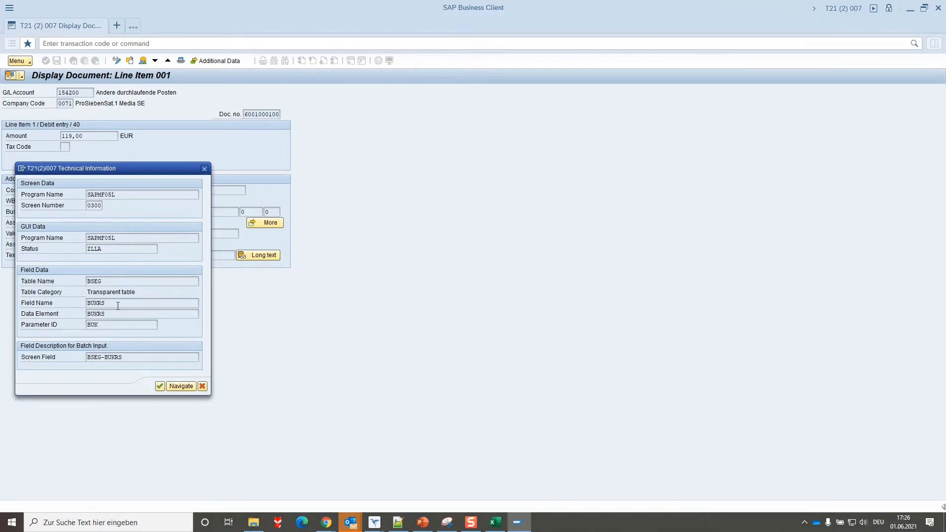
{"action": "double_click", "coordinate": [95, 302]}
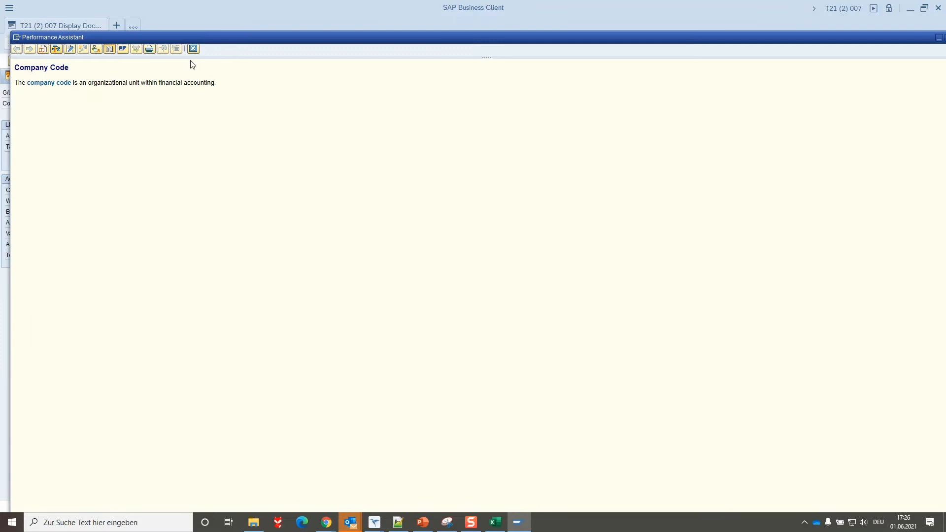
{"action": "left_click", "coordinate": [192, 49]}
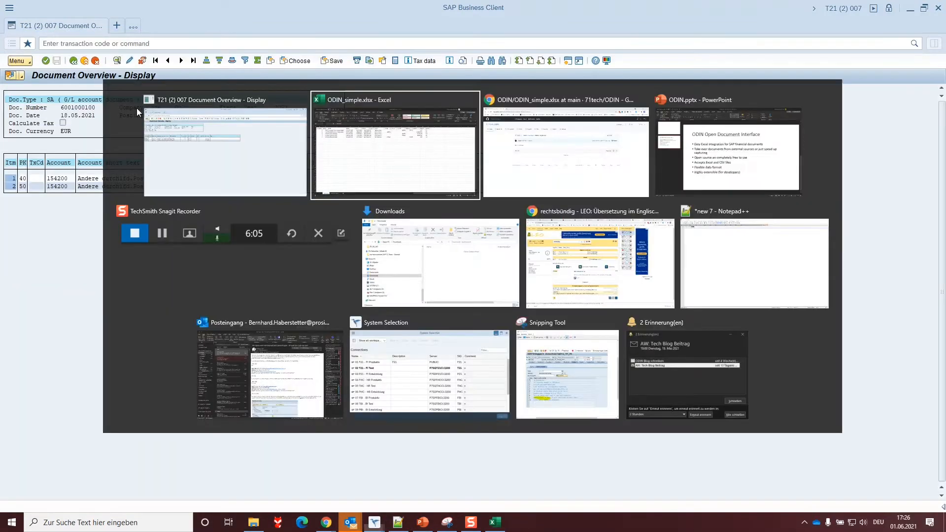
- Visit the ODIN_simple workbook briefly and switch between the Excel and SAP windows
{"action": "left_click", "coordinate": [394, 145]}
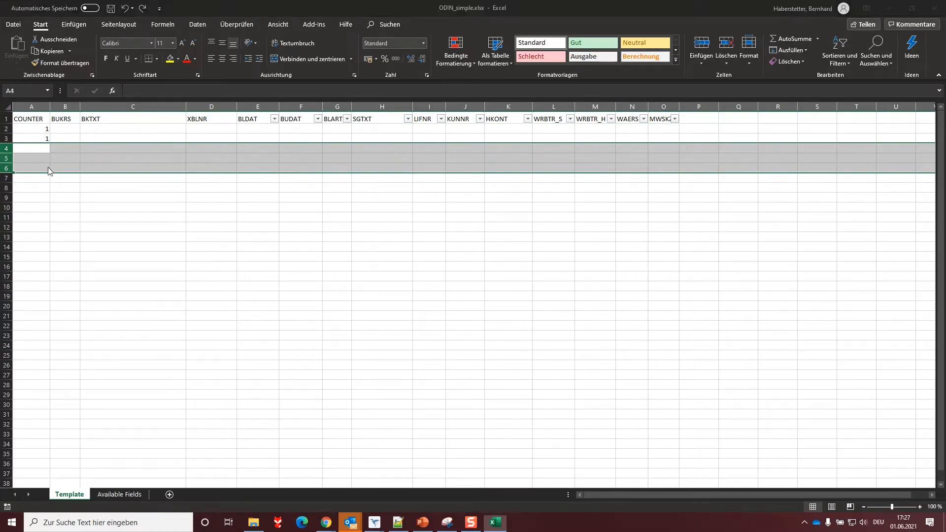
{"action": "left_click", "coordinate": [374, 522]}
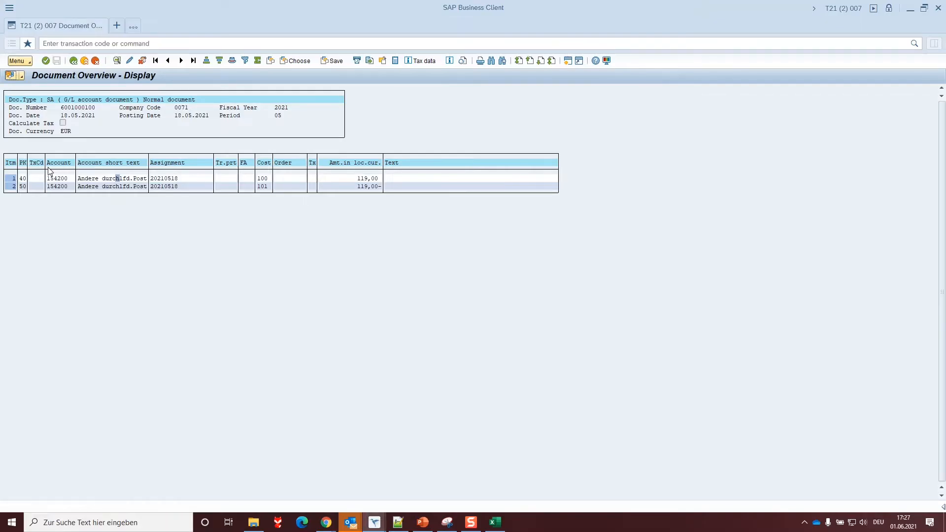
{"action": "left_click", "coordinate": [494, 522]}
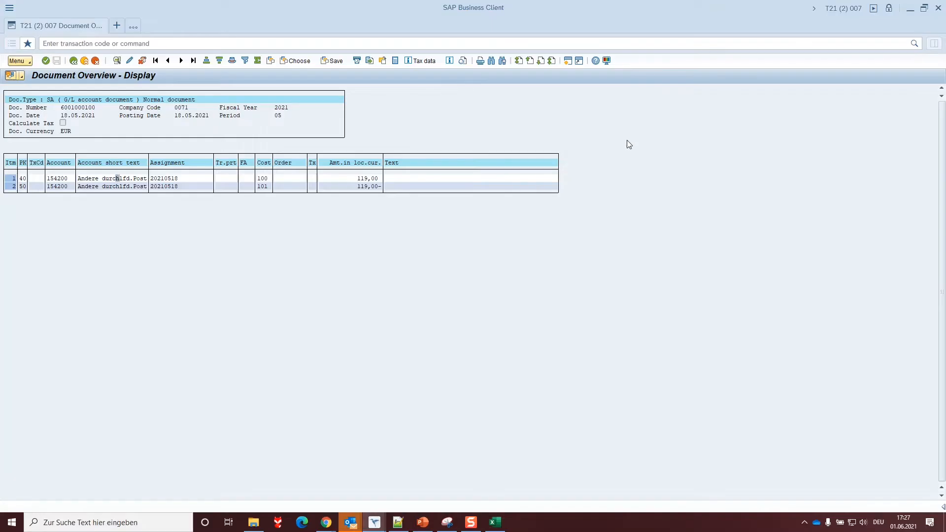
{"action": "mouse_move", "coordinate": [150, 203]}
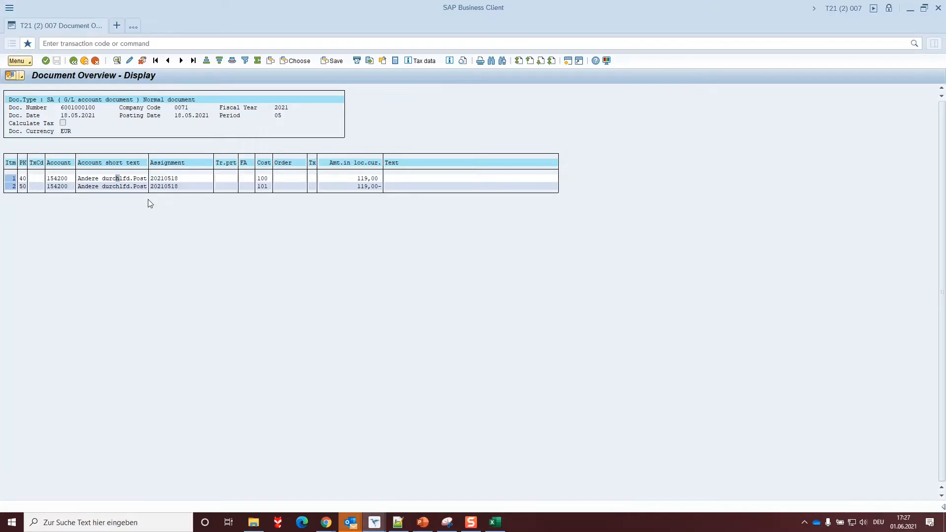
- Select the COUNTER header and rows 2–3 holding the counter value 1
{"action": "left_click", "coordinate": [494, 522]}
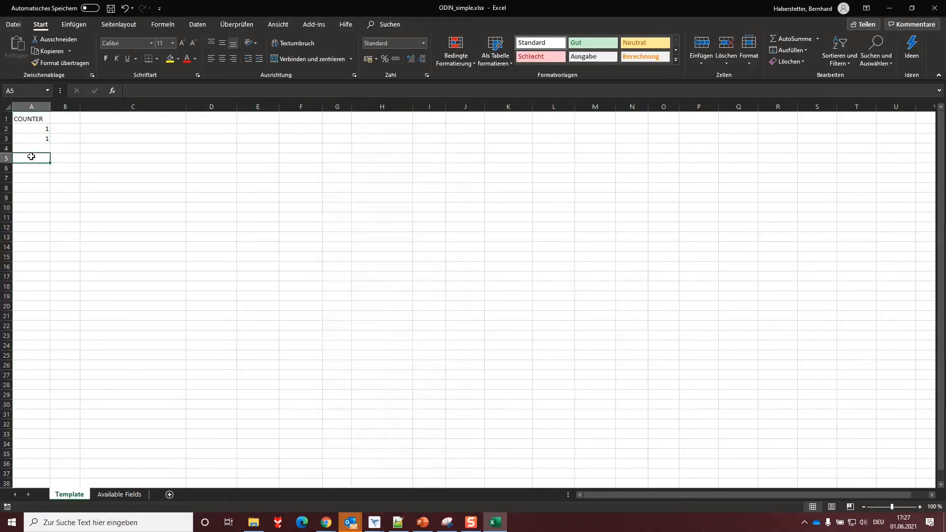
{"action": "left_click", "coordinate": [30, 118]}
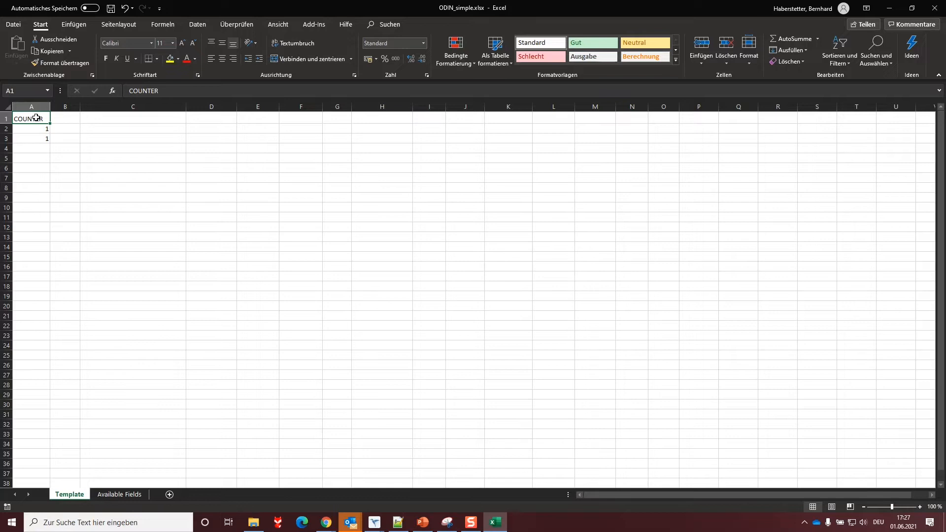
{"action": "left_click", "coordinate": [31, 128]}
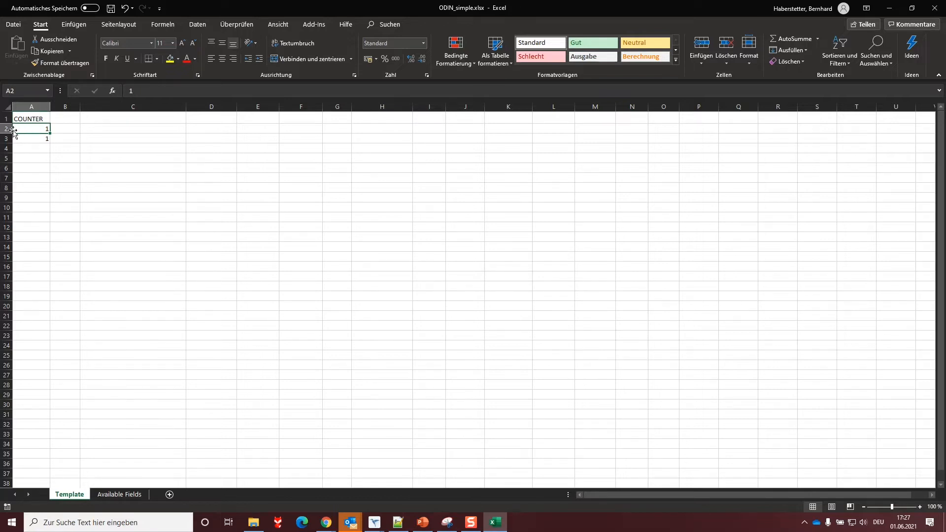
{"action": "left_click_drag", "start_coordinate": [6, 128], "coordinate": [6, 138]}
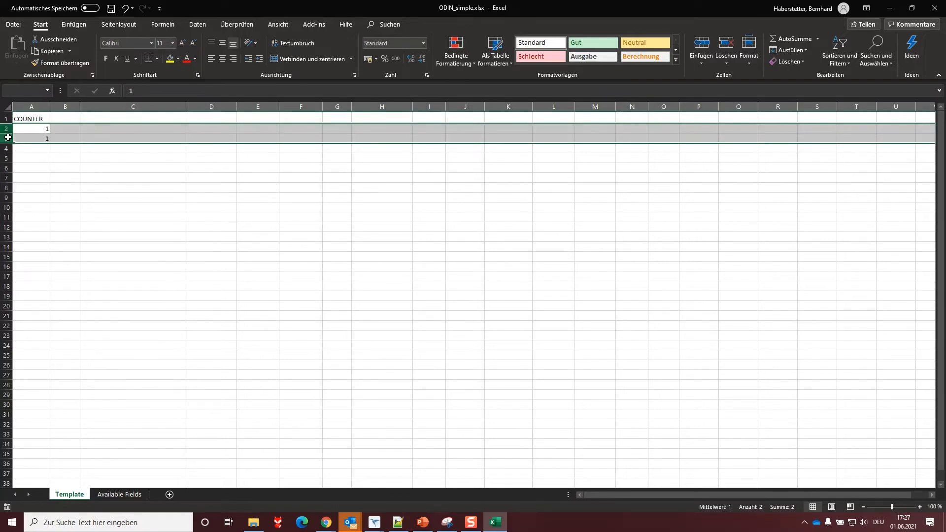
{"action": "left_click", "coordinate": [398, 523]}
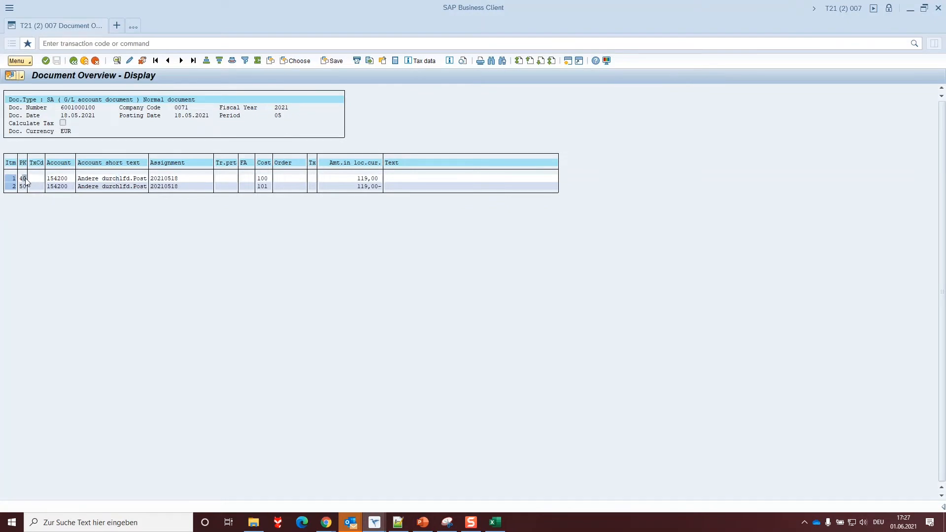
{"action": "left_click", "coordinate": [494, 522]}
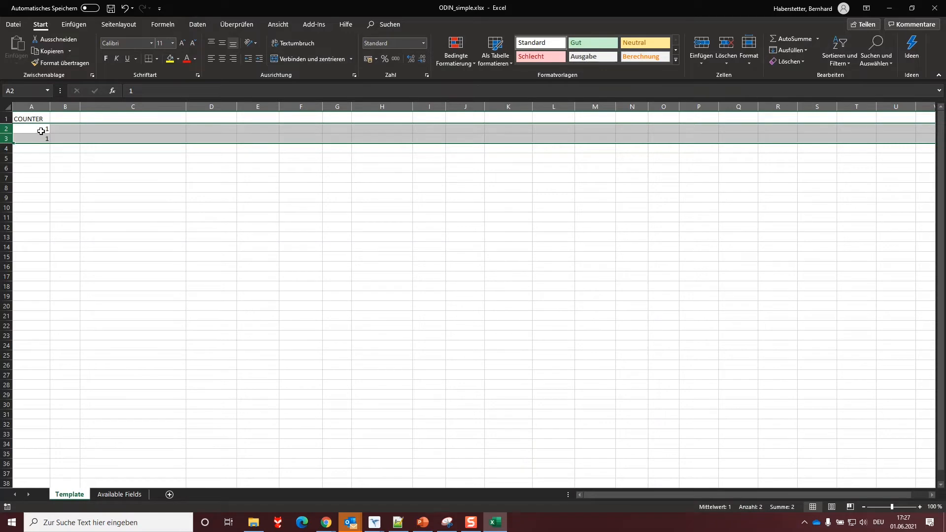
{"action": "left_click", "coordinate": [373, 523]}
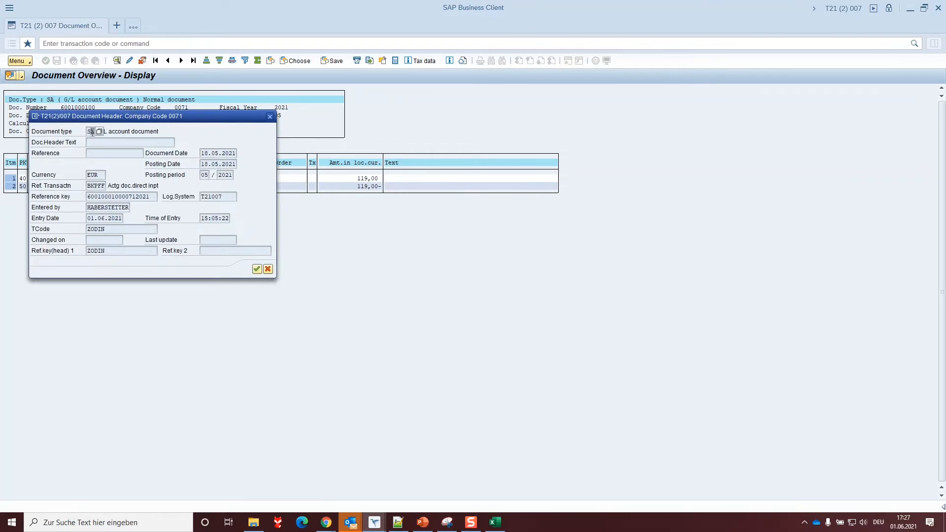
{"action": "mouse_move", "coordinate": [176, 135]}
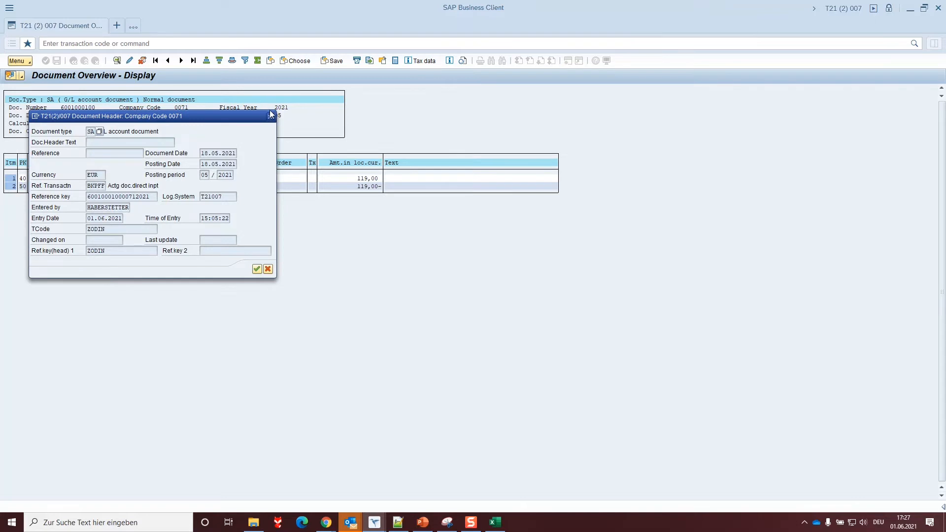
{"action": "left_click", "coordinate": [257, 269]}
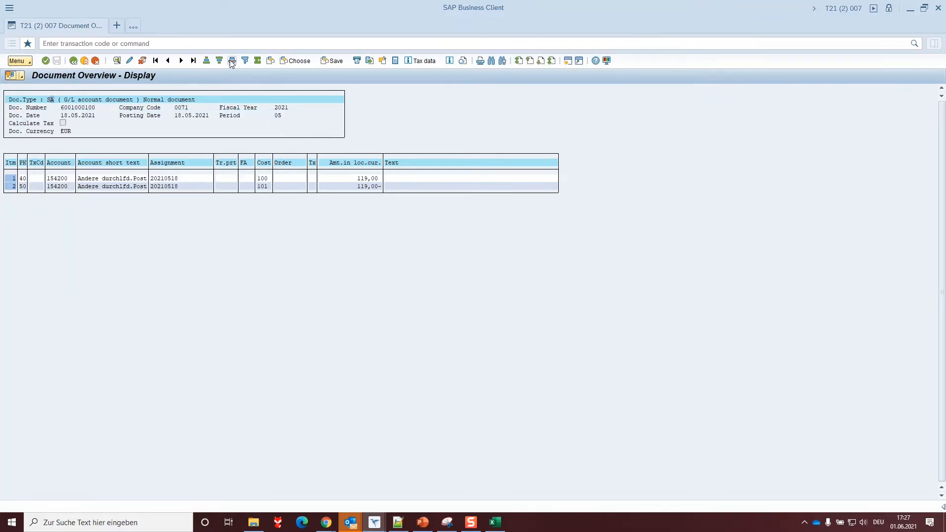
{"action": "mouse_move", "coordinate": [231, 60]}
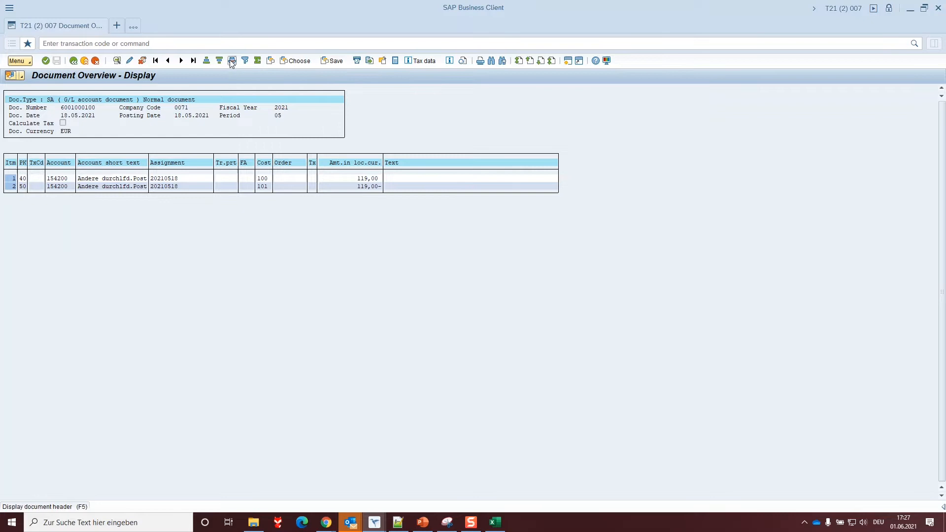
- View the Document type field help in the Performance Assistant and close it
{"action": "left_click", "coordinate": [232, 60]}
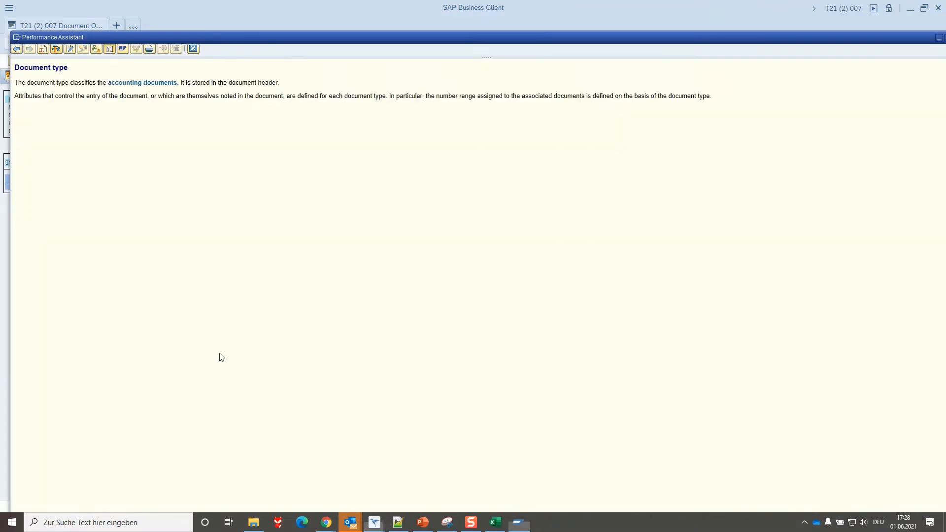
{"action": "left_click", "coordinate": [192, 48]}
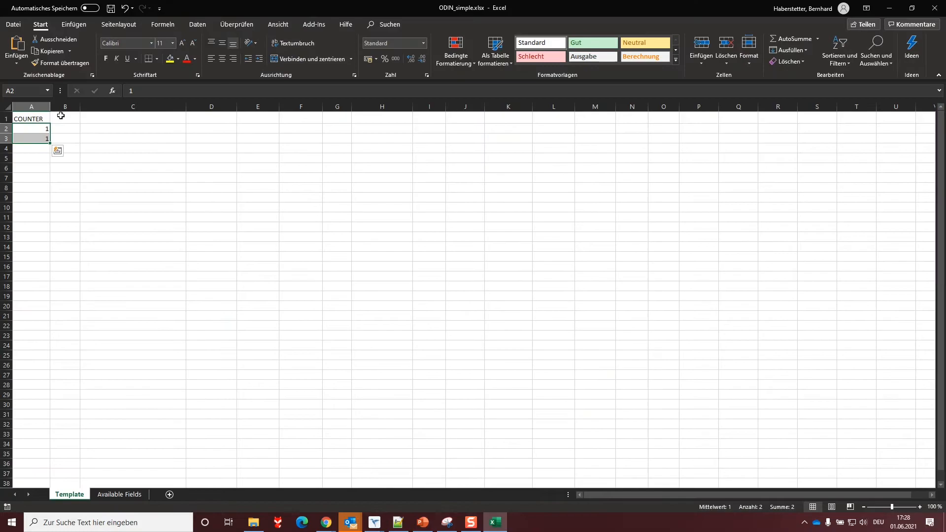
- Switch between SAP and Excel while adding the BLART column with SA on both rows
{"action": "left_click", "coordinate": [374, 522]}
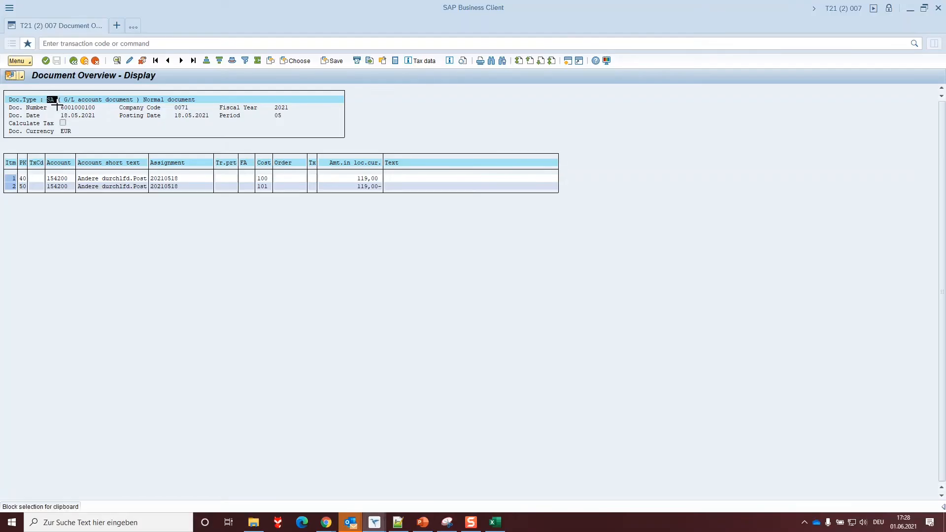
{"action": "left_click", "coordinate": [494, 523]}
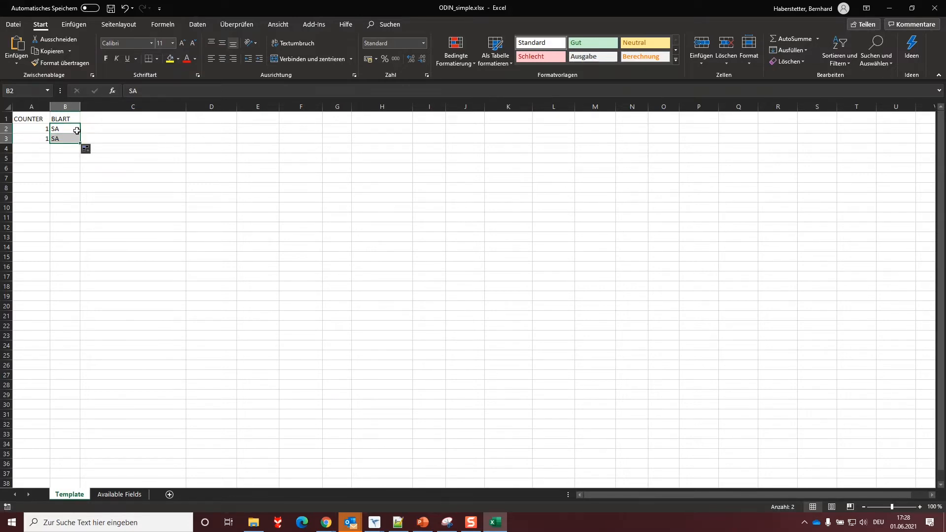
{"action": "left_click", "coordinate": [373, 523]}
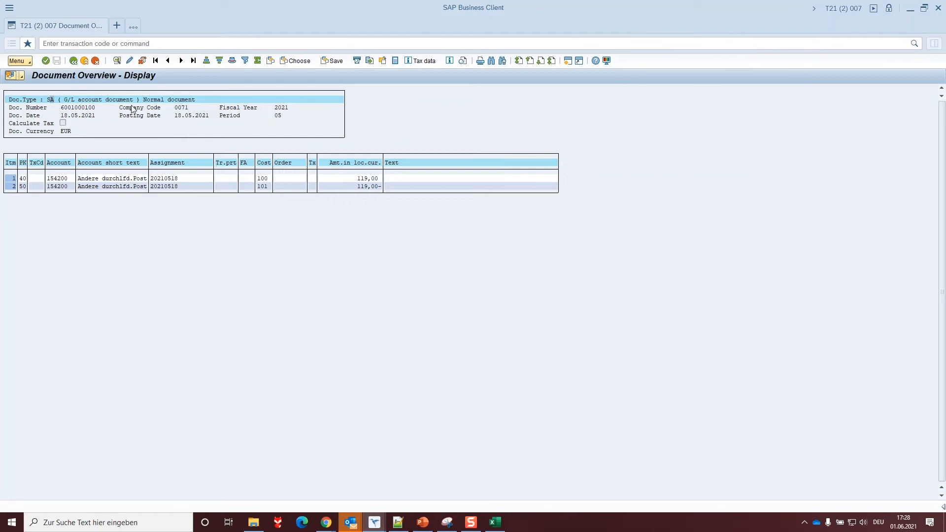
{"action": "mouse_move", "coordinate": [65, 114]}
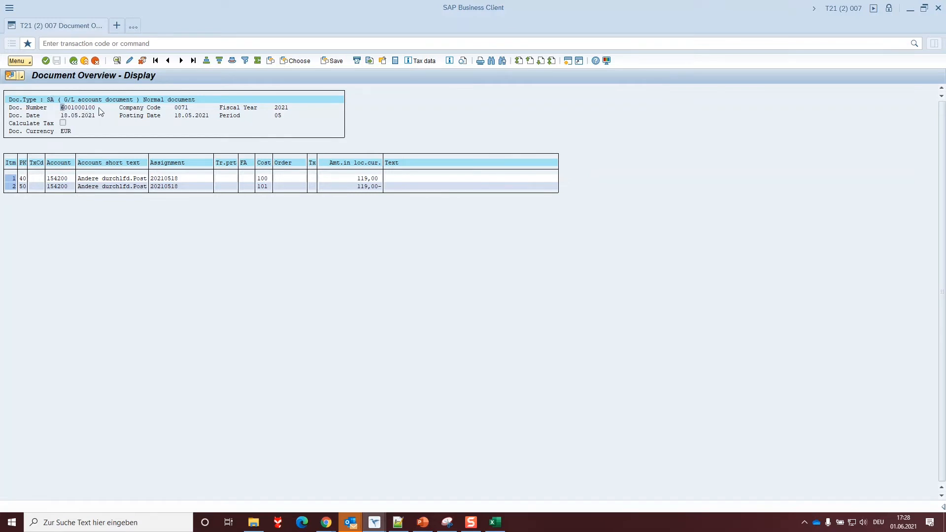
{"action": "mouse_move", "coordinate": [181, 110]}
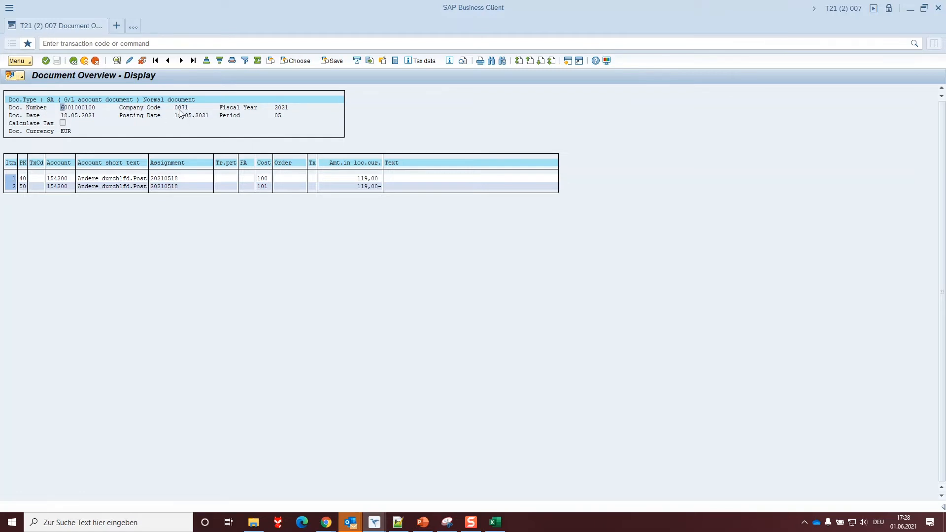
- Take company code 0071 from SAP and head column C as BUKRS
{"action": "double_click", "coordinate": [181, 107]}
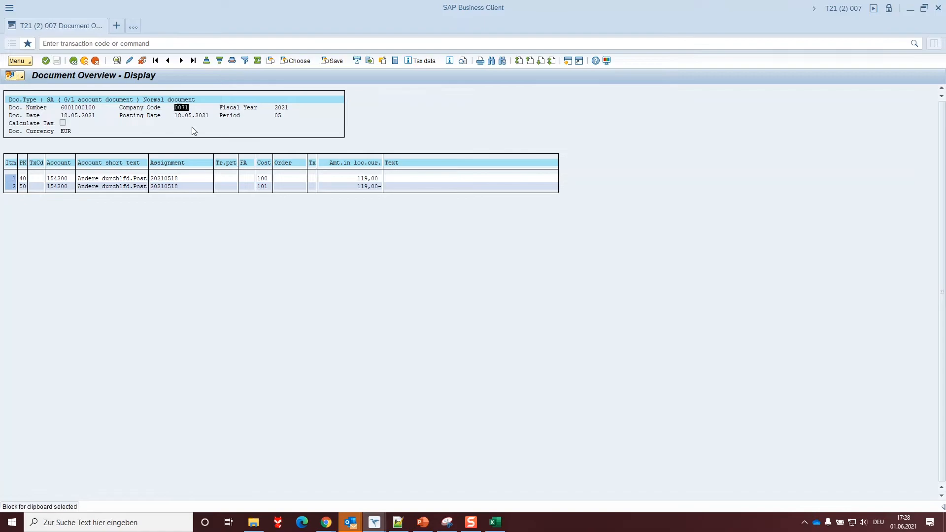
{"action": "left_click", "coordinate": [494, 523]}
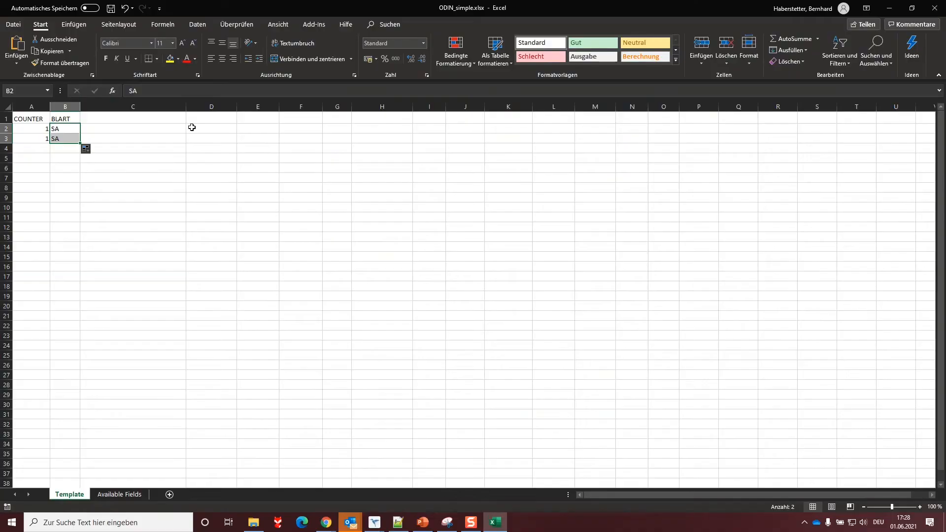
{"action": "left_click", "coordinate": [133, 117]}
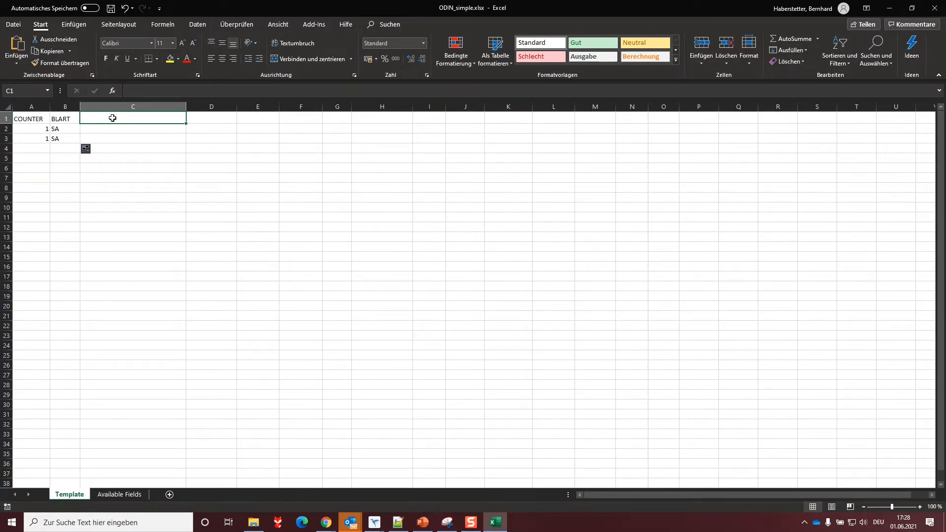
{"action": "type", "text": "B"}
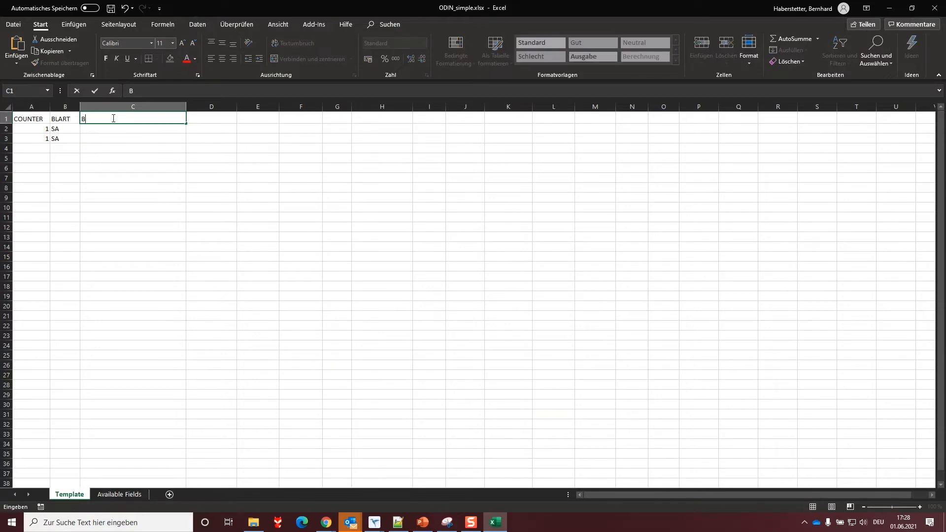
{"action": "type", "text": "UKR"}
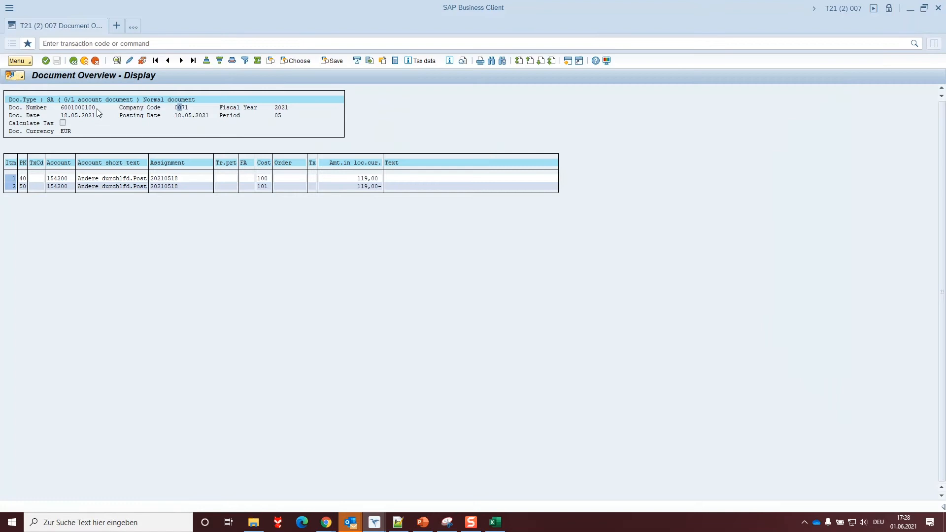
{"action": "mouse_move", "coordinate": [181, 111]}
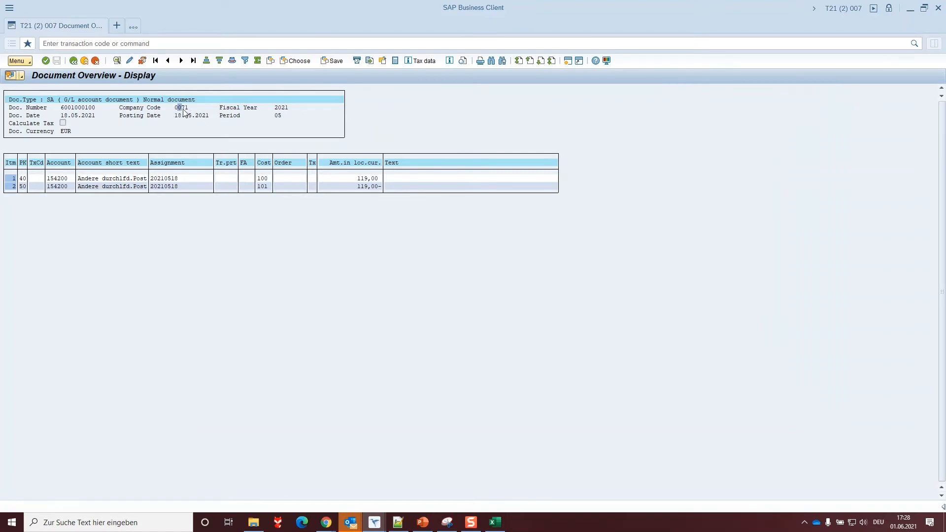
- Enter company code 0071 in the data rows and narrow column C to fit
{"action": "left_click", "coordinate": [494, 527]}
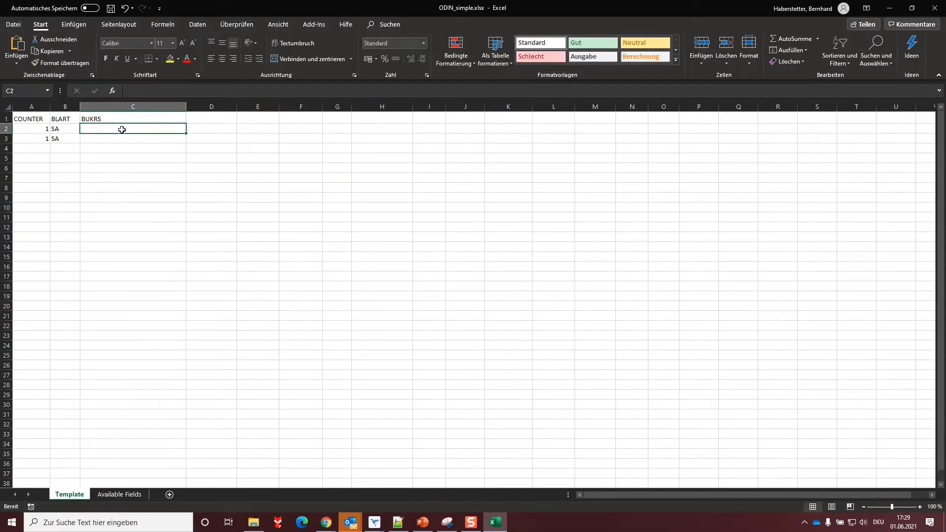
{"action": "type", "text": "0071"}
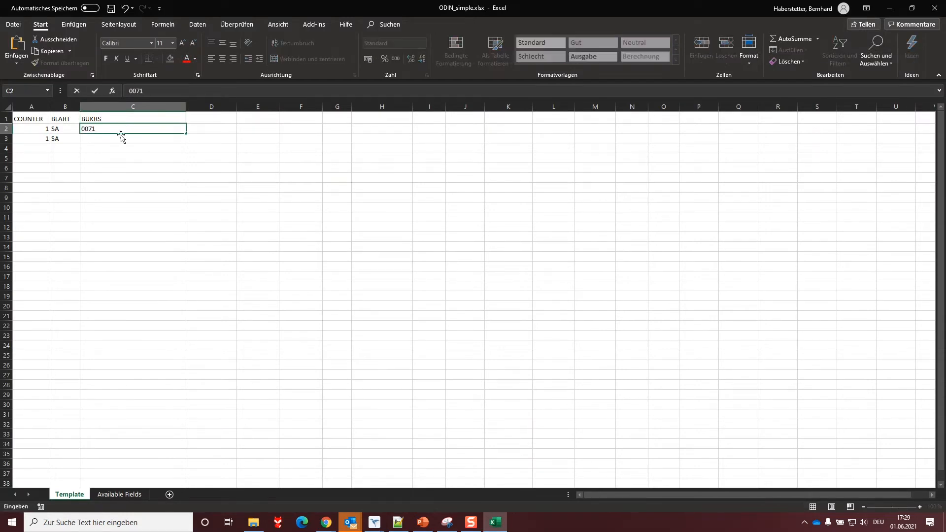
{"action": "key", "text": "Return"}
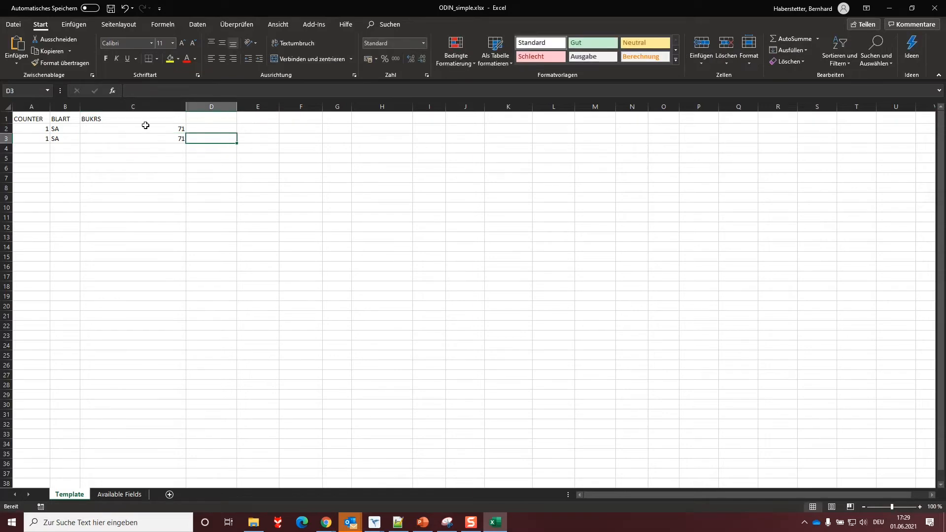
{"action": "left_click_drag", "start_coordinate": [188, 107], "coordinate": [112, 106]}
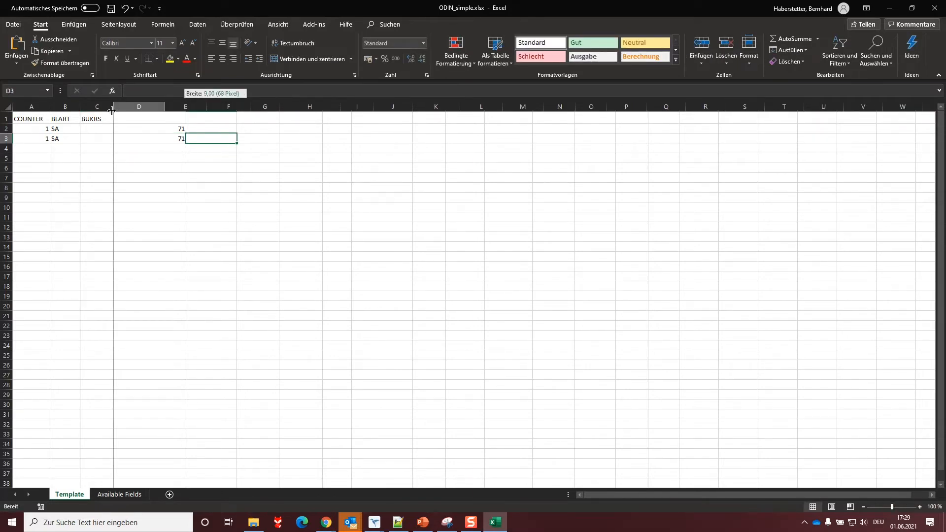
- Compare the BUKRS column against the posted SAP document header, switching windows repeatedly
{"action": "left_click", "coordinate": [373, 522]}
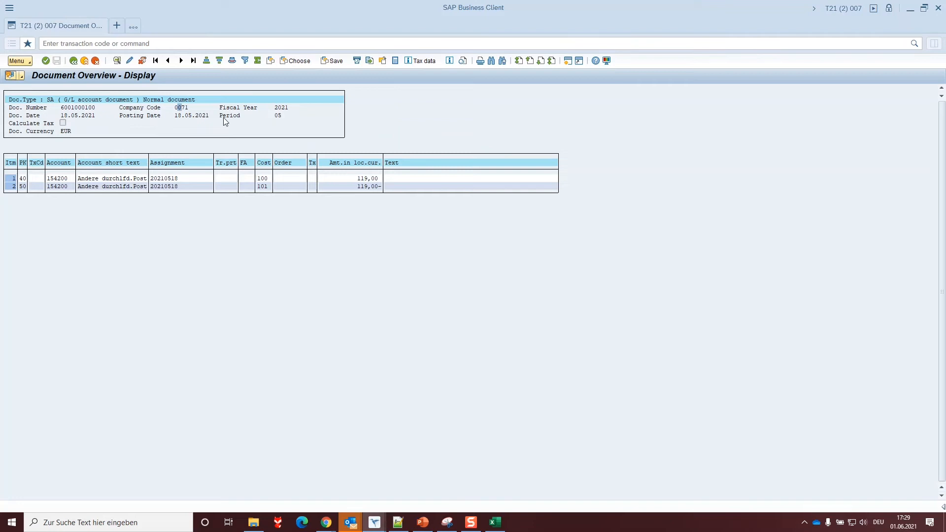
{"action": "mouse_move", "coordinate": [278, 112]}
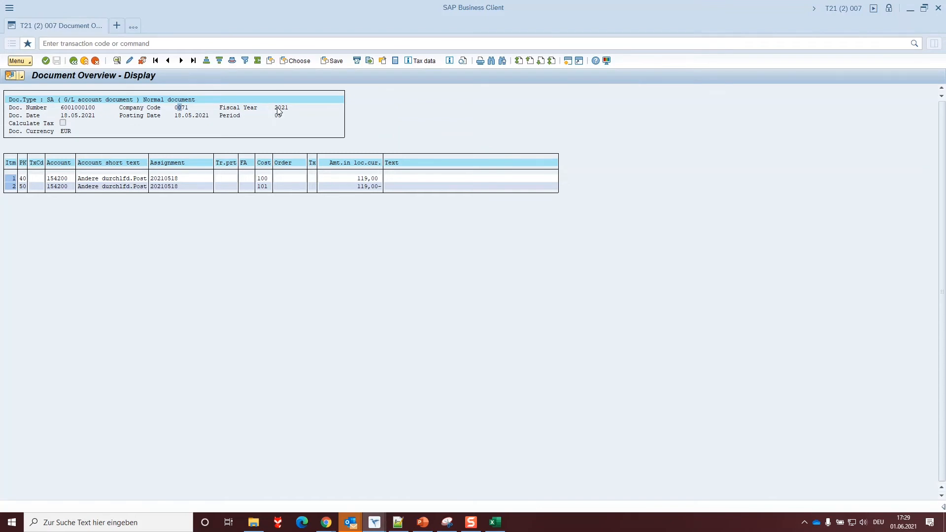
{"action": "left_click", "coordinate": [494, 522]}
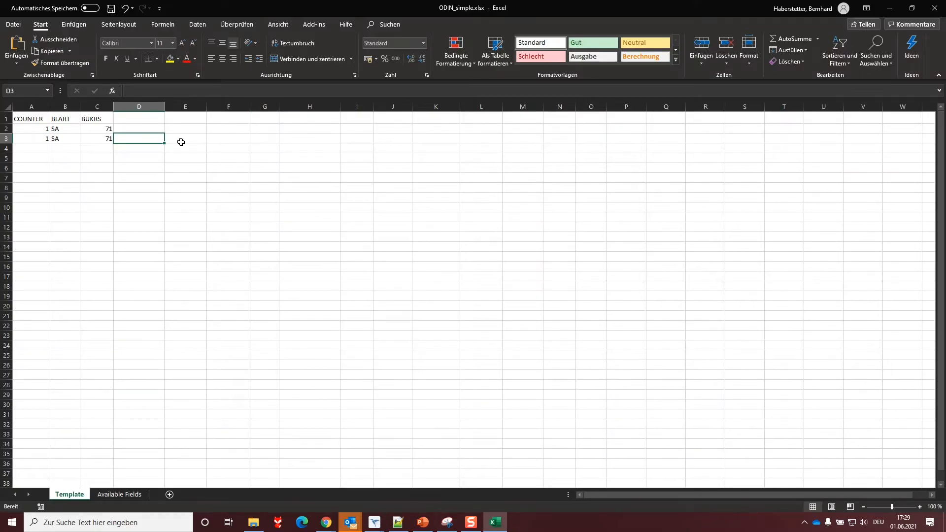
{"action": "left_click", "coordinate": [373, 523]}
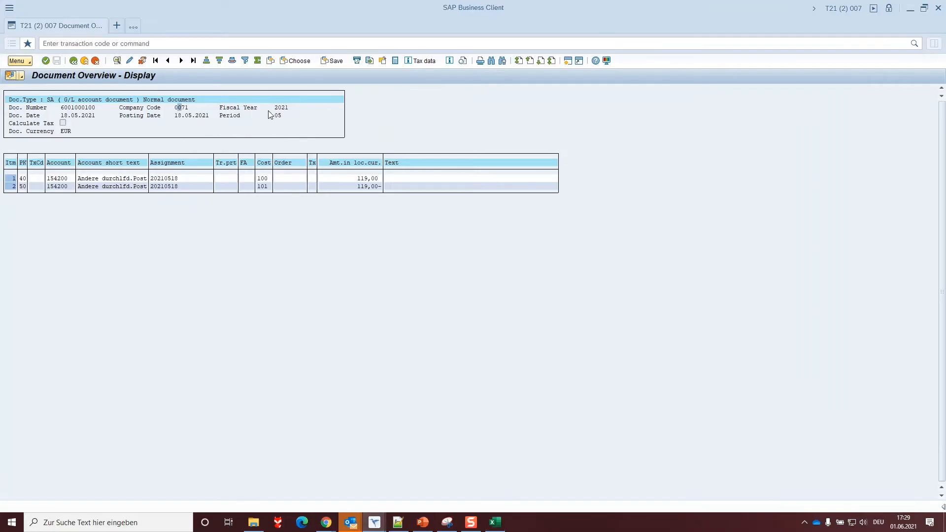
{"action": "mouse_move", "coordinate": [237, 119]}
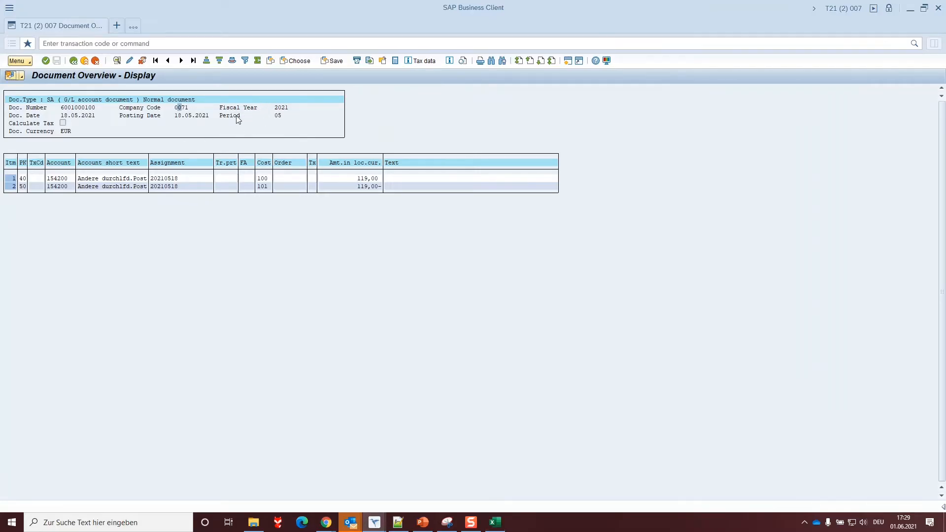
{"action": "left_click", "coordinate": [493, 523]}
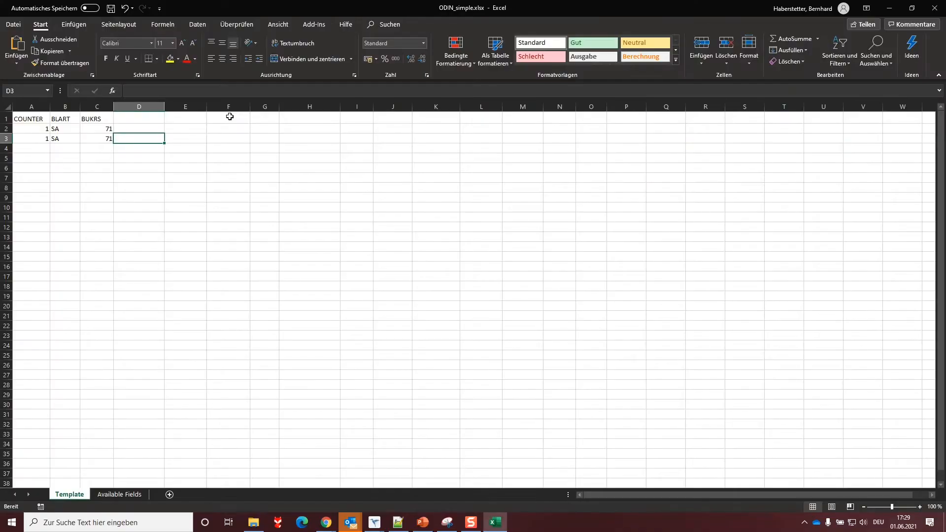
{"action": "left_click", "coordinate": [374, 522]}
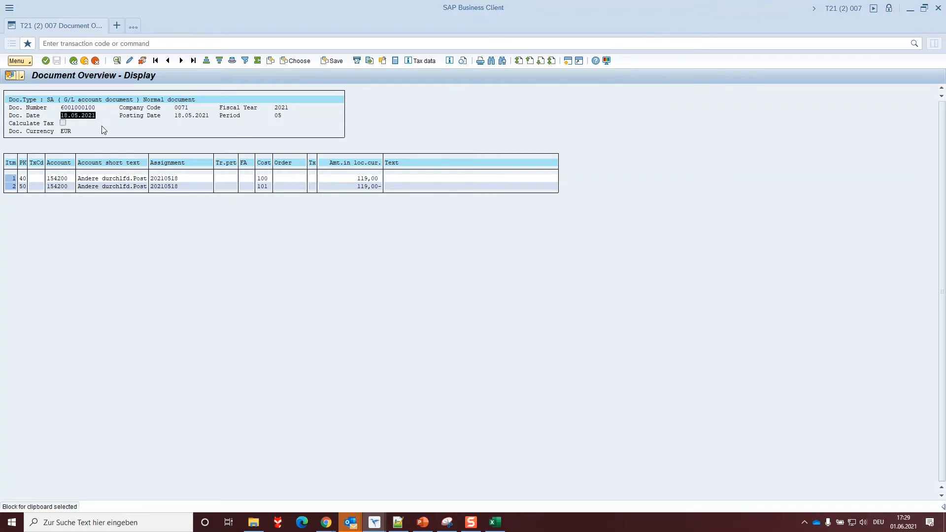
{"action": "left_click", "coordinate": [494, 523]}
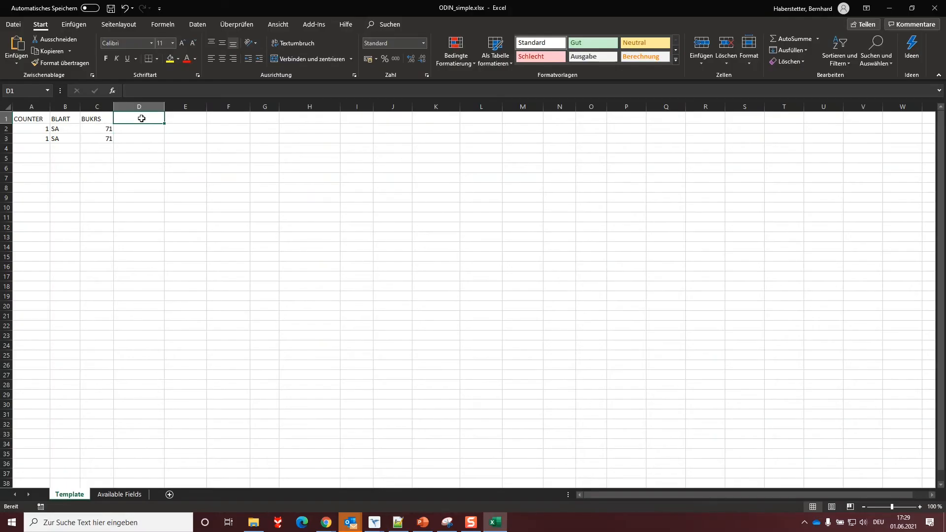
{"action": "left_click", "coordinate": [373, 523]}
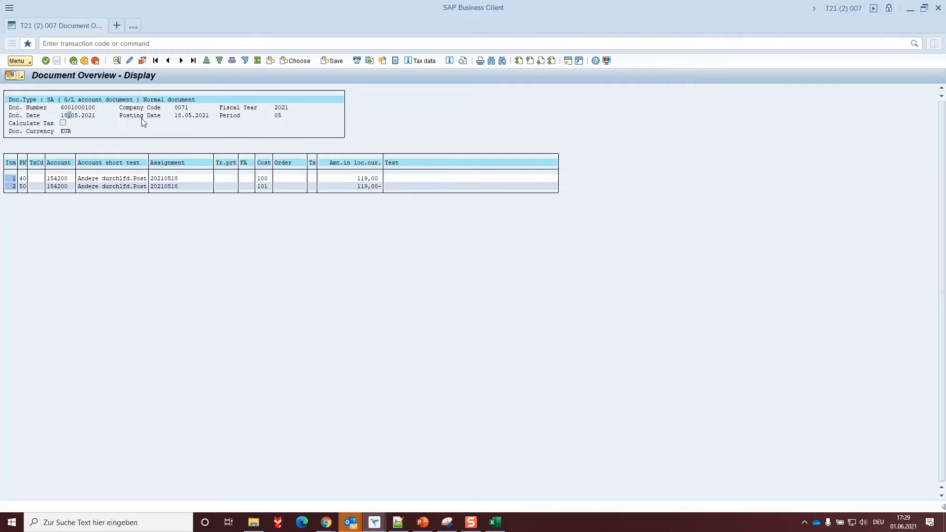
{"action": "left_click", "coordinate": [493, 523]}
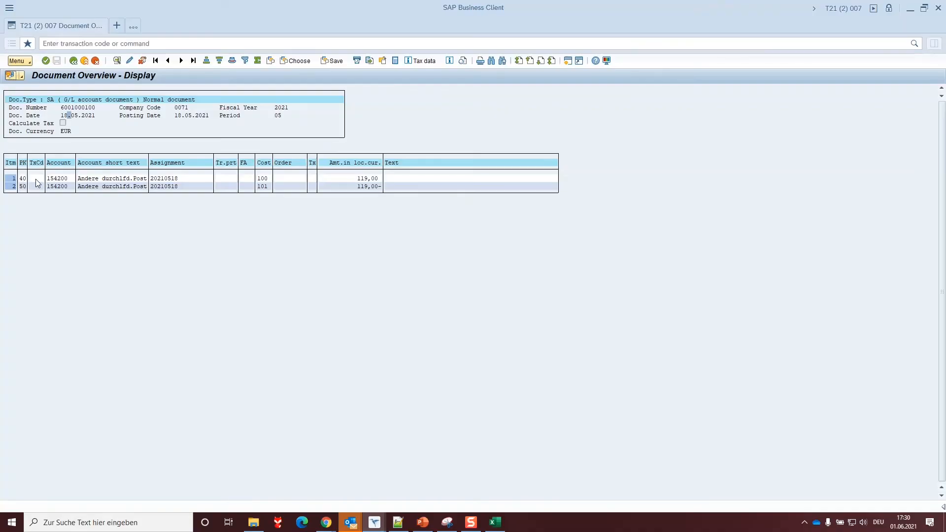
{"action": "mouse_move", "coordinate": [23, 179]}
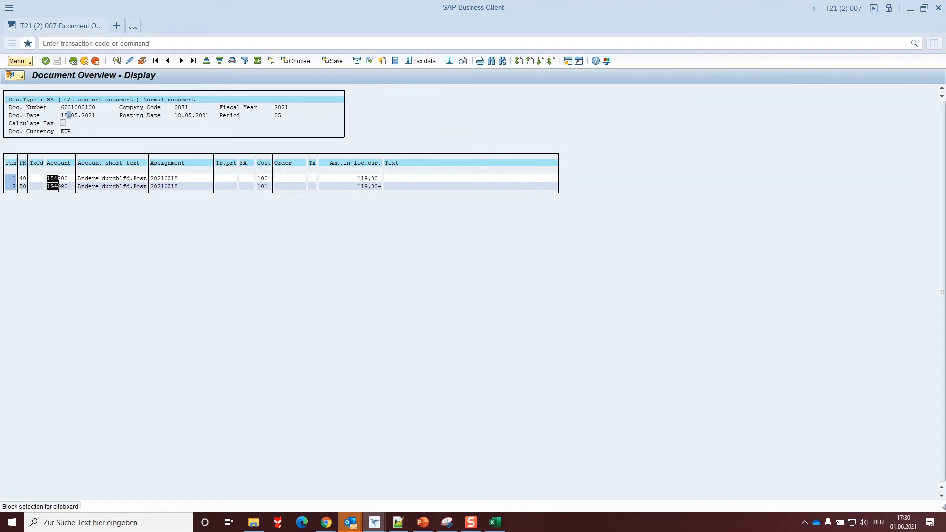
- Paste the copied account 154200 into F2:F3 of the Excel template
{"action": "key", "text": "alt+tab"}
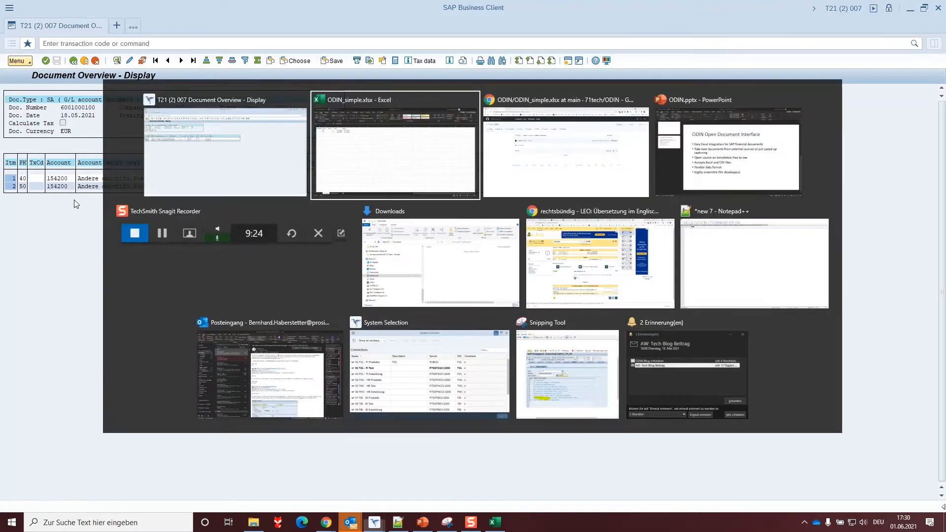
{"action": "left_click", "coordinate": [225, 145]}
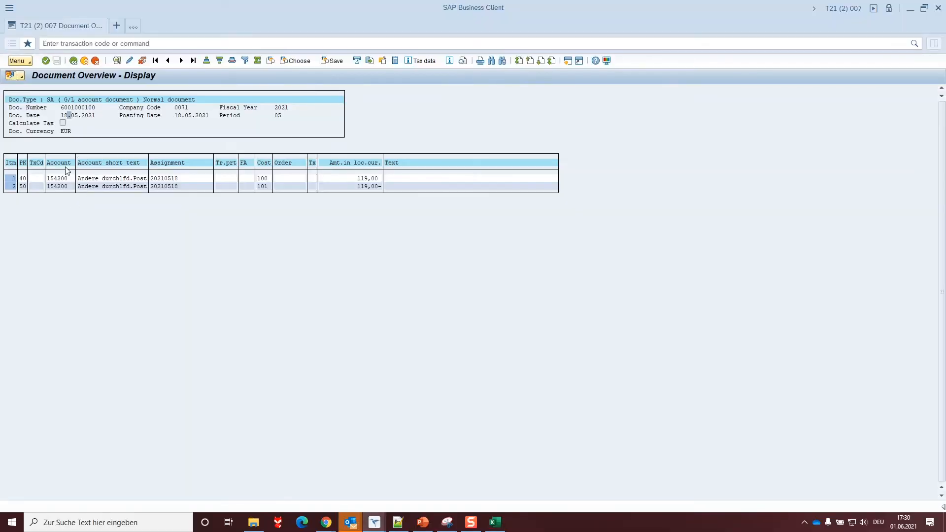
{"action": "mouse_move", "coordinate": [64, 188]}
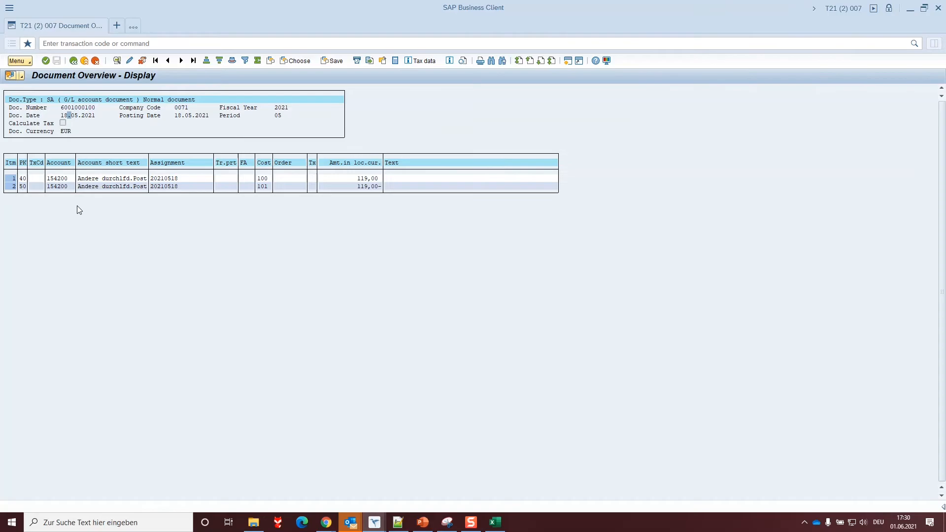
{"action": "left_click", "coordinate": [493, 523]}
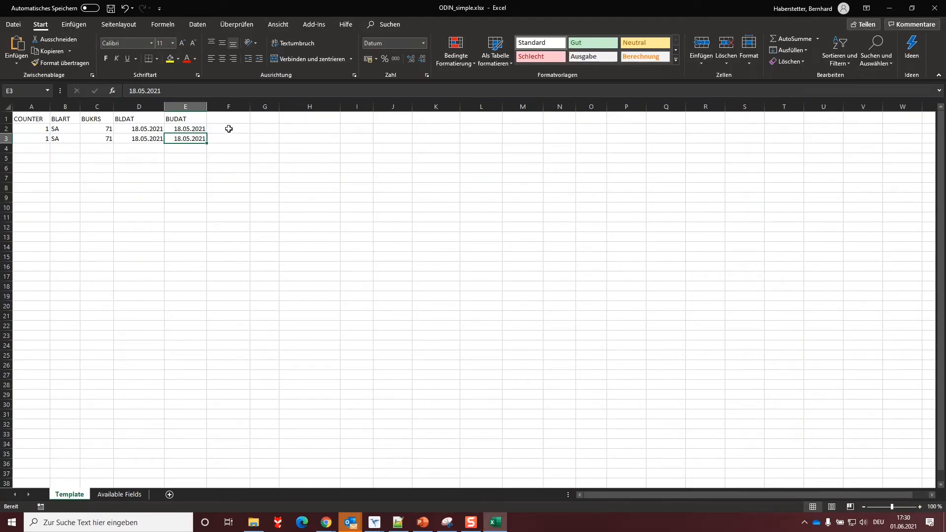
{"action": "key", "text": "ctrl+v"}
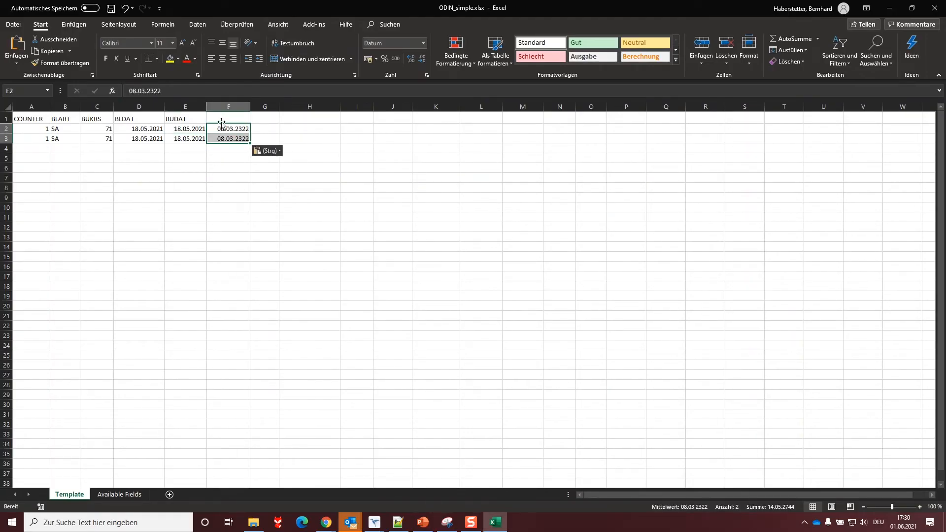
- Format the pasted accounts as Text, select F1, and return to the posted SAP document
{"action": "left_click", "coordinate": [423, 42]}
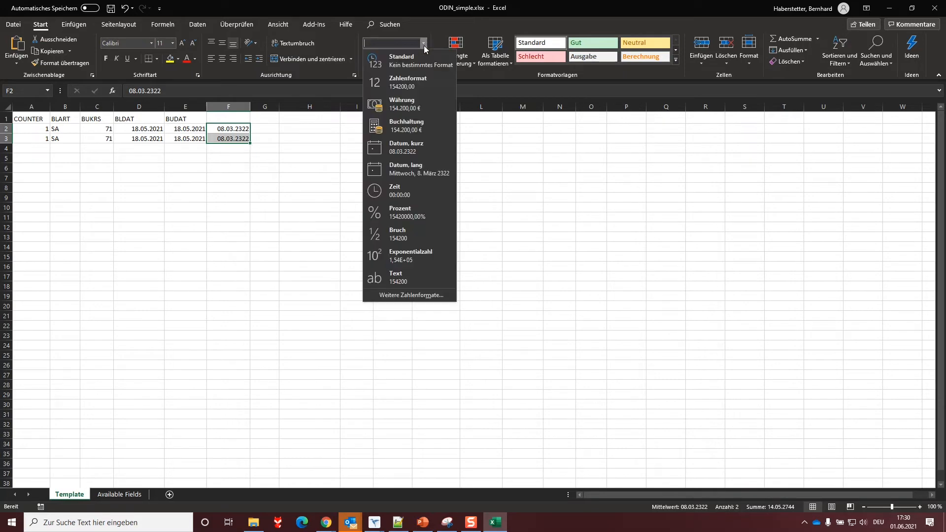
{"action": "left_click", "coordinate": [397, 277]}
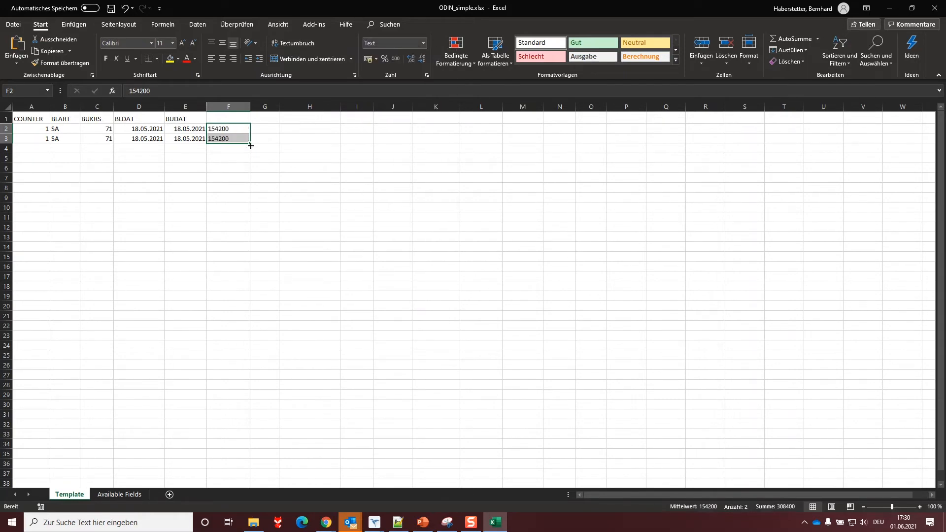
{"action": "left_click", "coordinate": [228, 116]}
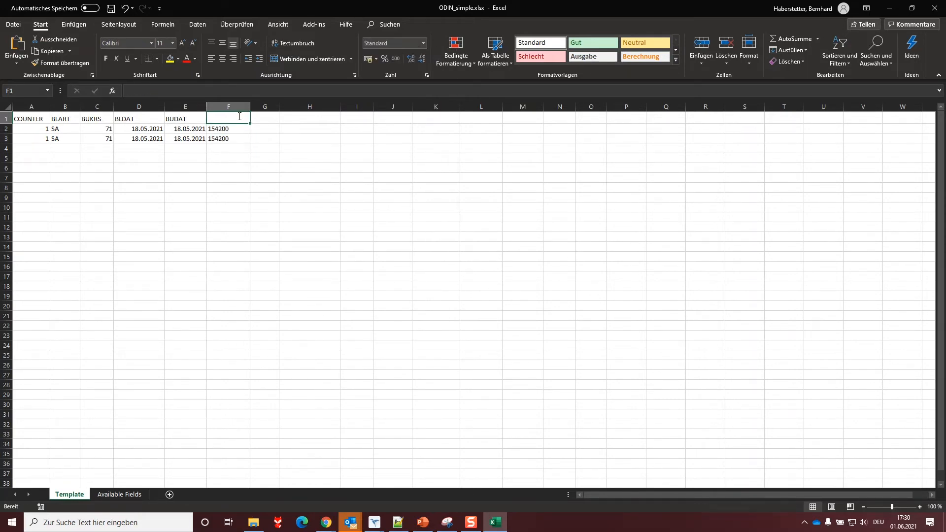
{"action": "left_click", "coordinate": [374, 523]}
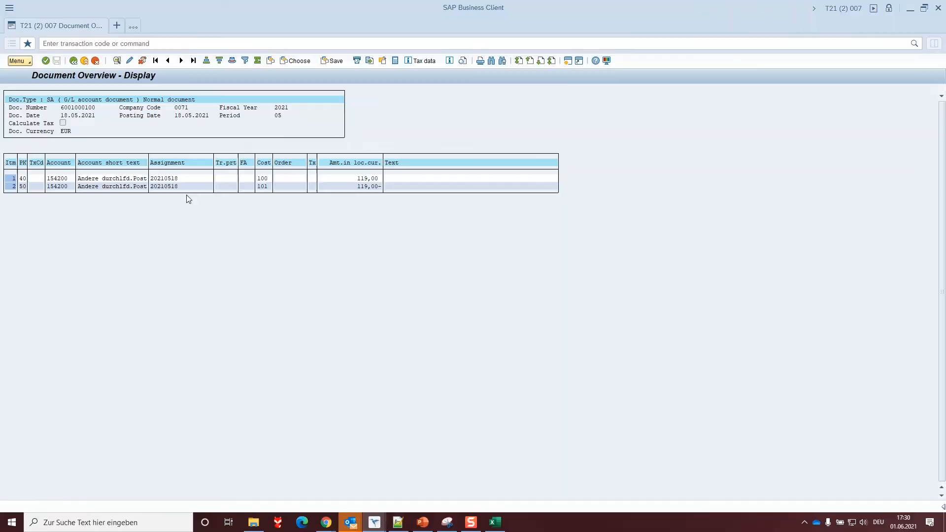
- Enter the ZUONR assignment header in G1, then mark values in the SAP document for copying
{"action": "left_click", "coordinate": [494, 523]}
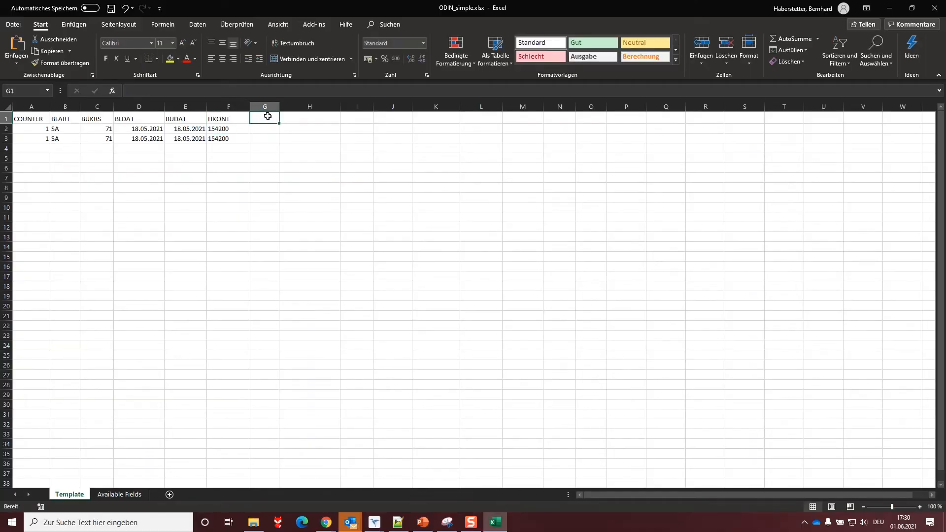
{"action": "type", "text": "ZUONRT"}
{"action": "left_click", "coordinate": [265, 129]}
{"action": "type", "text": "20210518"}
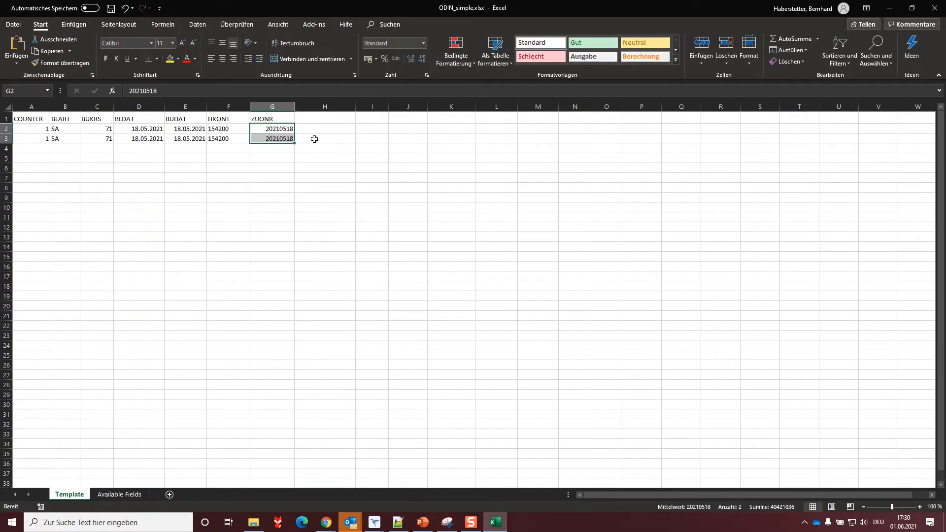
{"action": "left_click", "coordinate": [397, 522]}
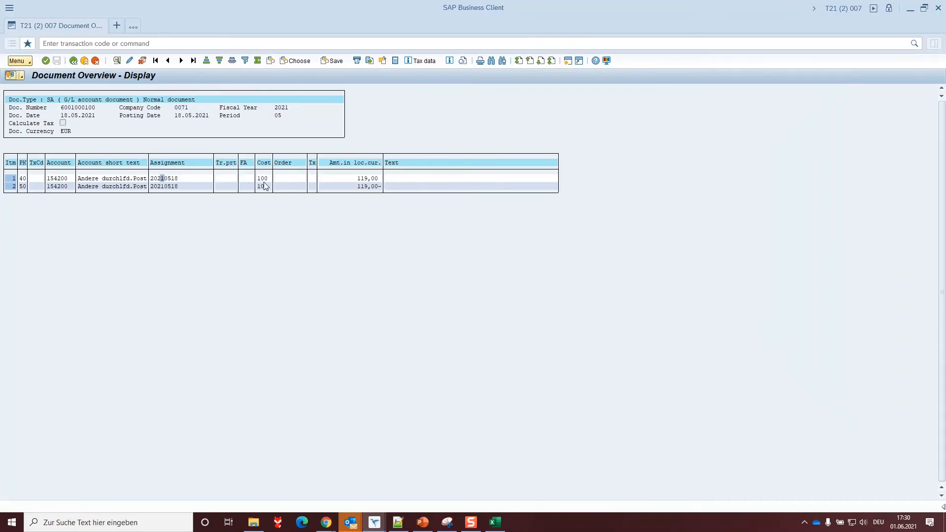
{"action": "left_click", "coordinate": [262, 186]}
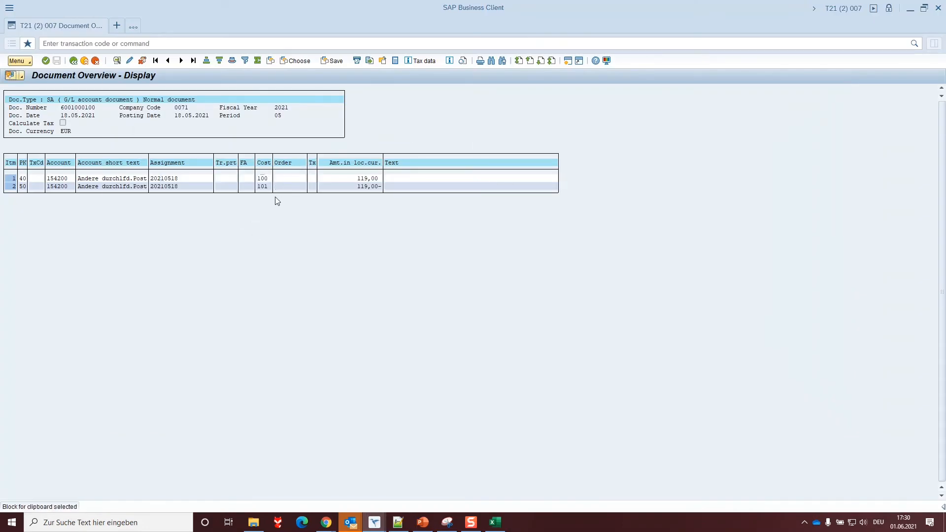
- Enter the KOSTL cost center header in H1, check the SAP document amounts, and select I1
{"action": "left_click", "coordinate": [494, 523]}
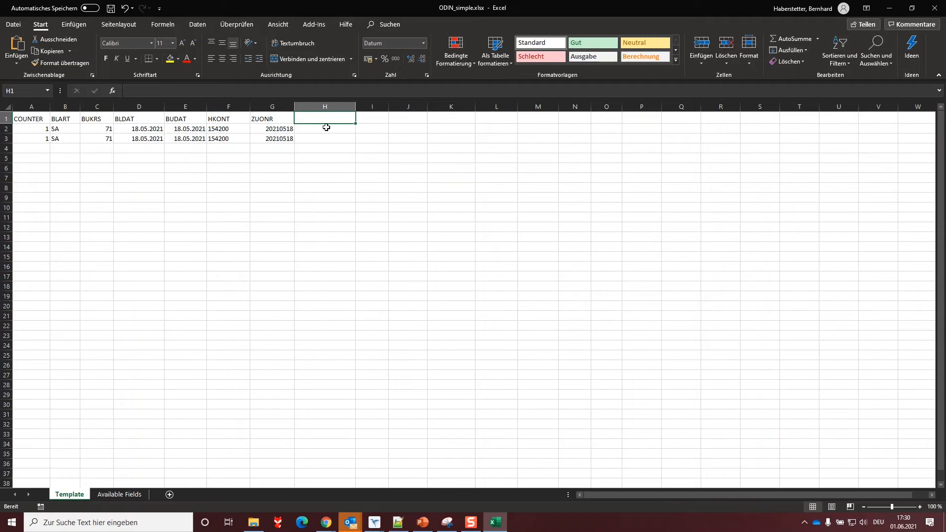
{"action": "type", "text": "KOSTL"}
{"action": "left_click", "coordinate": [324, 128]}
{"action": "type", "text": "100"}
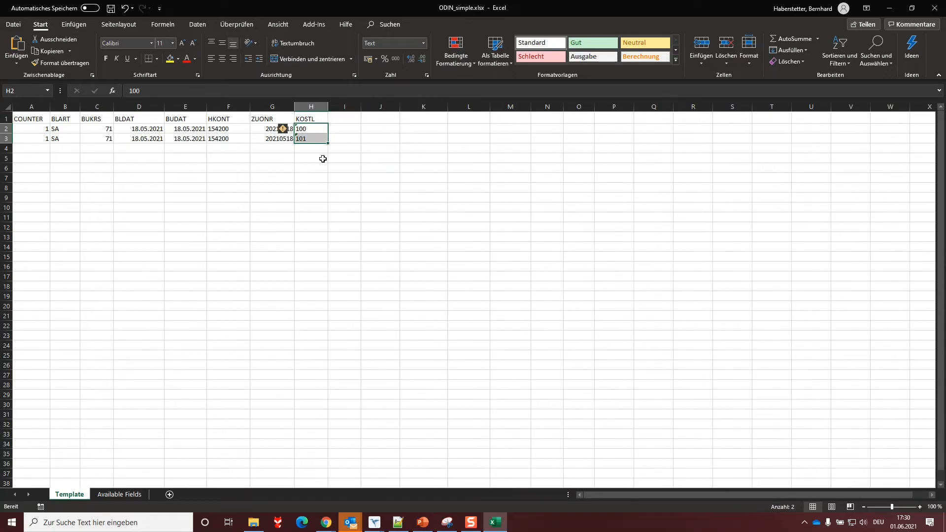
{"action": "left_click", "coordinate": [373, 523]}
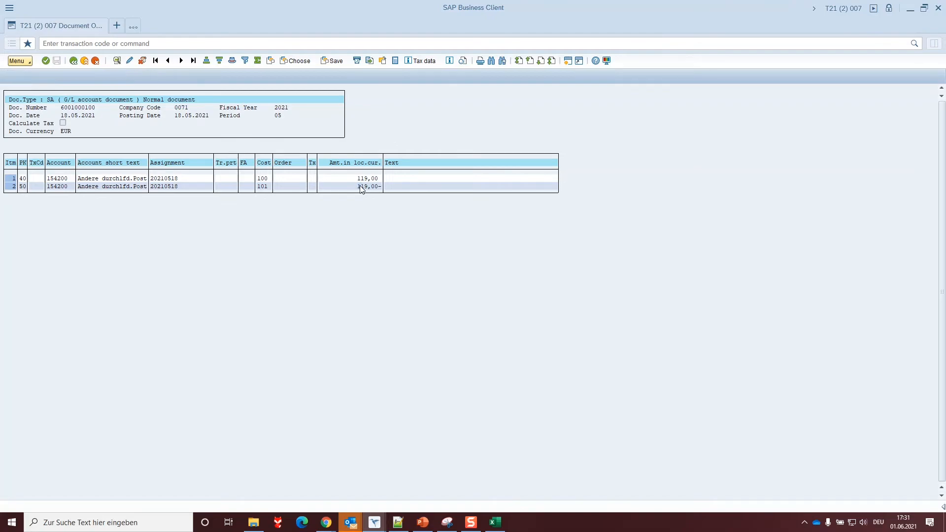
{"action": "left_click", "coordinate": [493, 522]}
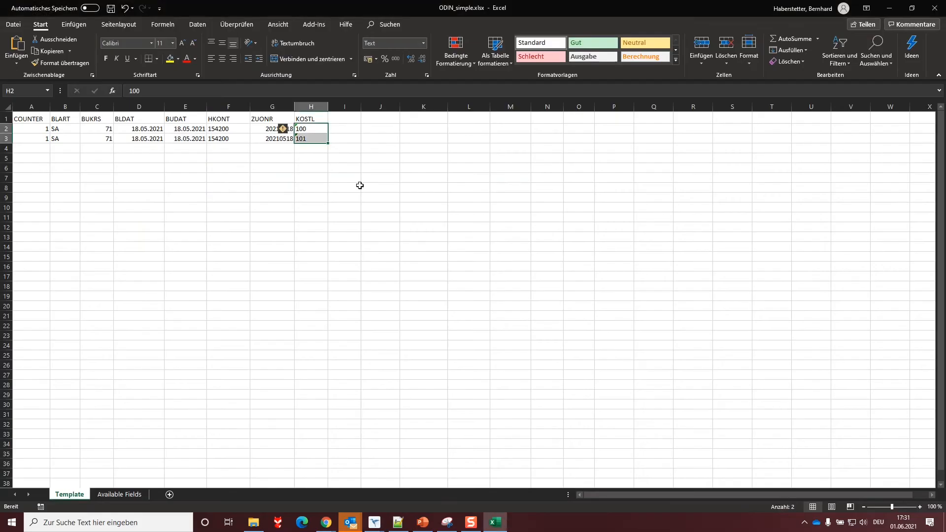
{"action": "left_click", "coordinate": [345, 118]}
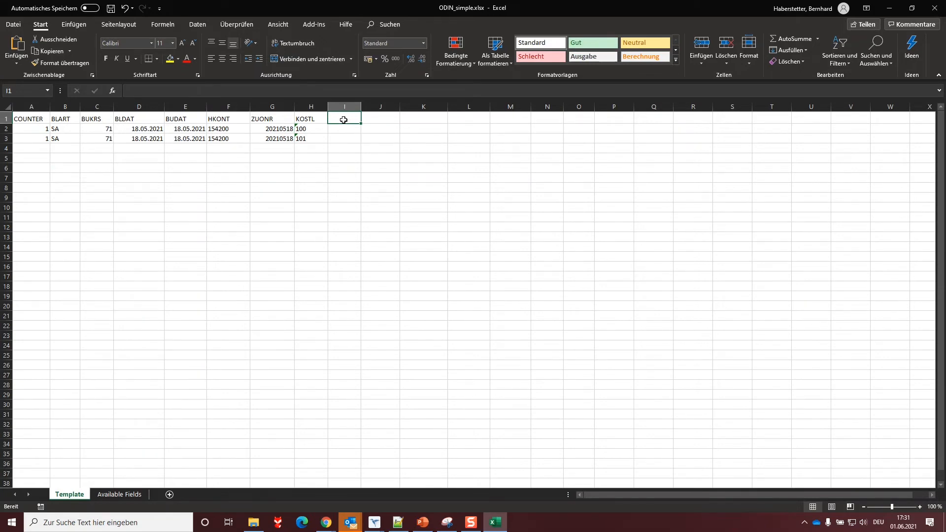
- Enter amount headers WRBTR_S in I1 and WRBTR_H in J1, then return to the SAP document
{"action": "type", "text": "W"}
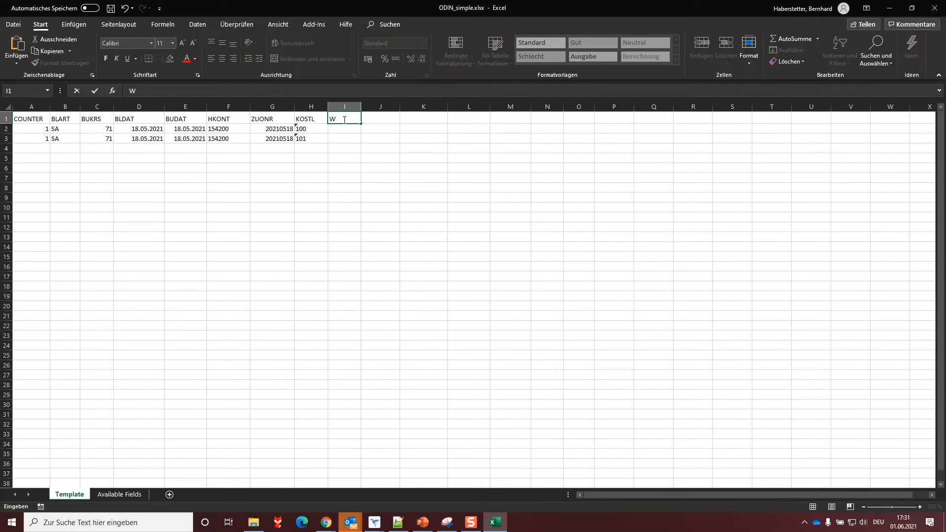
{"action": "type", "text": "R"}
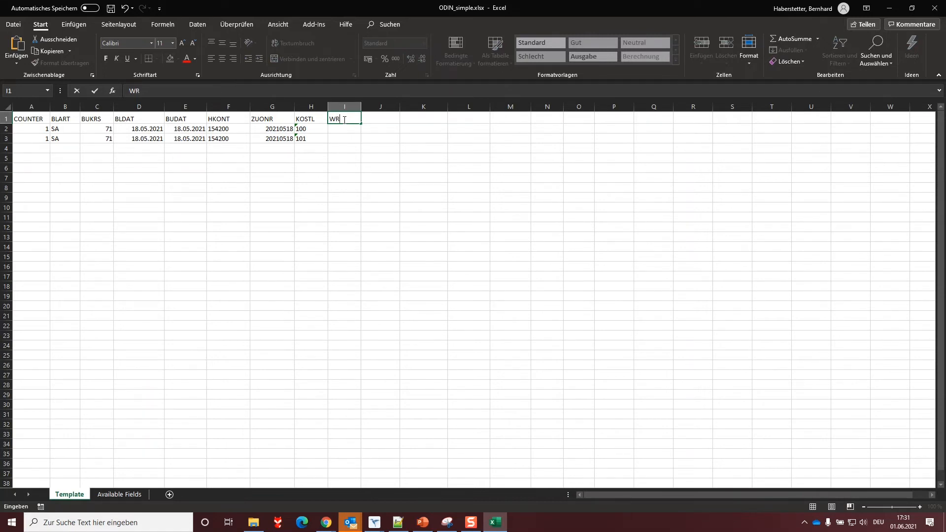
{"action": "type", "text": "BTR"}
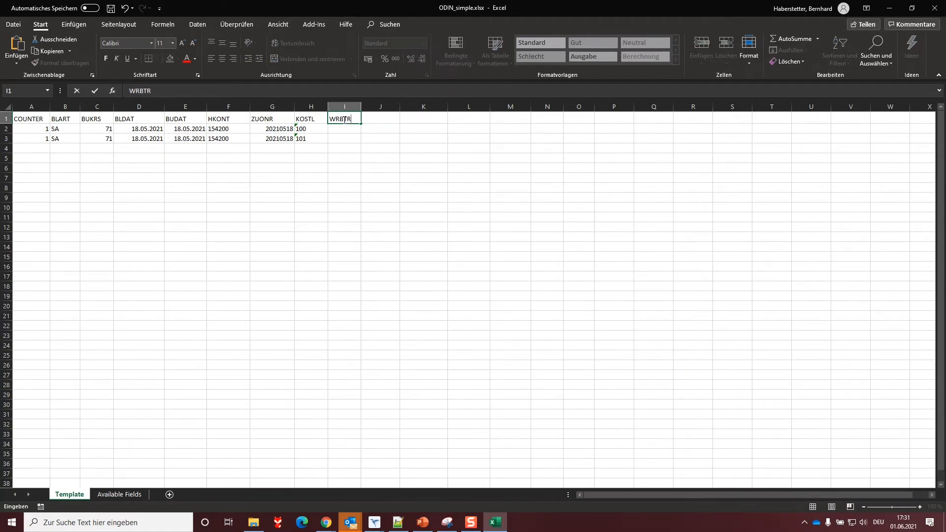
{"action": "type", "text": "_S"}
{"action": "left_click", "coordinate": [381, 119]}
{"action": "type", "text": "WR"}
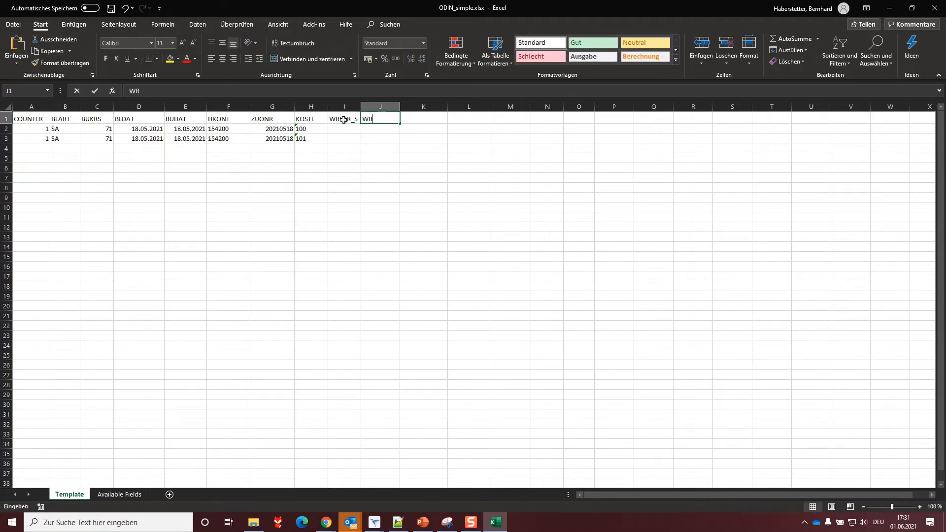
{"action": "type", "text": "BTR_H"}
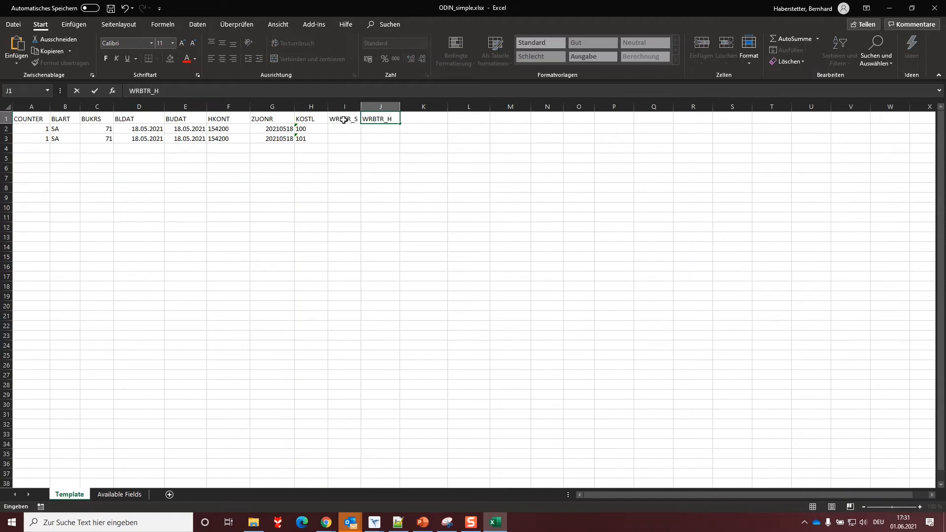
{"action": "left_click", "coordinate": [372, 526]}
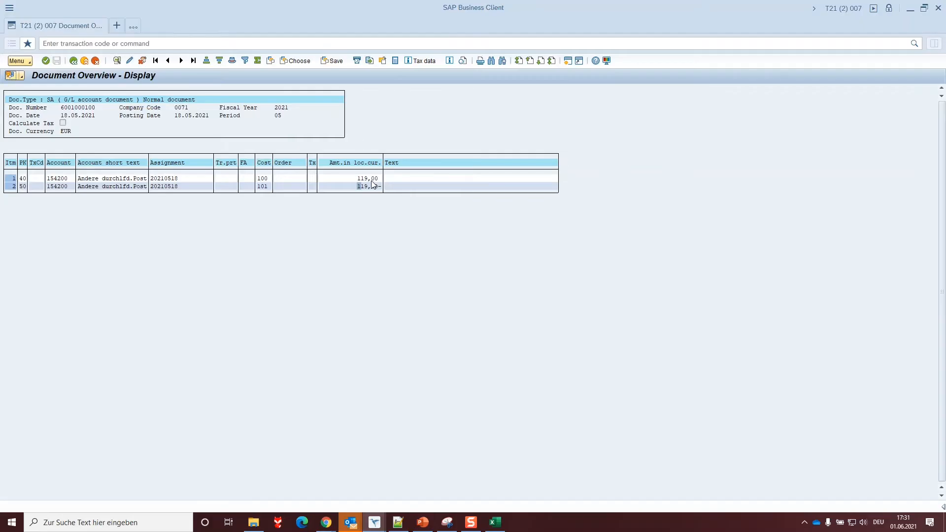
- Select the 119,00 line amount in the document overview and bring it to the Excel template
{"action": "left_click_drag", "start_coordinate": [366, 178], "coordinate": [366, 186]}
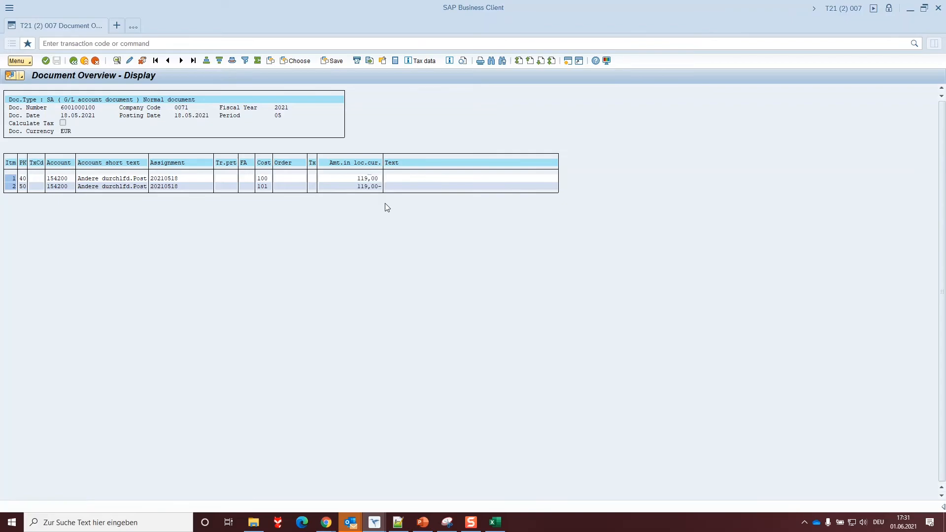
{"action": "left_click", "coordinate": [494, 523]}
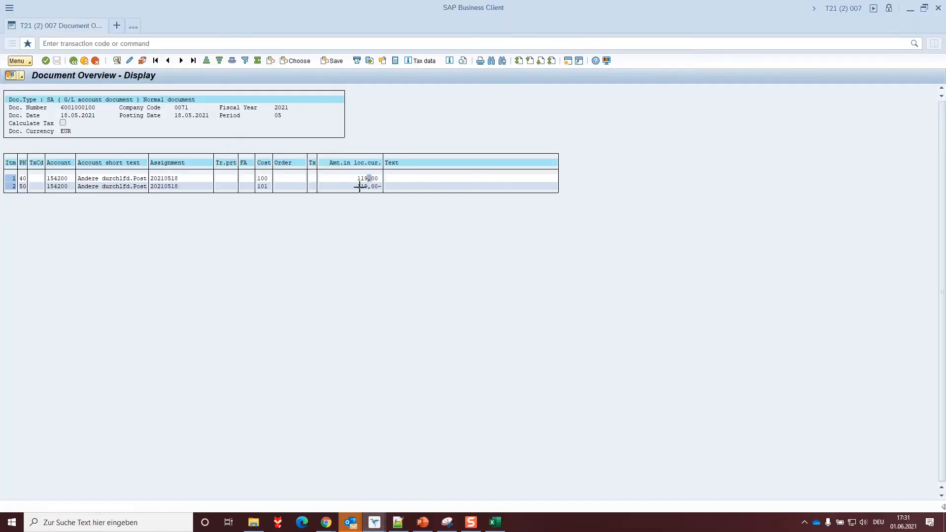
{"action": "double_click", "coordinate": [367, 186]}
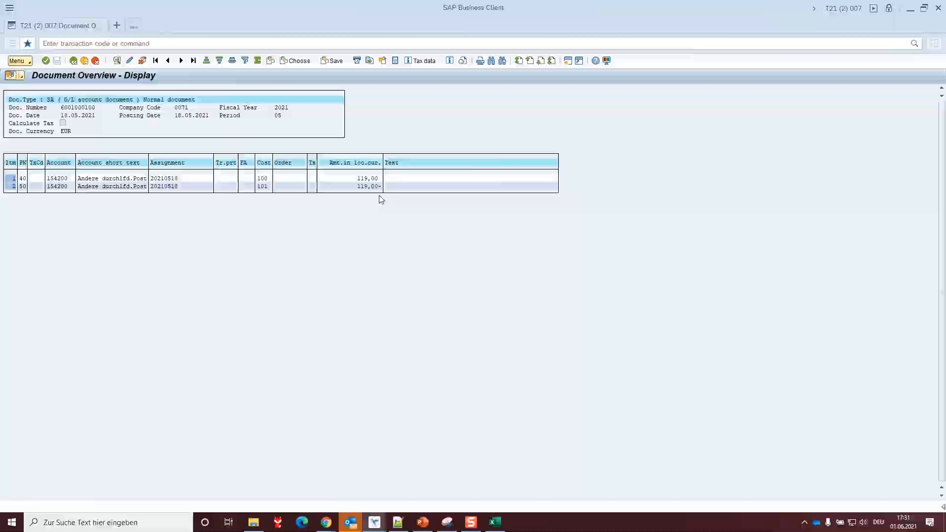
{"action": "left_click", "coordinate": [494, 523]}
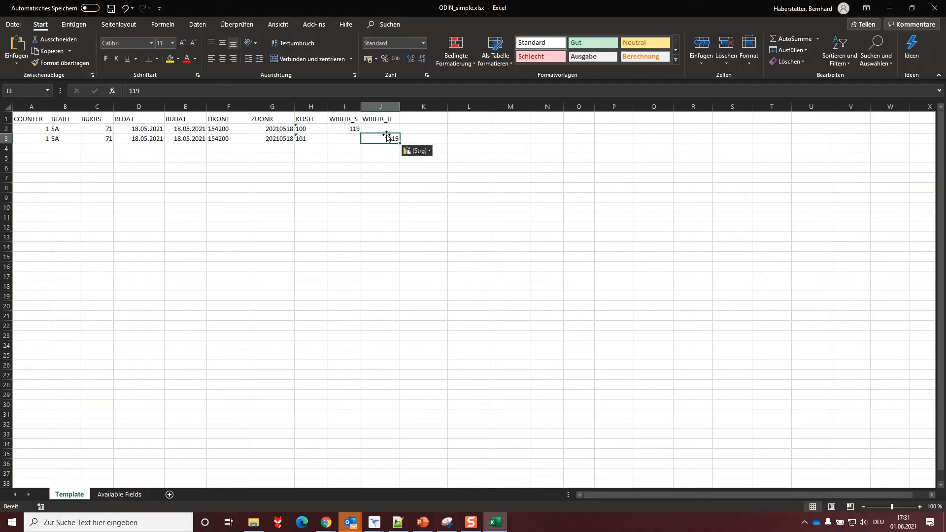
{"action": "mouse_move", "coordinate": [415, 120]}
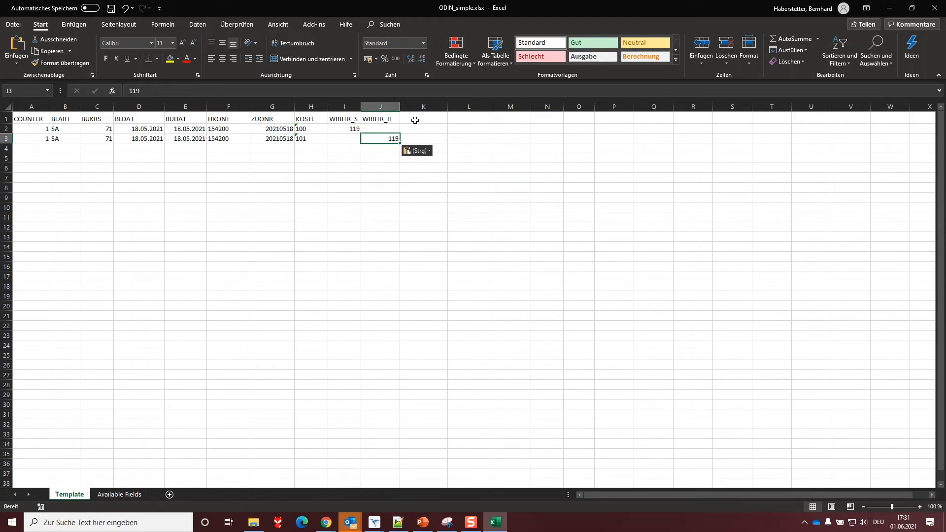
- Enter the WAERS currency header in K1 and select the debit and credit amount cells
{"action": "left_click", "coordinate": [423, 118]}
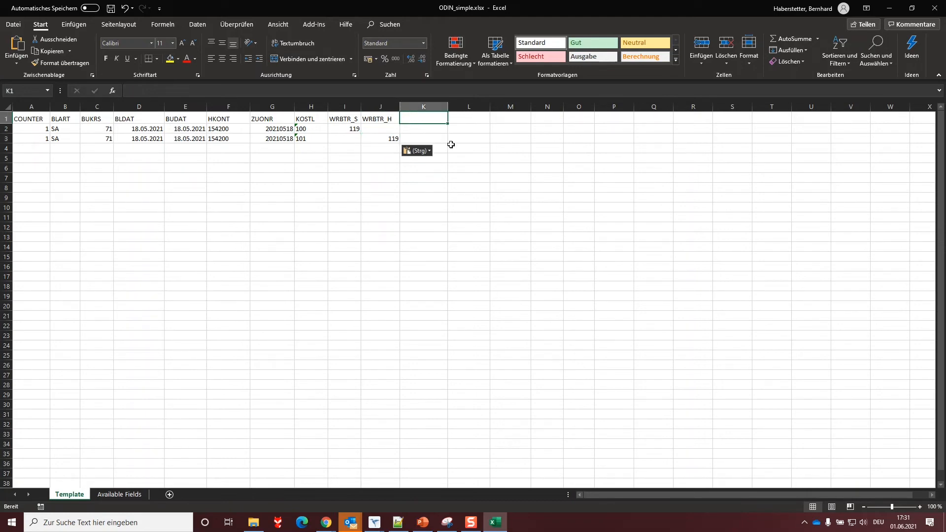
{"action": "type", "text": "WA"}
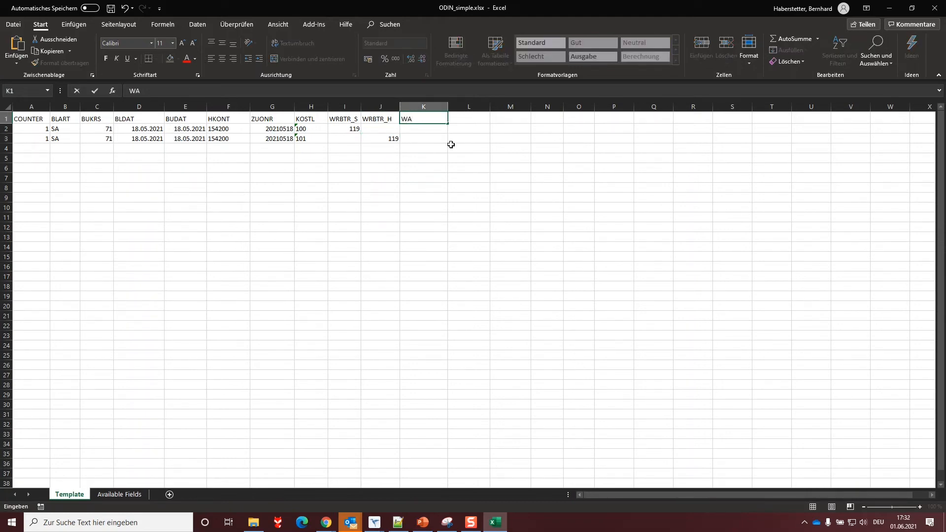
{"action": "type", "text": "ERS"}
{"action": "left_click", "coordinate": [423, 129]}
{"action": "type", "text": "EUR"}
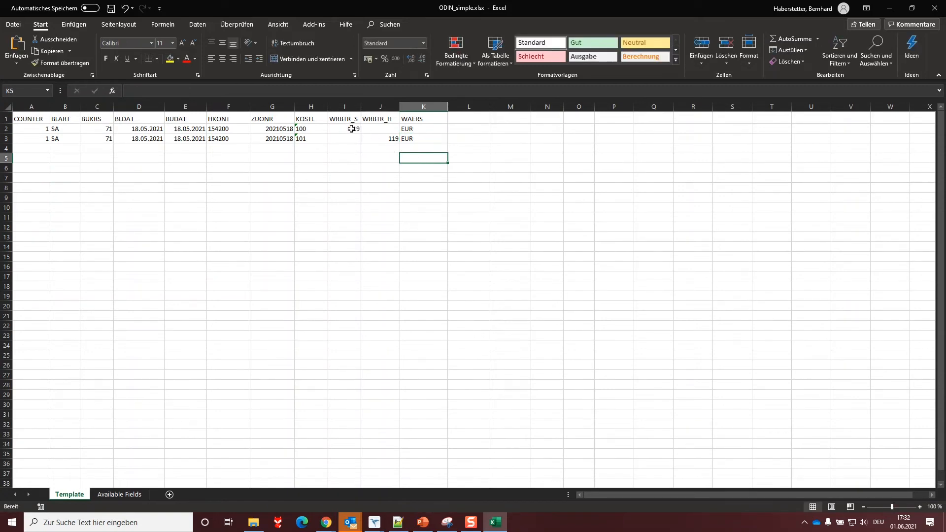
{"action": "left_click_drag", "start_coordinate": [345, 128], "coordinate": [380, 138]}
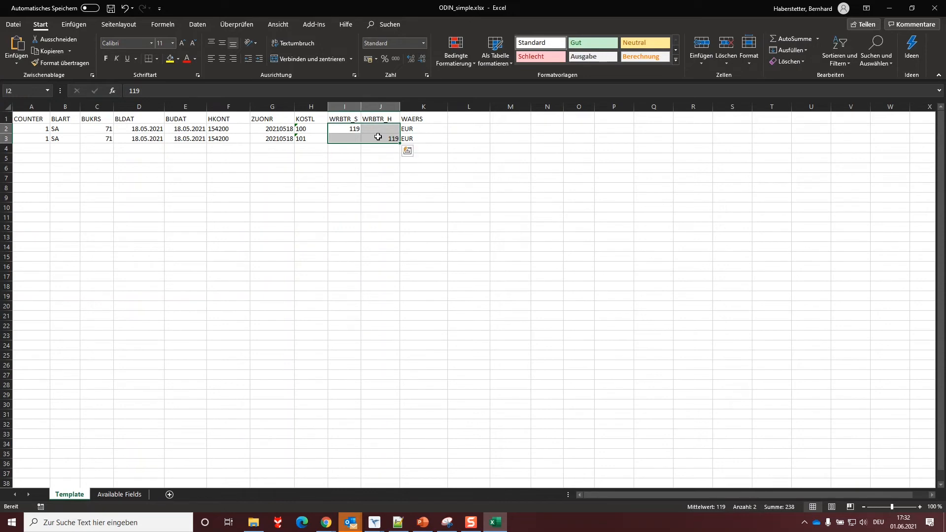
{"action": "mouse_move", "coordinate": [381, 155]}
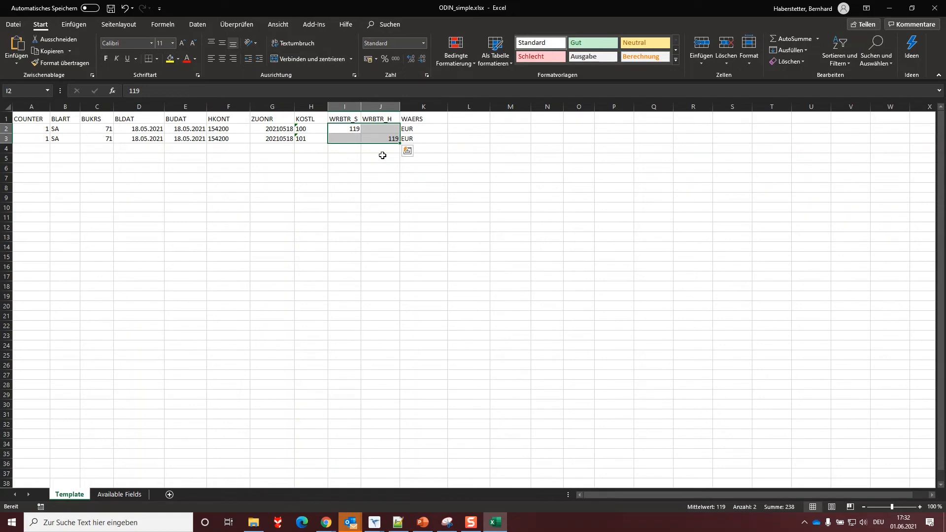
- Save the ODIN_simple template and switch back to SAP Business Client
{"action": "left_click", "coordinate": [380, 177]}
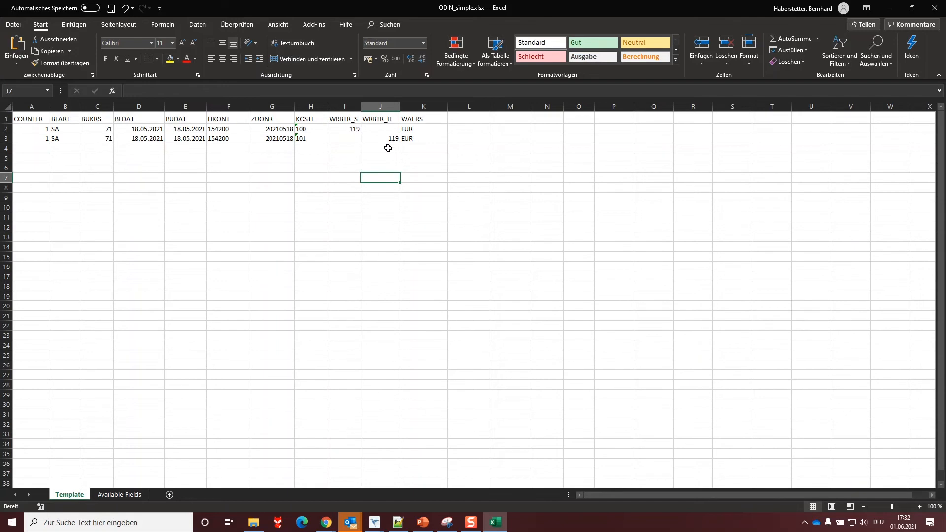
{"action": "left_click", "coordinate": [110, 8]}
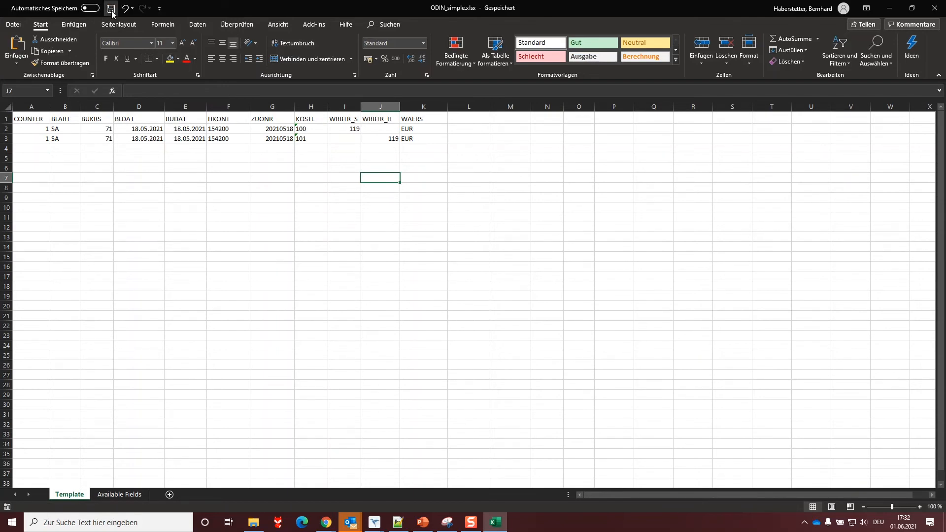
{"action": "key", "text": "Alt+Tab"}
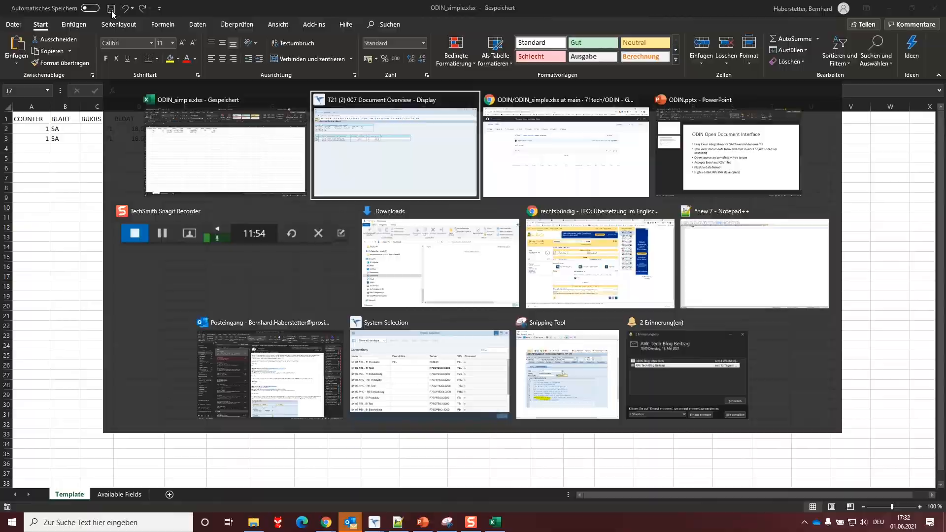
- Start a new session tab and call transaction ODIN from the command field
{"action": "left_click", "coordinate": [395, 145]}
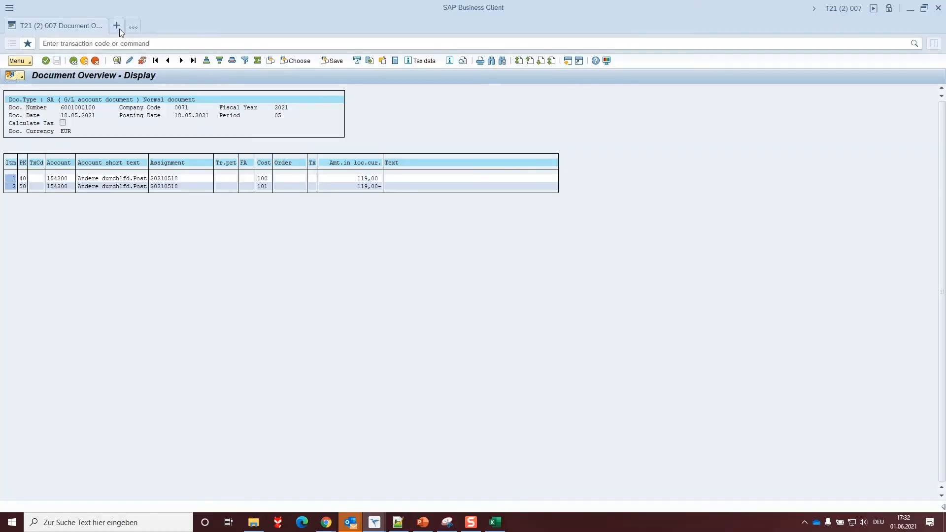
{"action": "left_click", "coordinate": [116, 26]}
{"action": "type", "text": "z"}
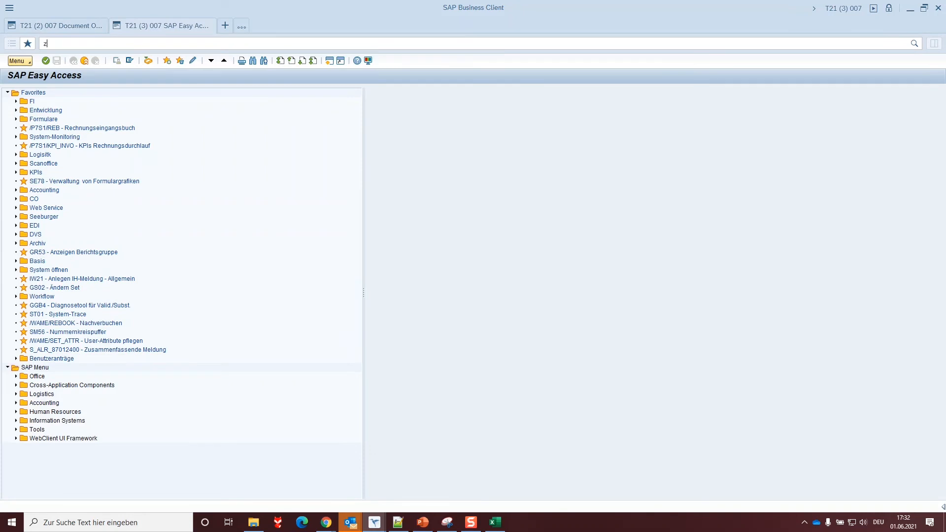
{"action": "type", "text": "odin"}
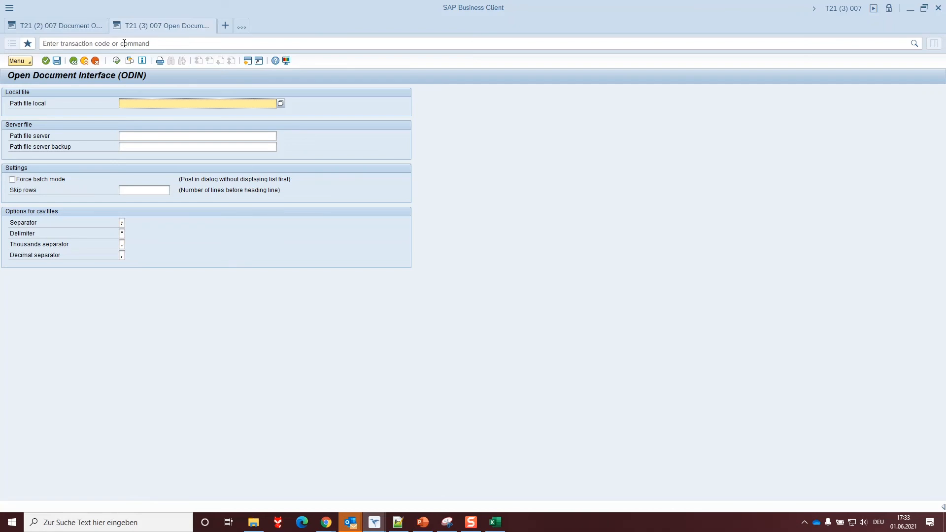
{"action": "mouse_move", "coordinate": [149, 127]}
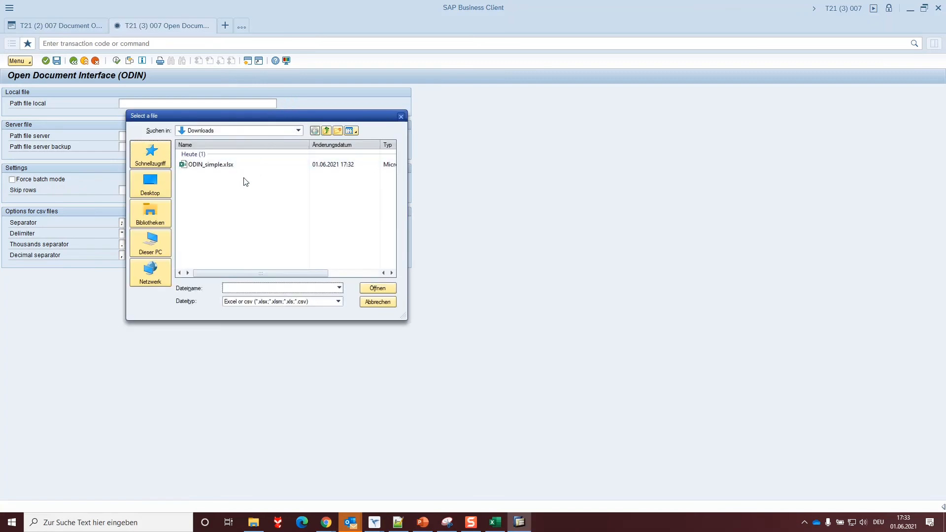
- Select ODIN_simple.xlsx, execute to list both posting lines as READY, then return to Excel
{"action": "left_click", "coordinate": [211, 165]}
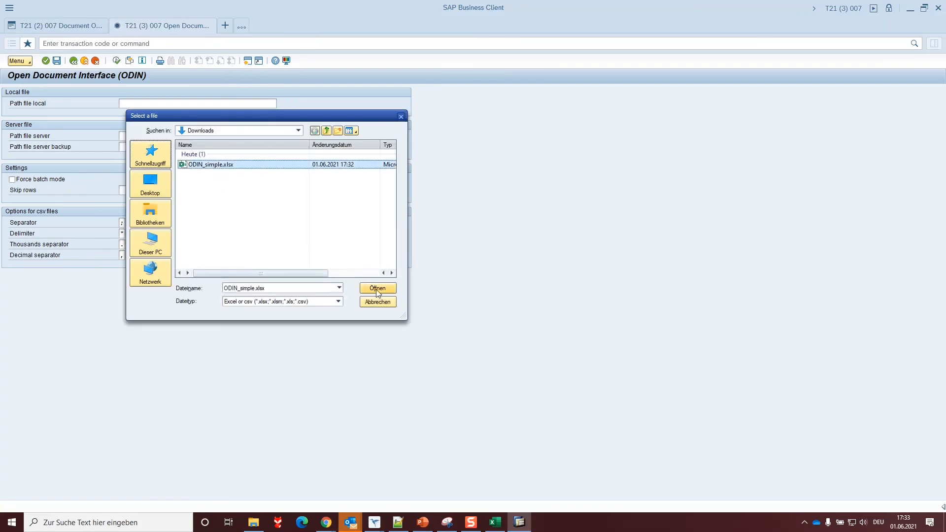
{"action": "left_click", "coordinate": [378, 287]}
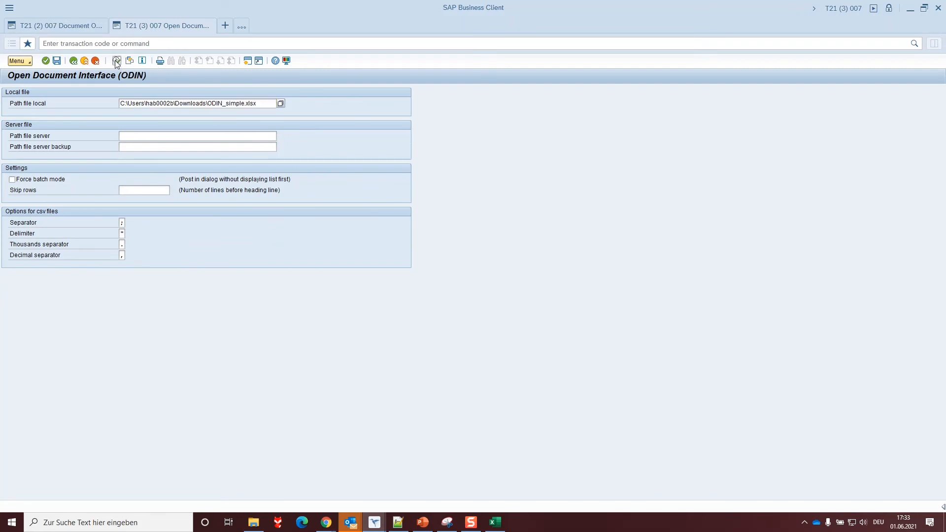
{"action": "left_click", "coordinate": [116, 60]}
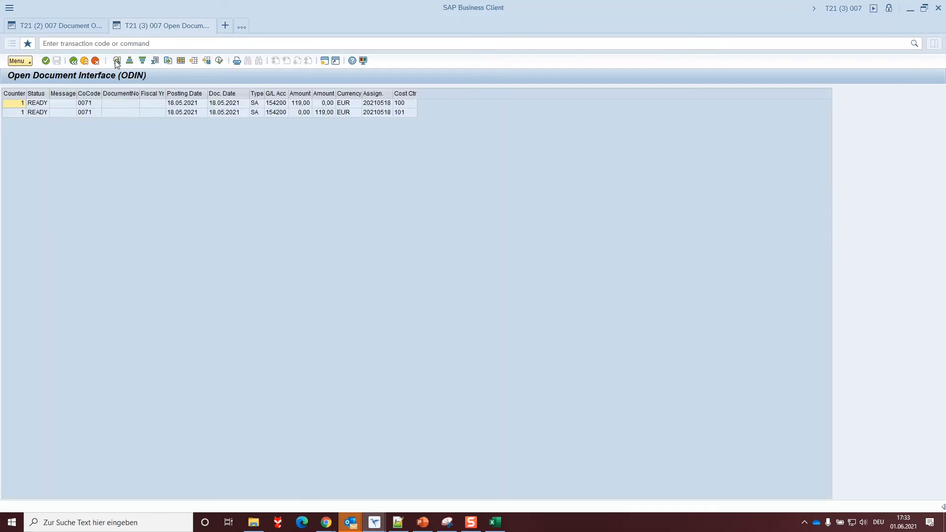
{"action": "mouse_move", "coordinate": [36, 93]}
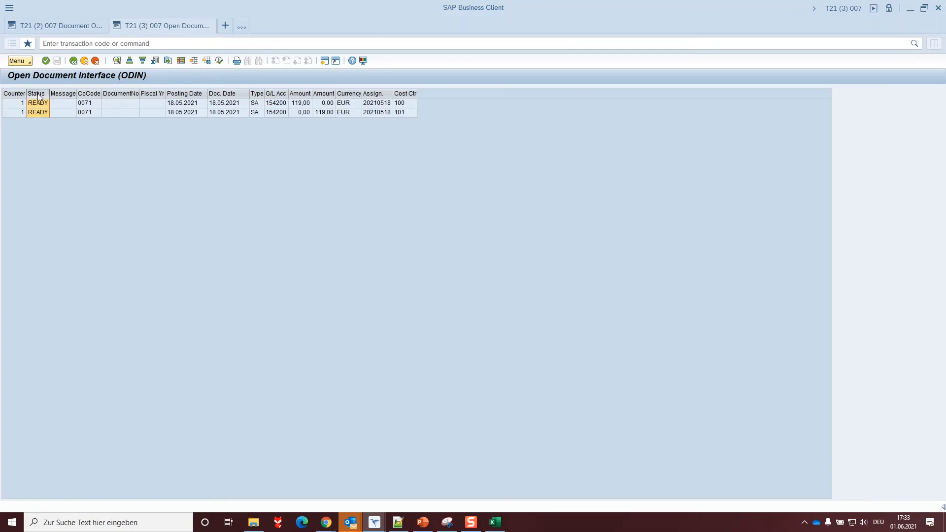
{"action": "left_click", "coordinate": [494, 522]}
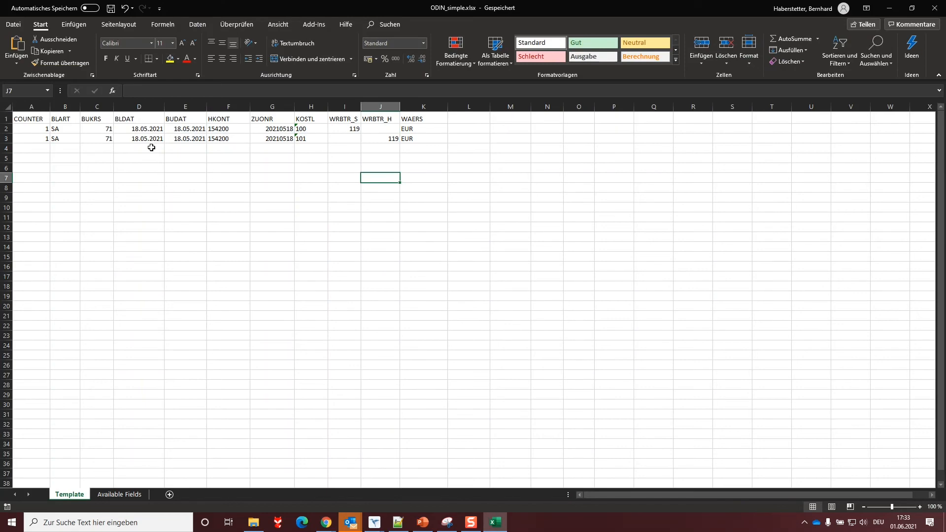
- Change the BUDAT posting dates to 18.05.2022, save the template, and return to the ODIN screen
{"action": "double_click", "coordinate": [185, 128]}
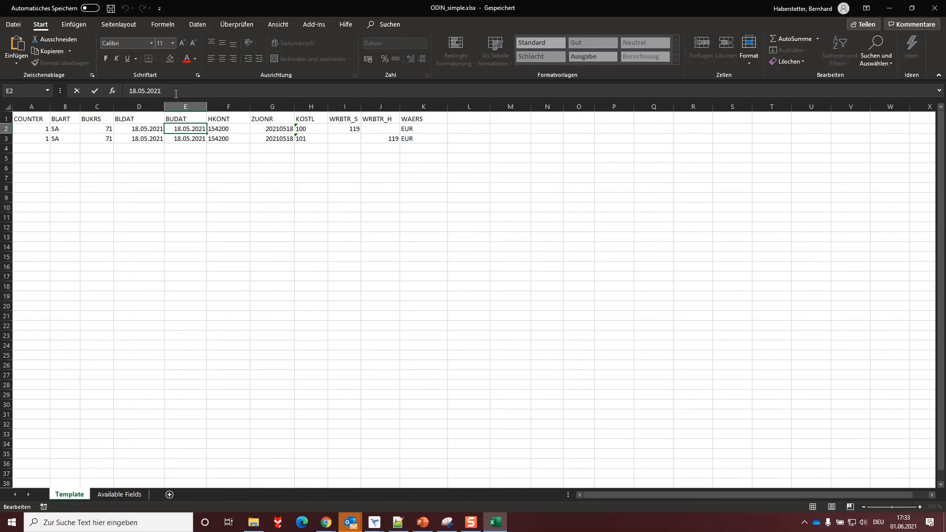
{"action": "type", "text": "2"}
{"action": "left_click", "coordinate": [185, 139]}
{"action": "type", "text": "2"}
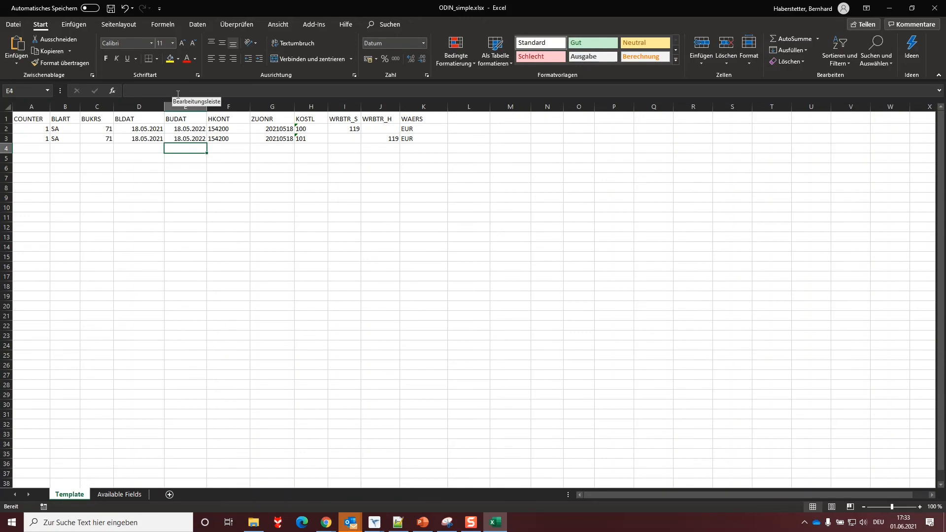
{"action": "left_click", "coordinate": [110, 8]}
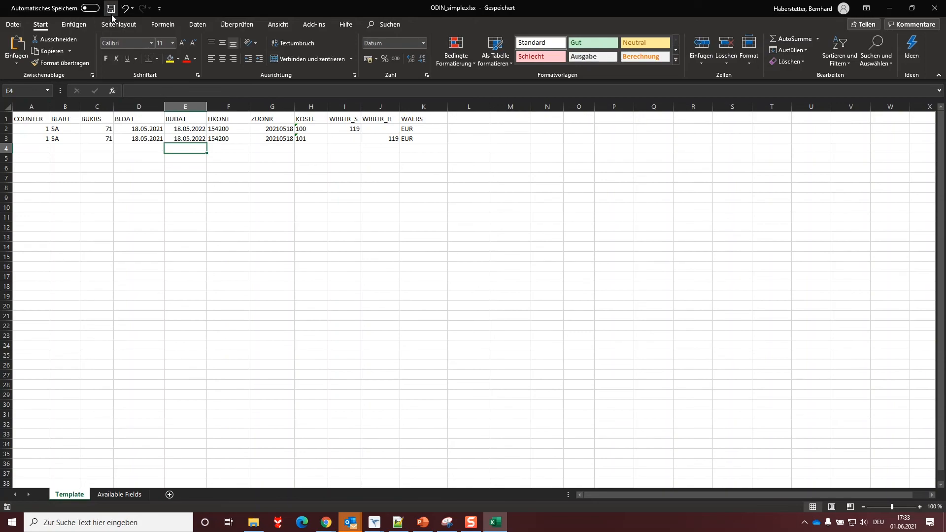
{"action": "left_click", "coordinate": [372, 522]}
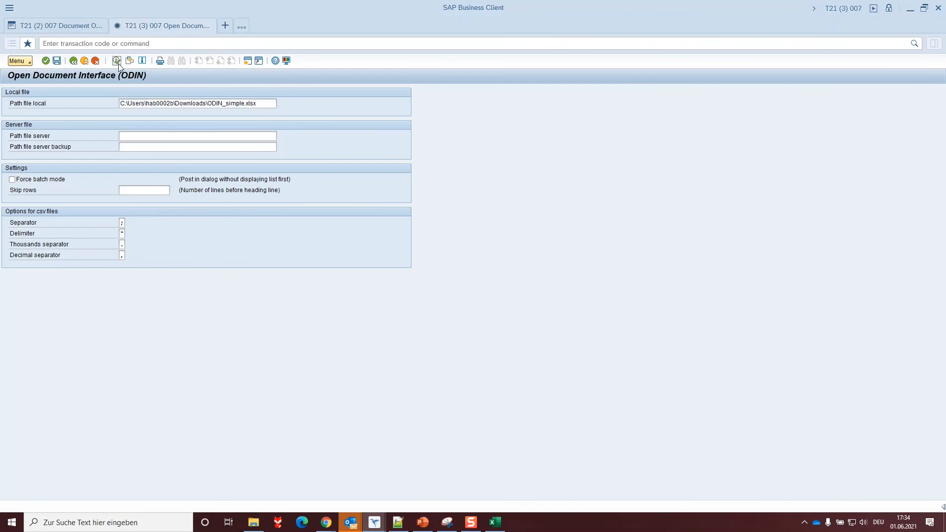
- Re-read the file and review each ERROR row: posting period 005 2022 not open
{"action": "left_click", "coordinate": [116, 60]}
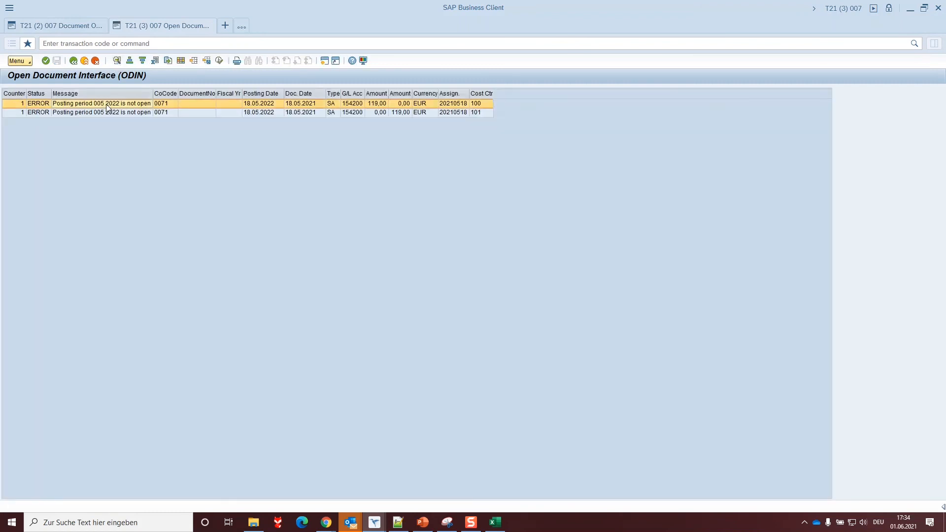
{"action": "left_click", "coordinate": [102, 113]}
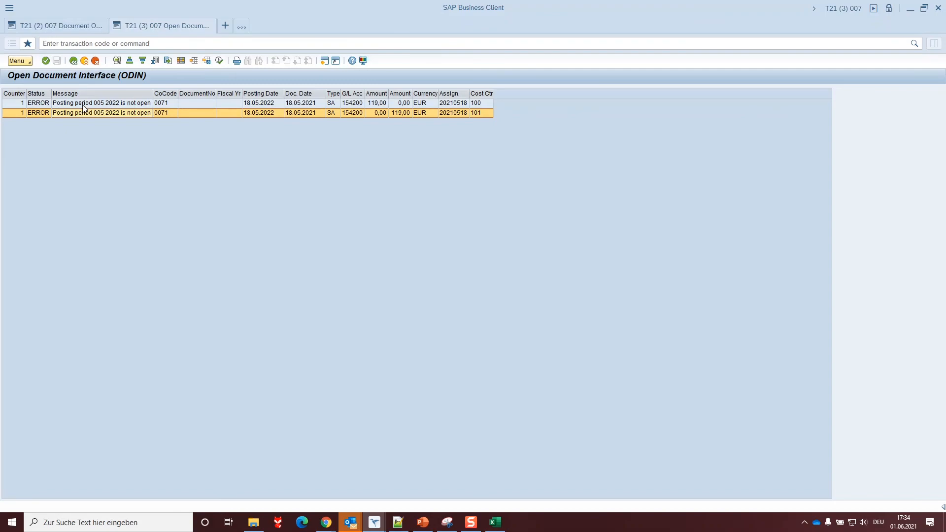
{"action": "left_click", "coordinate": [494, 523]}
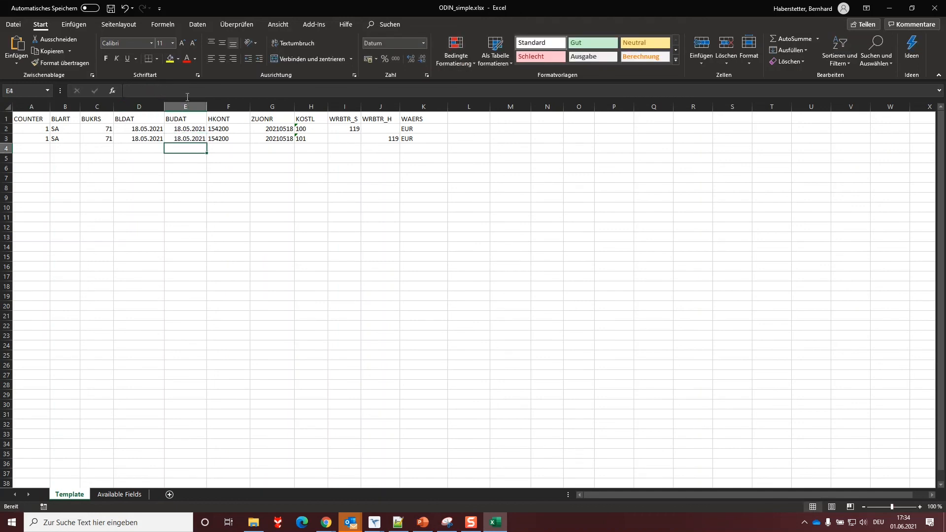
- Return to the ODIN upload list and select the Status column showing both lines READY
{"action": "left_click", "coordinate": [373, 523]}
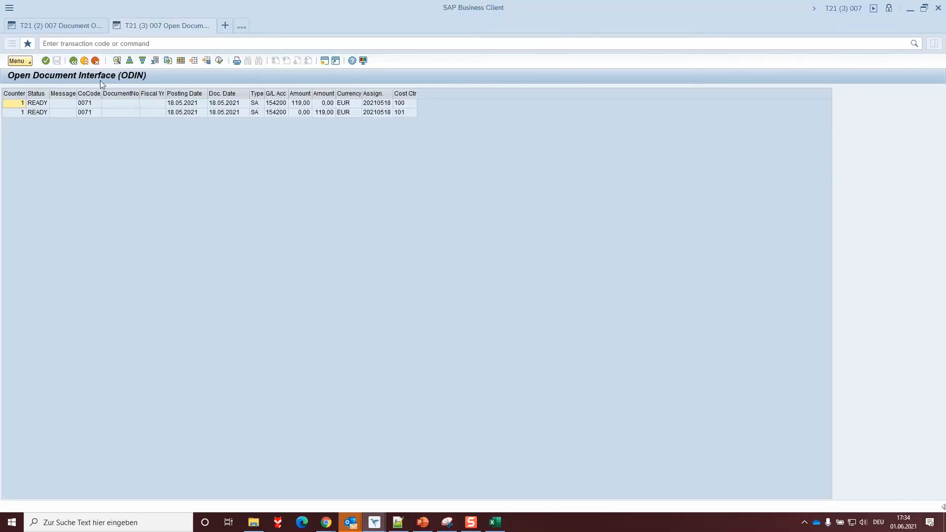
{"action": "left_click", "coordinate": [37, 94]}
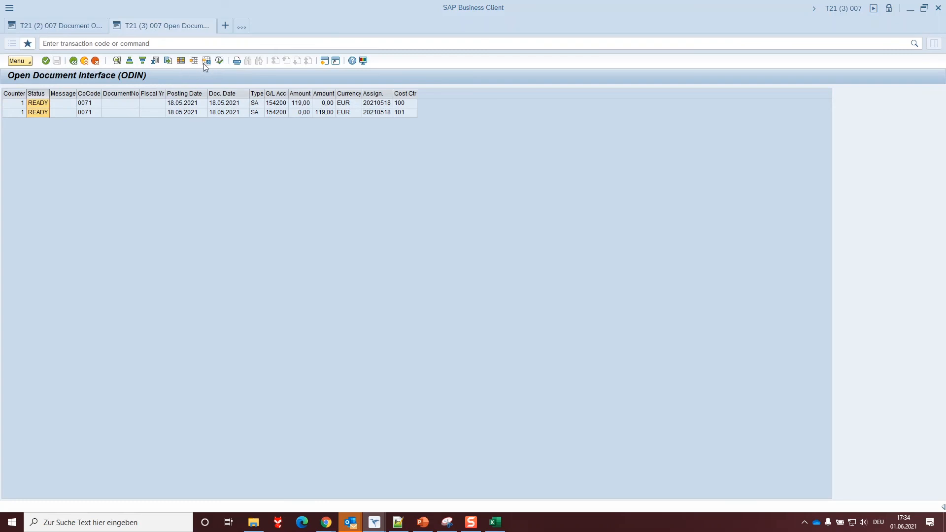
{"action": "mouse_move", "coordinate": [218, 60]}
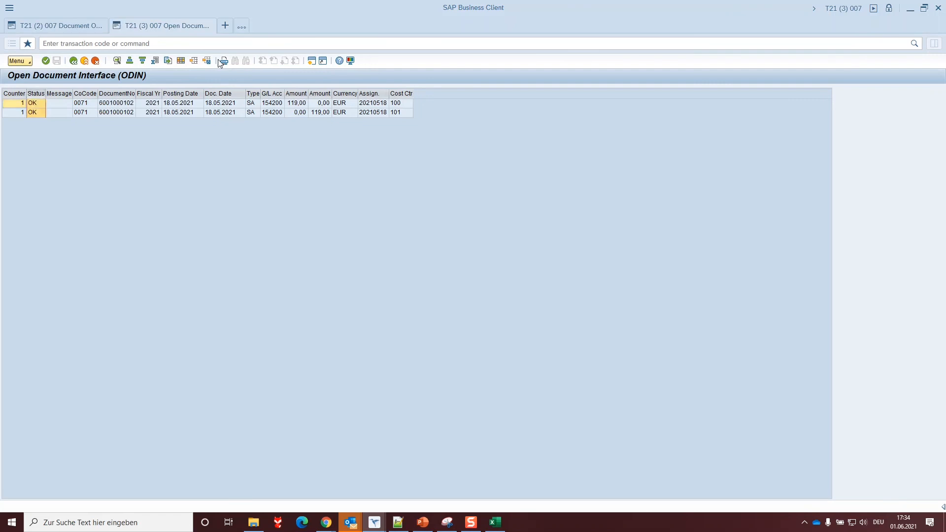
{"action": "left_click", "coordinate": [40, 103]}
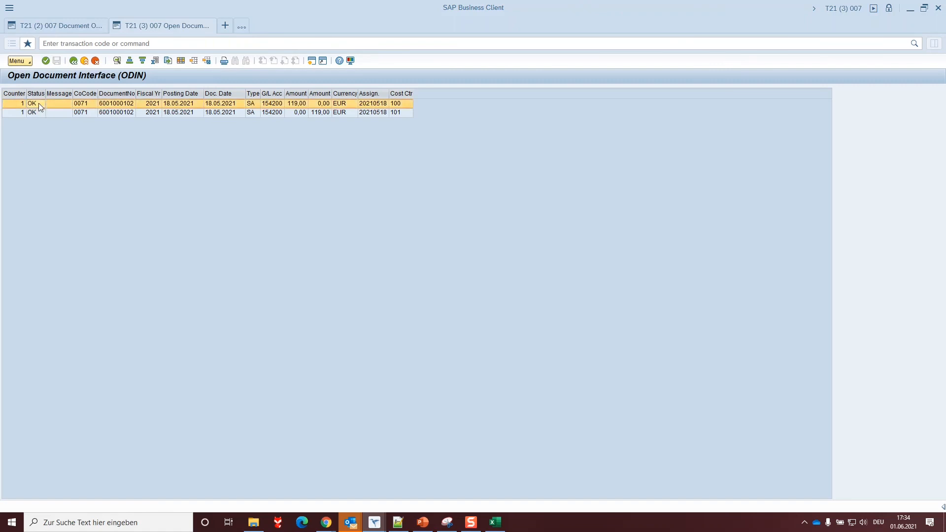
{"action": "left_click", "coordinate": [32, 113]}
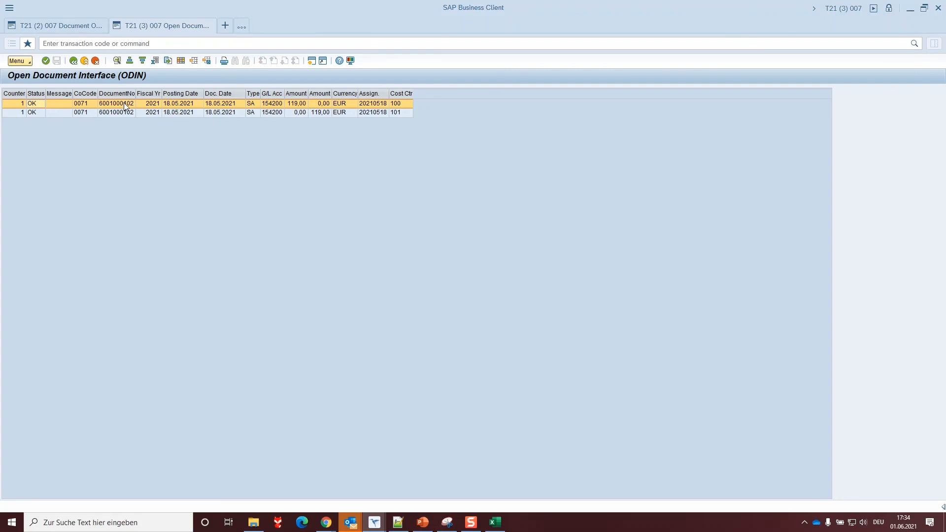
{"action": "double_click", "coordinate": [115, 104]}
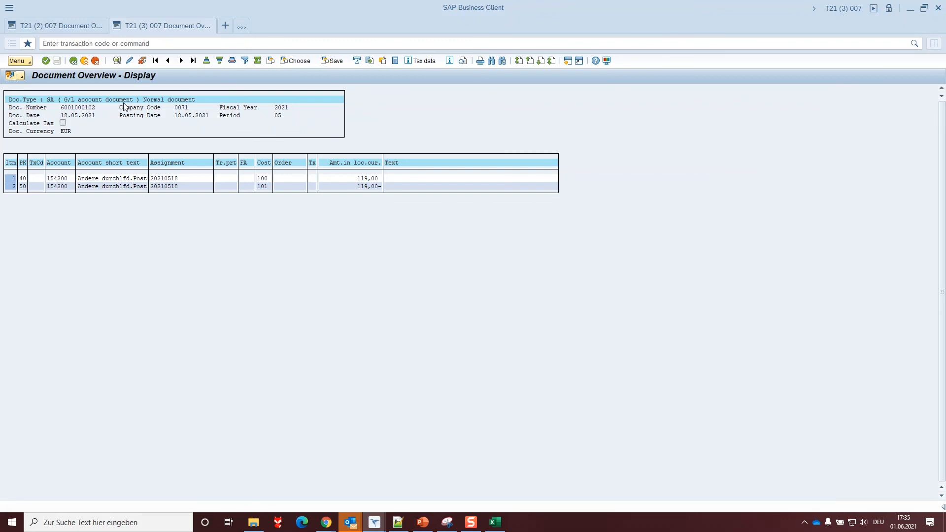
{"action": "mouse_move", "coordinate": [12, 72]}
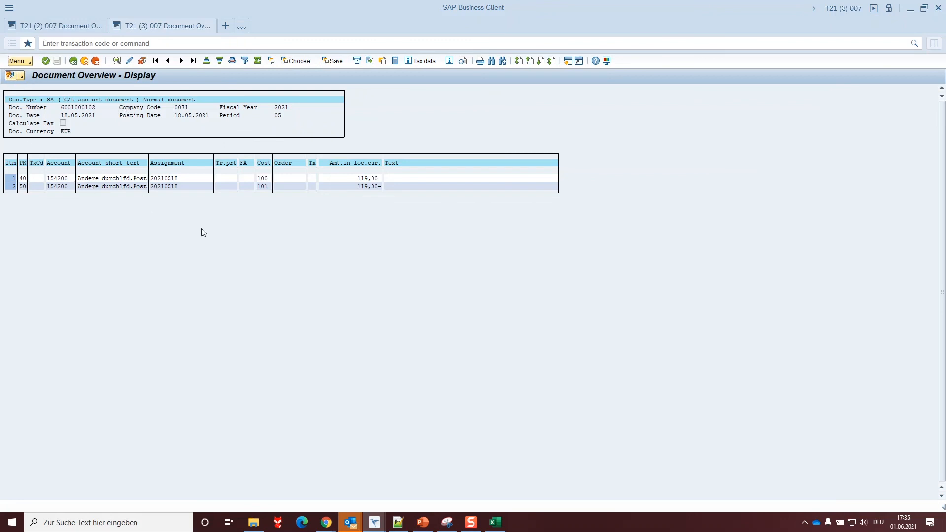
{"action": "mouse_move", "coordinate": [171, 272]}
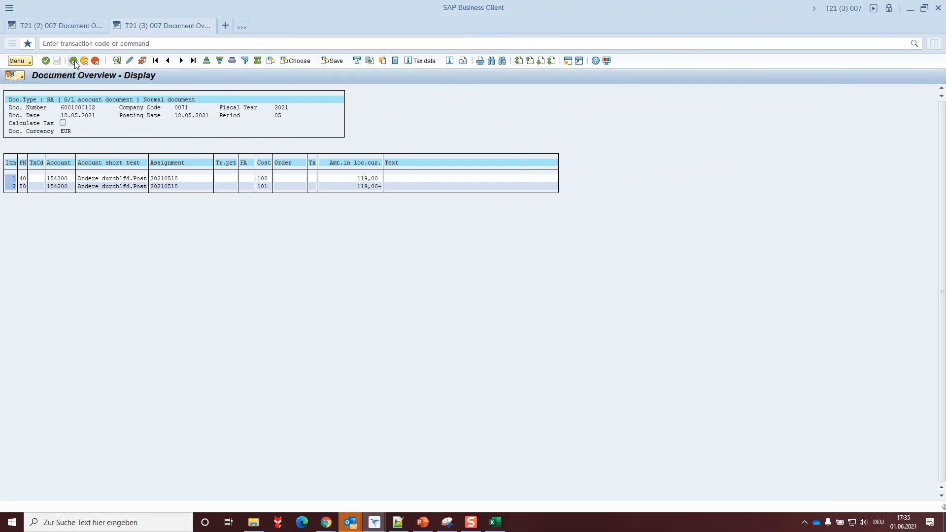
{"action": "left_click", "coordinate": [74, 60]}
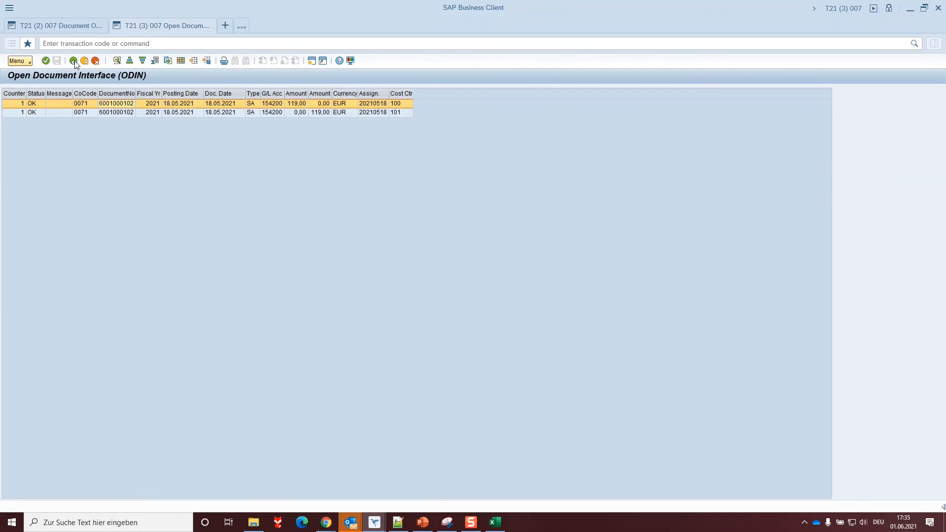